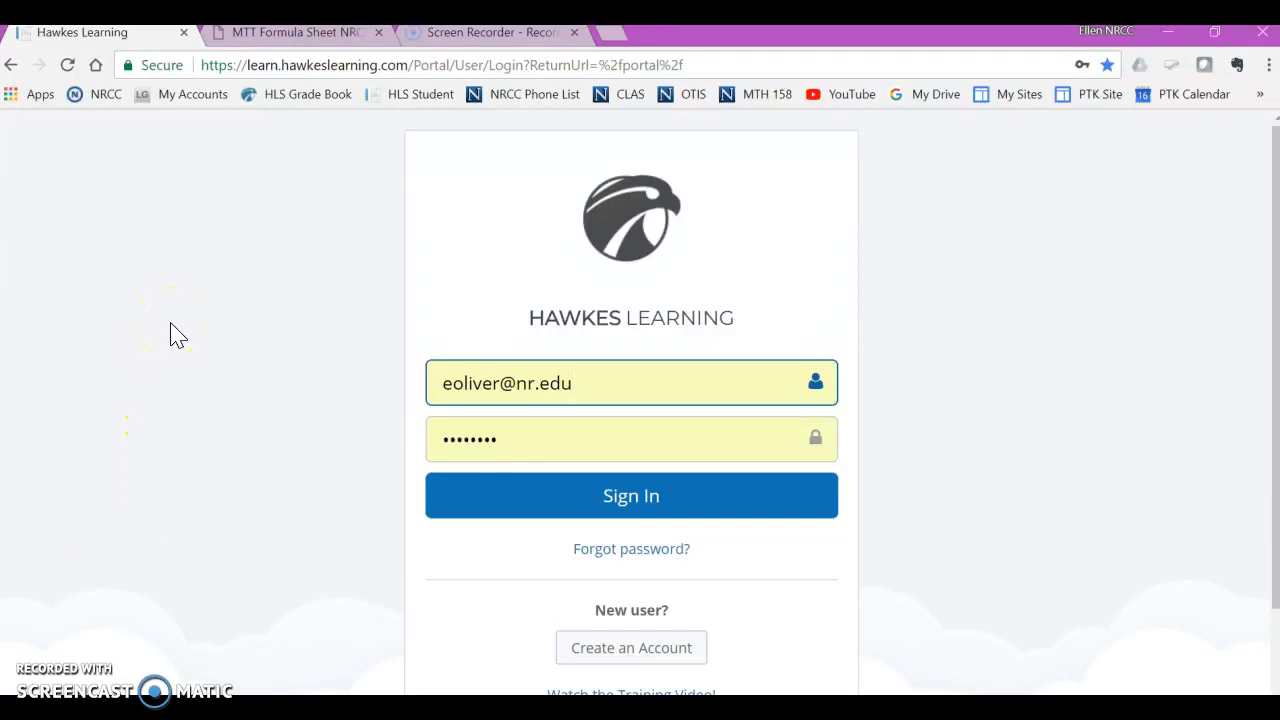
Sign in to Hawkes Learning with the saved credentials
left_click(631, 383)
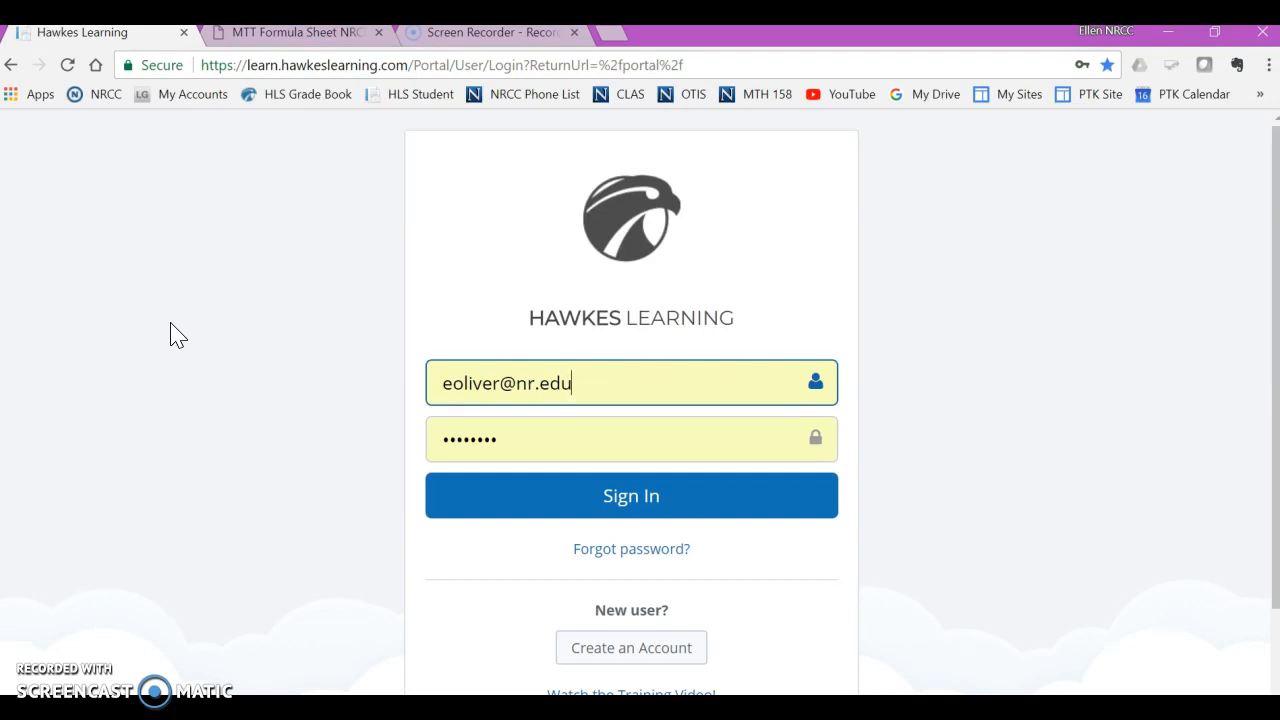
left_click(631, 495)
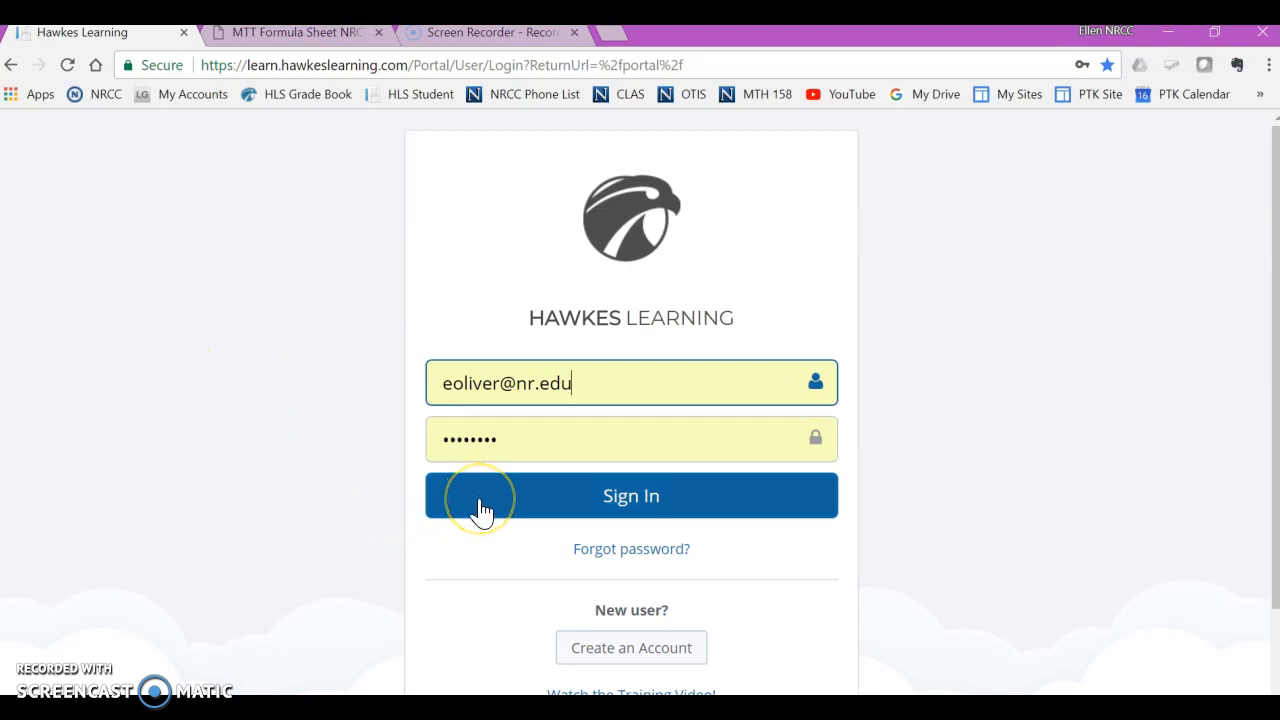
left_click(631, 495)
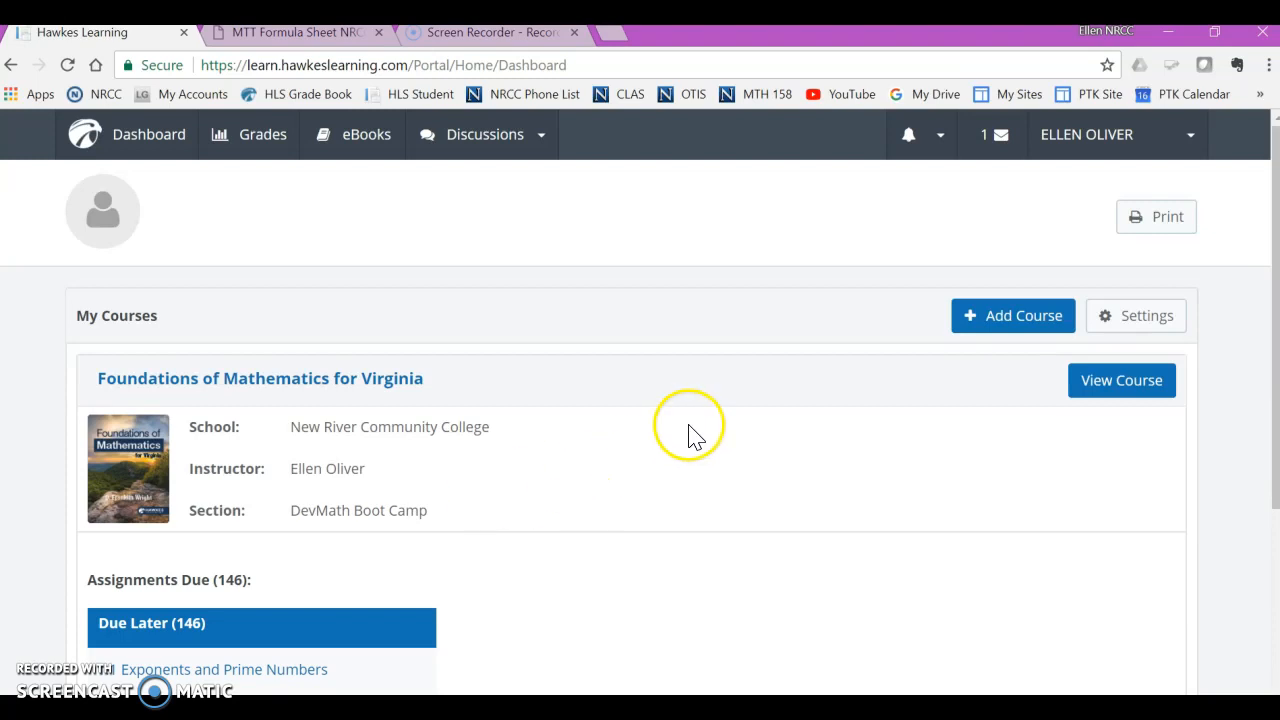
Open the Foundations of Mathematics for Virginia course materials and download 1. MTT Formula Sheet
left_click(1121, 380)
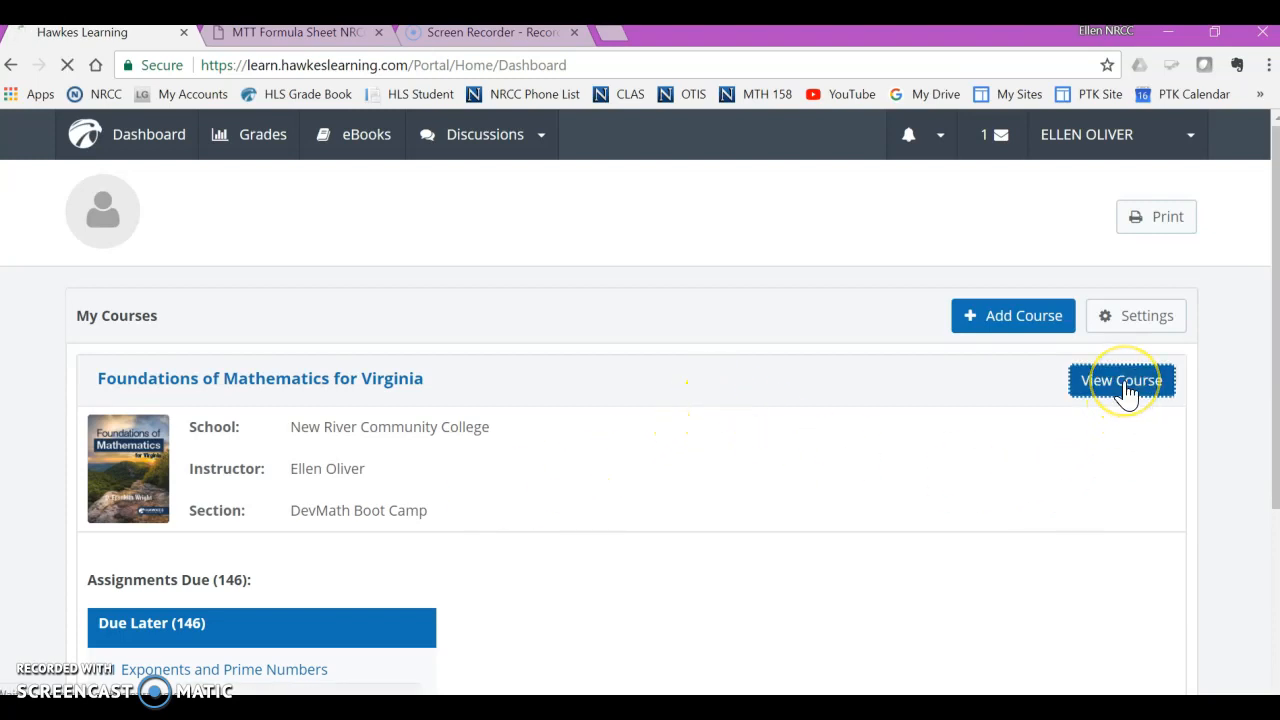
left_click(1121, 380)
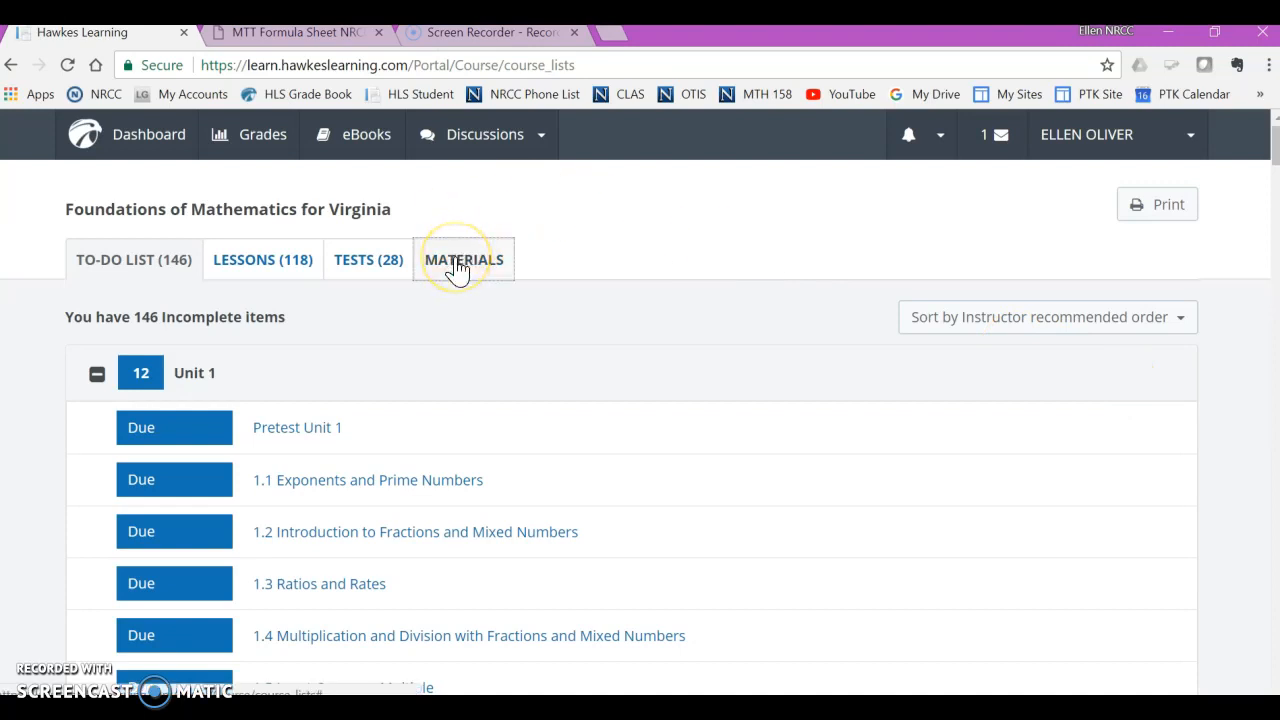
left_click(463, 259)
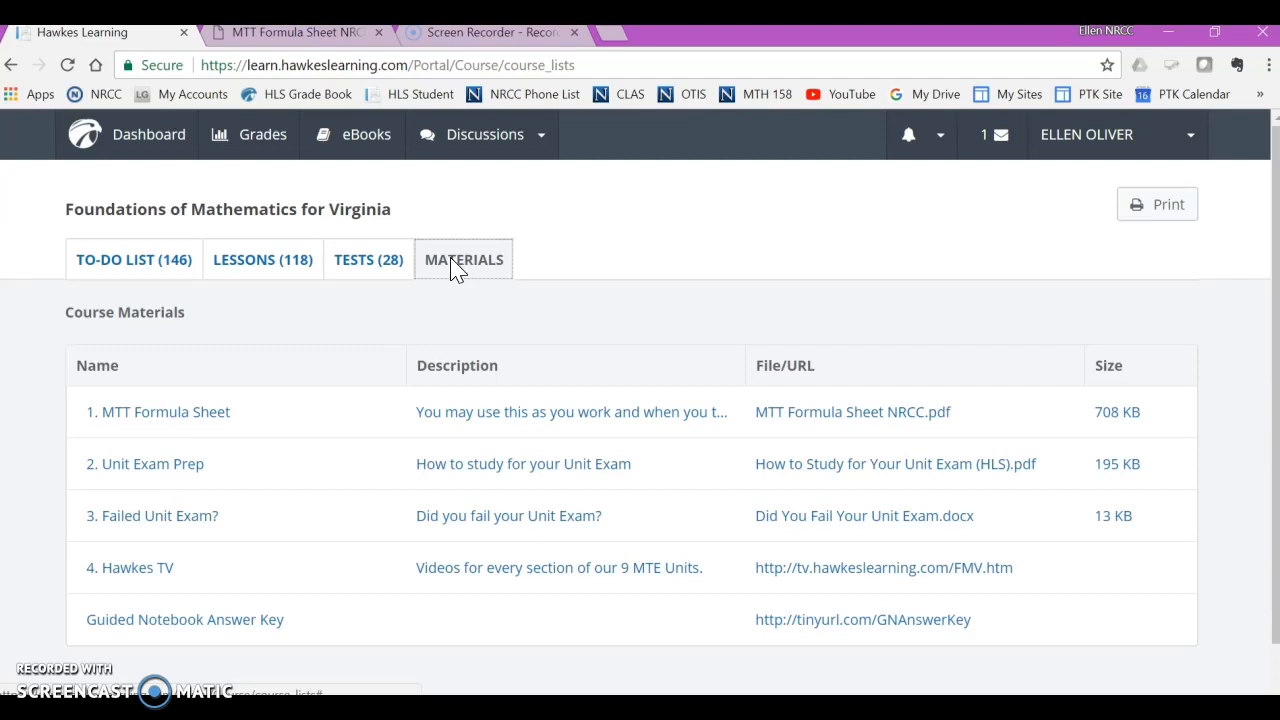
mouse_move(280, 385)
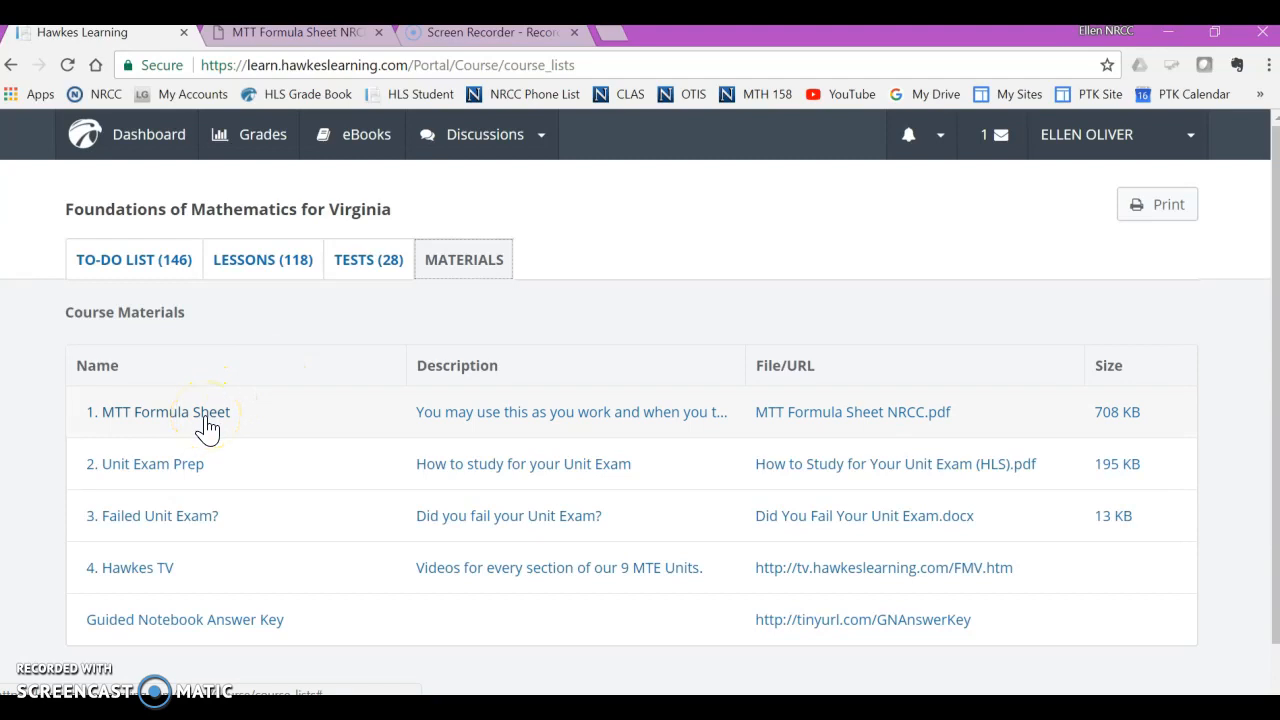
mouse_move(210, 415)
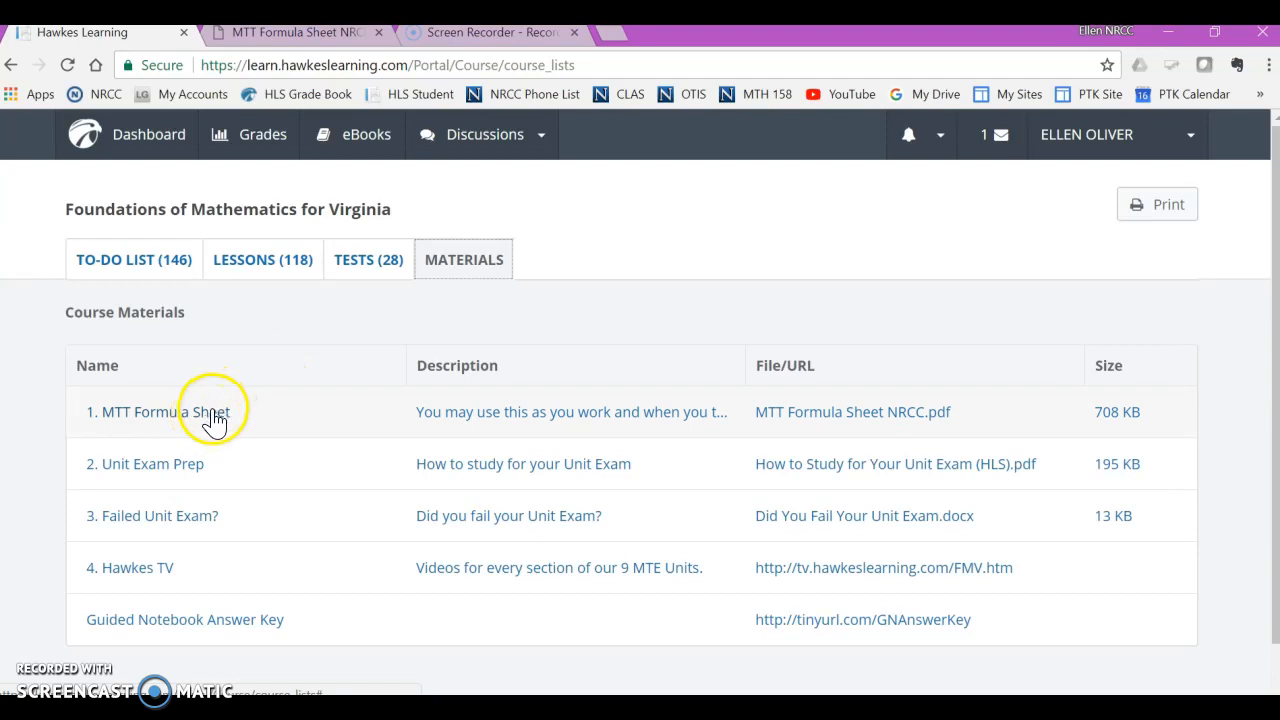
left_click(157, 411)
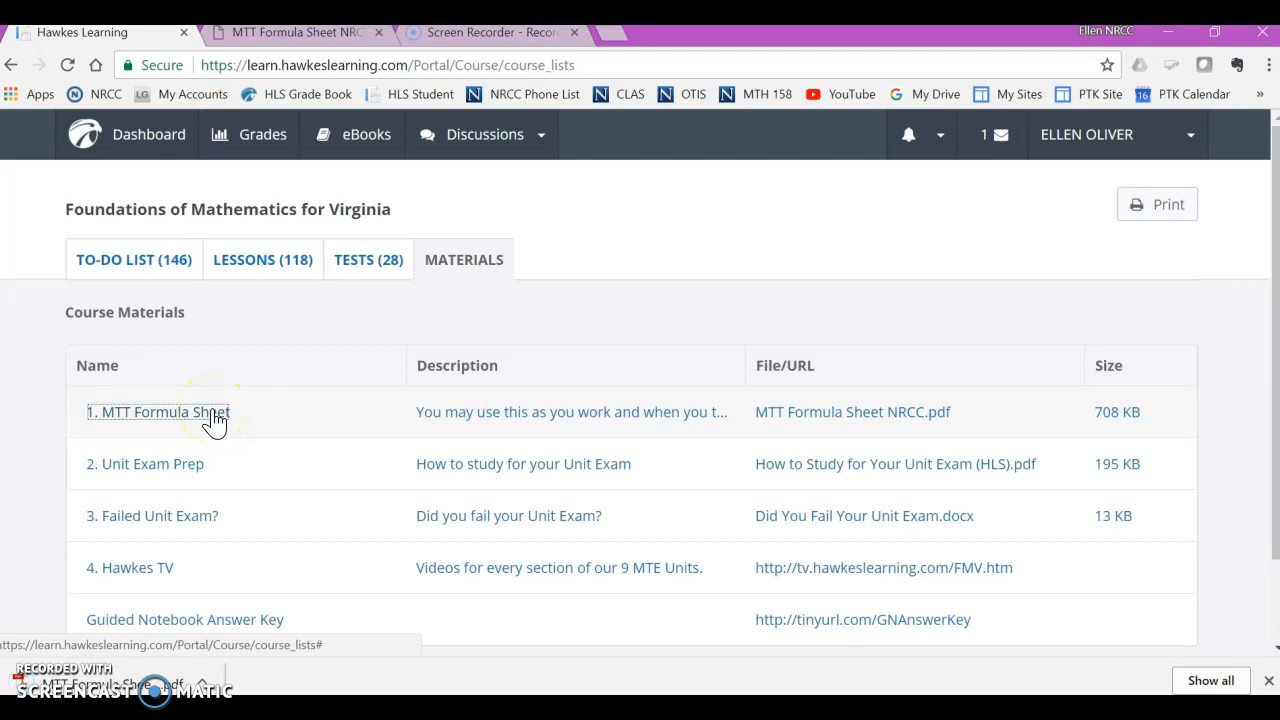
mouse_move(289, 204)
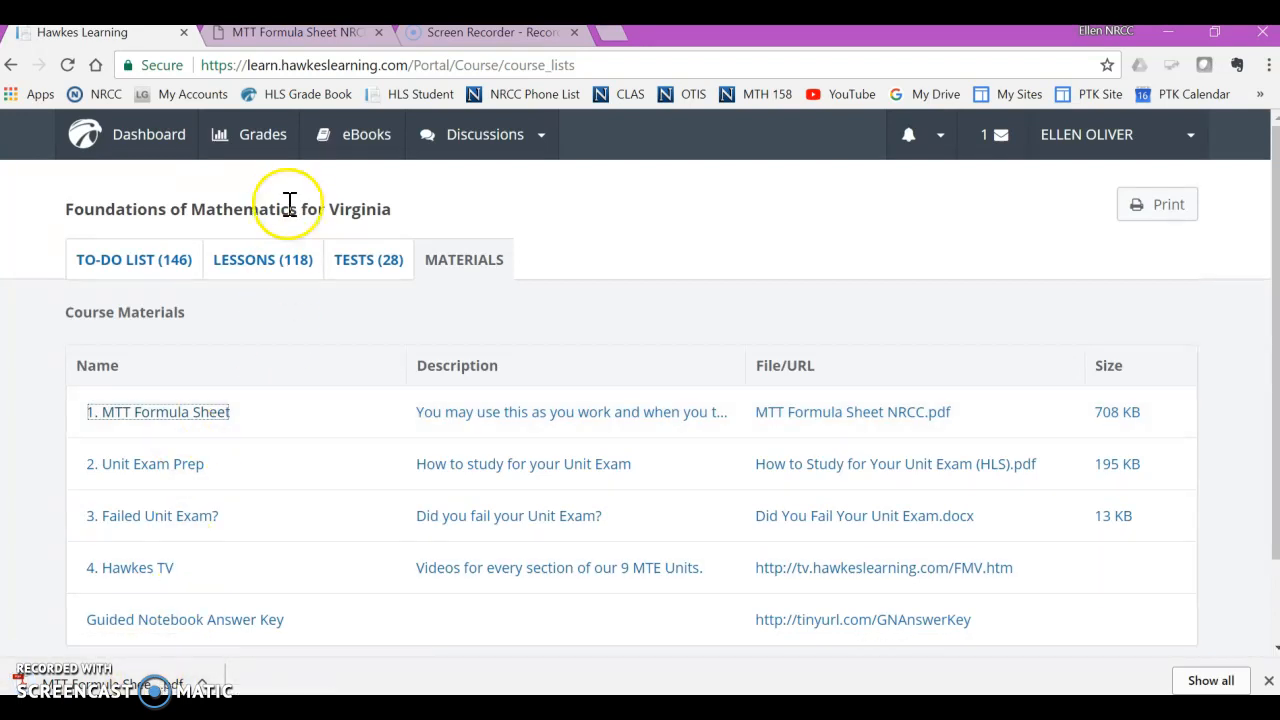
Read the downloaded MTT Formula Sheet PDF down to its prime numbers, then return to Hawkes
left_click(290, 32)
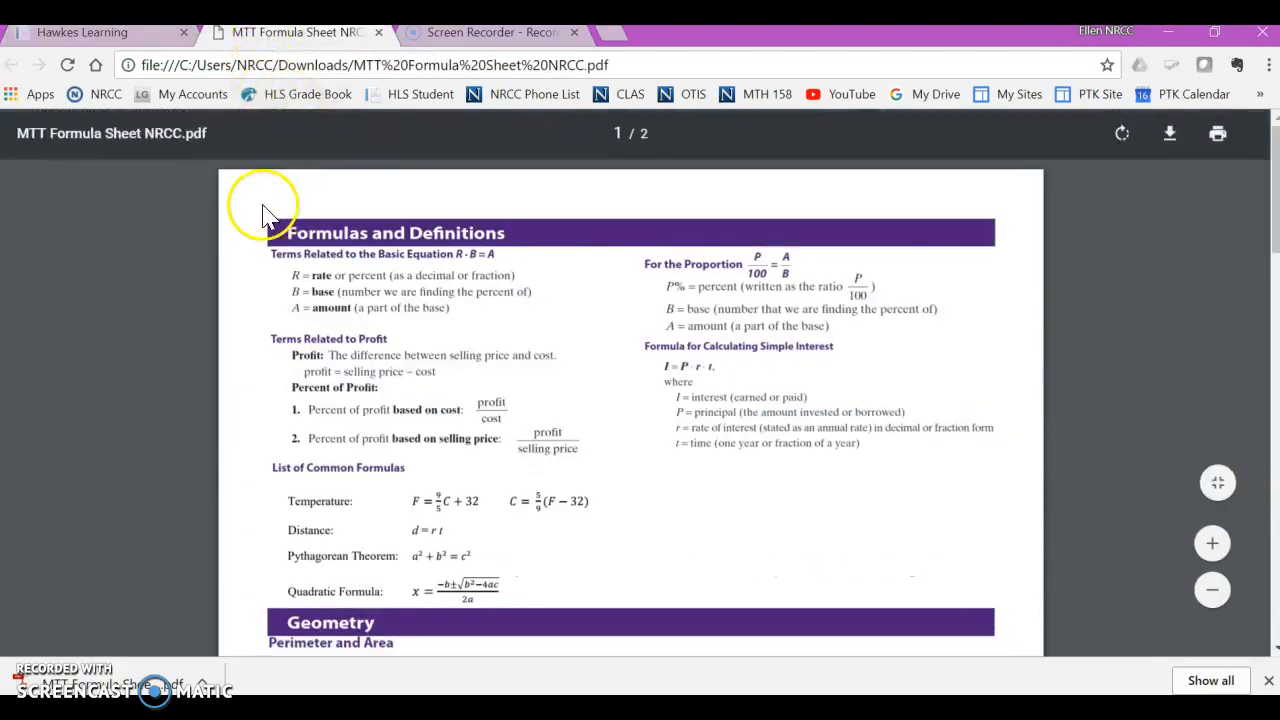
scroll("down", 3)
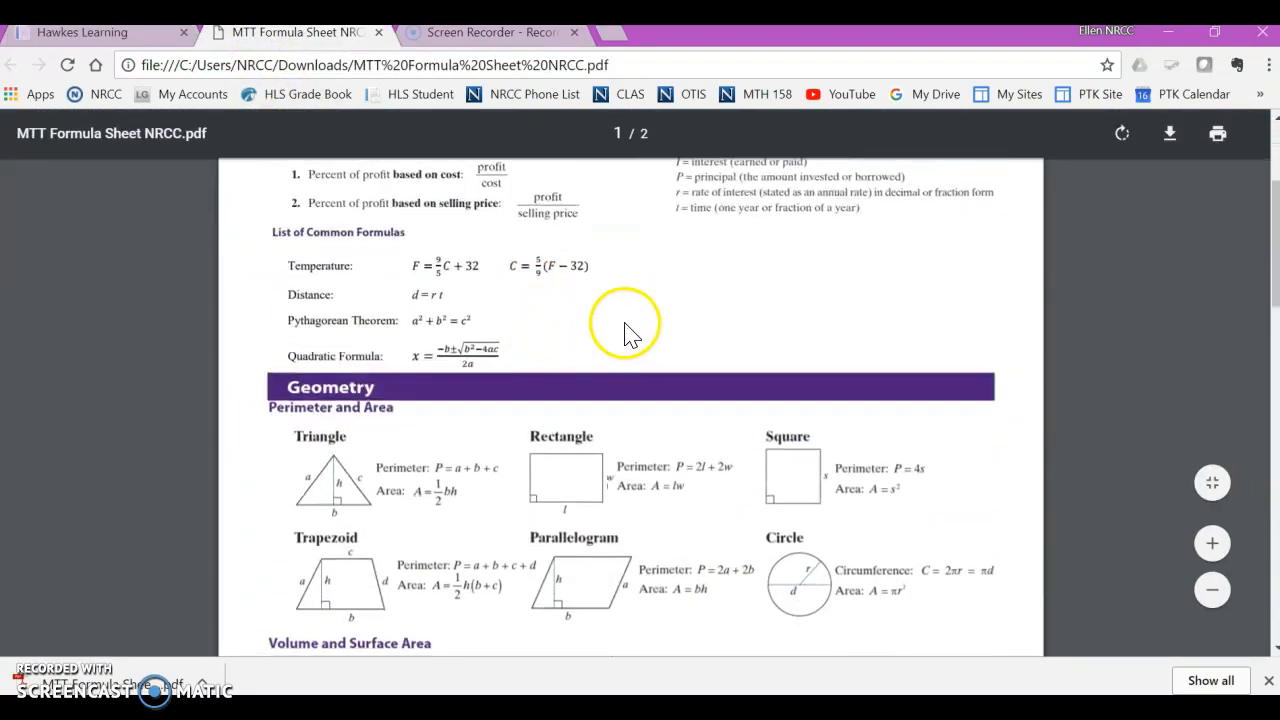
scroll("down", 3)
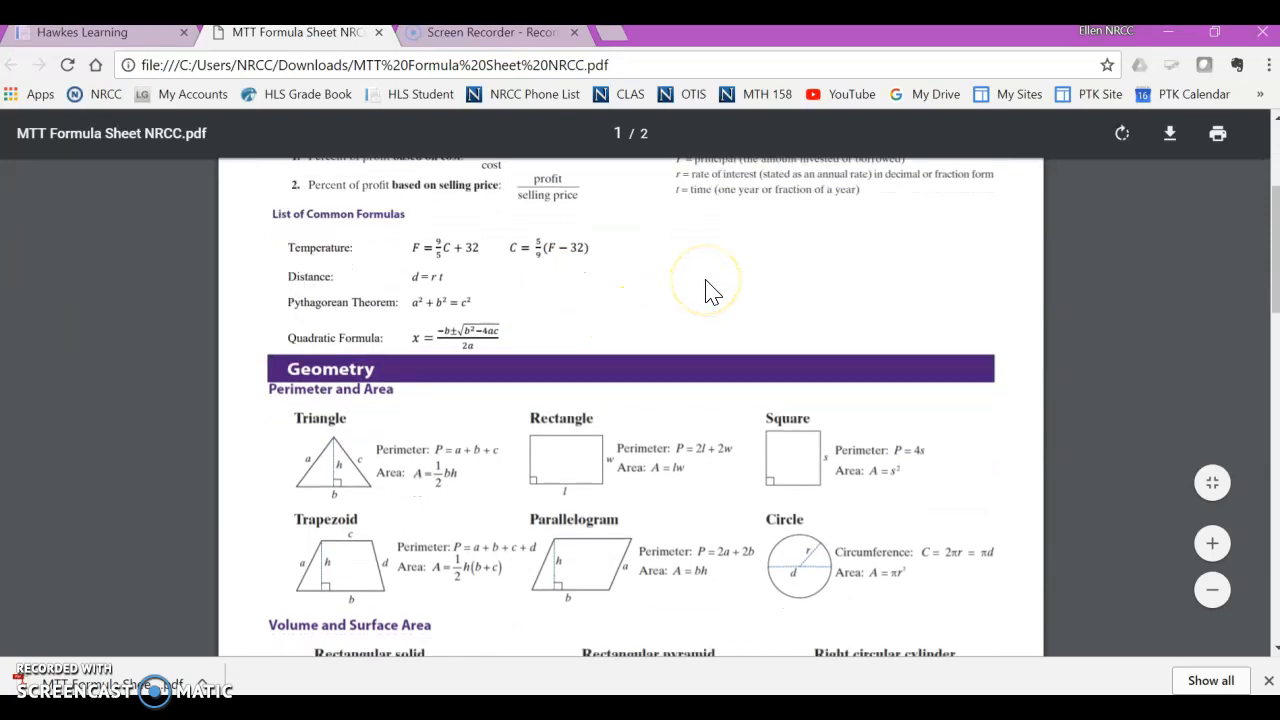
scroll("down", 3)
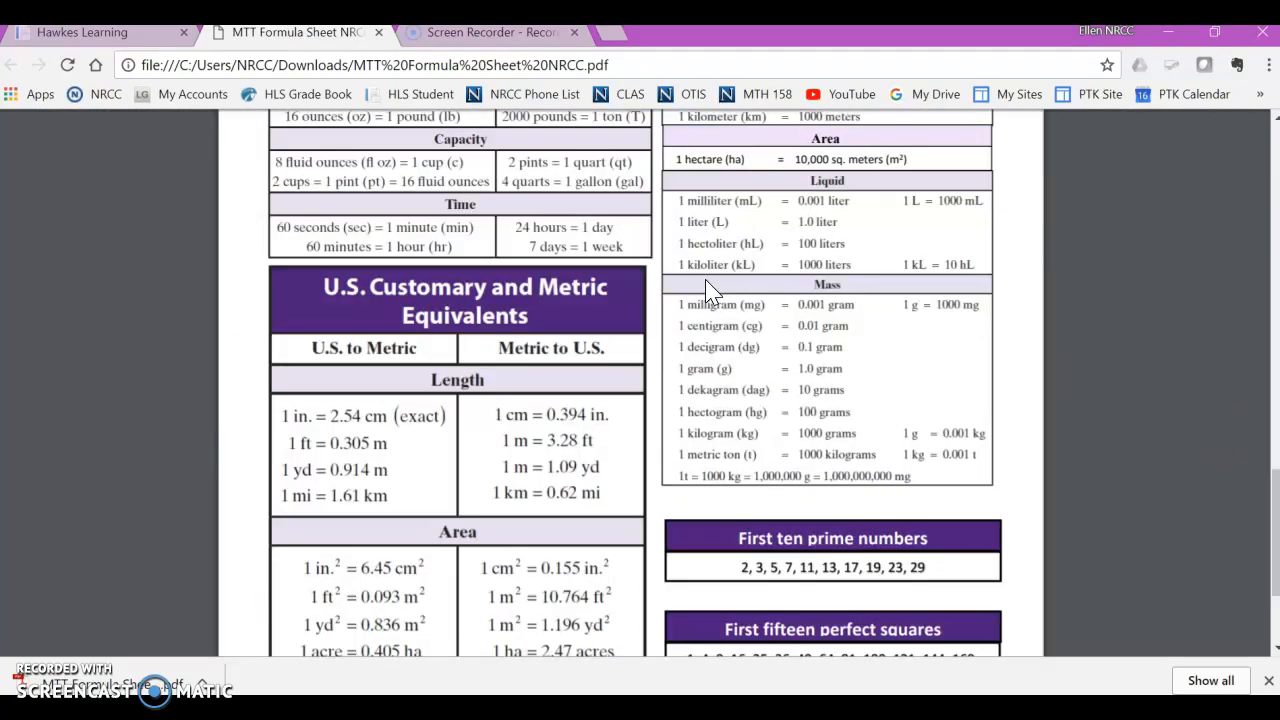
scroll("down", 3)
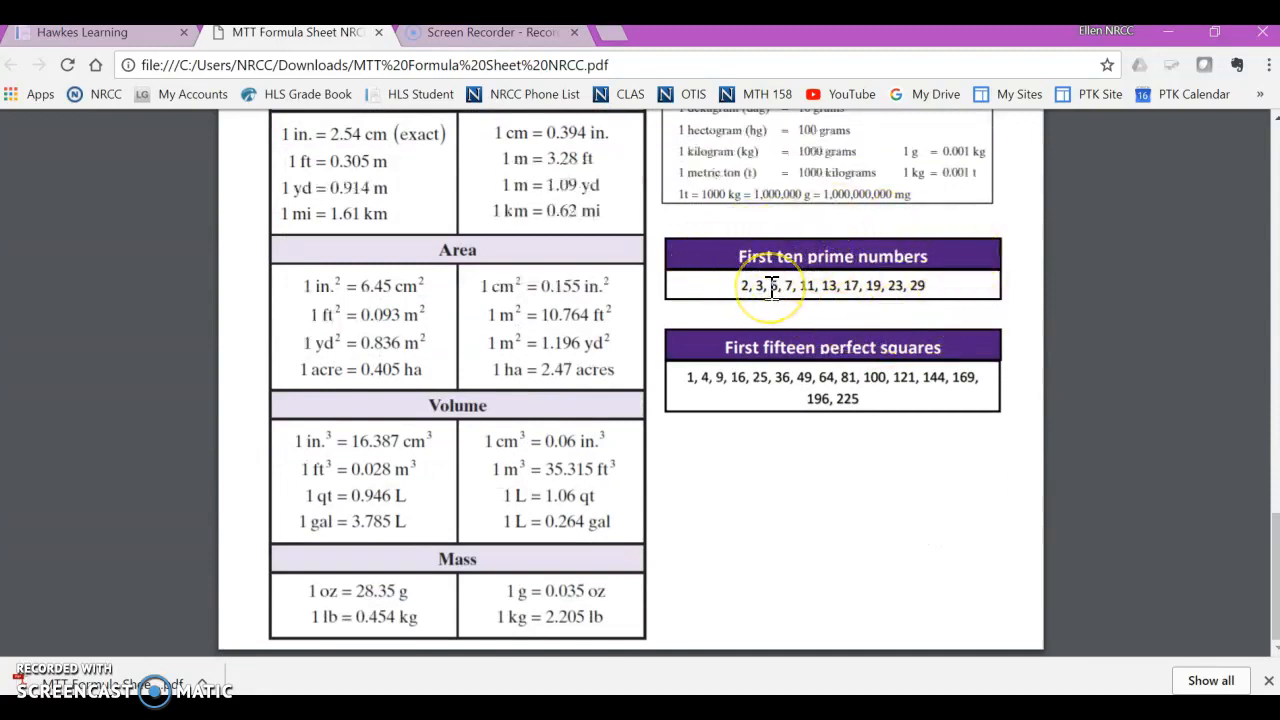
mouse_move(770, 285)
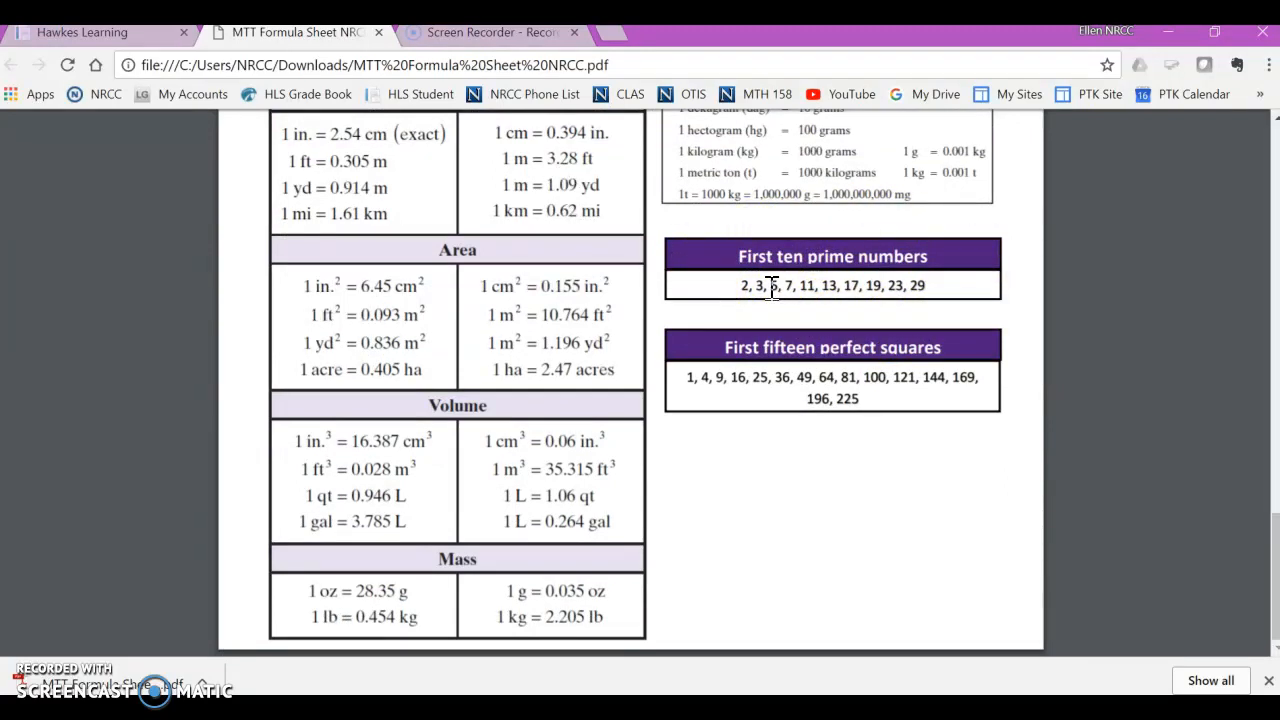
left_click(90, 32)
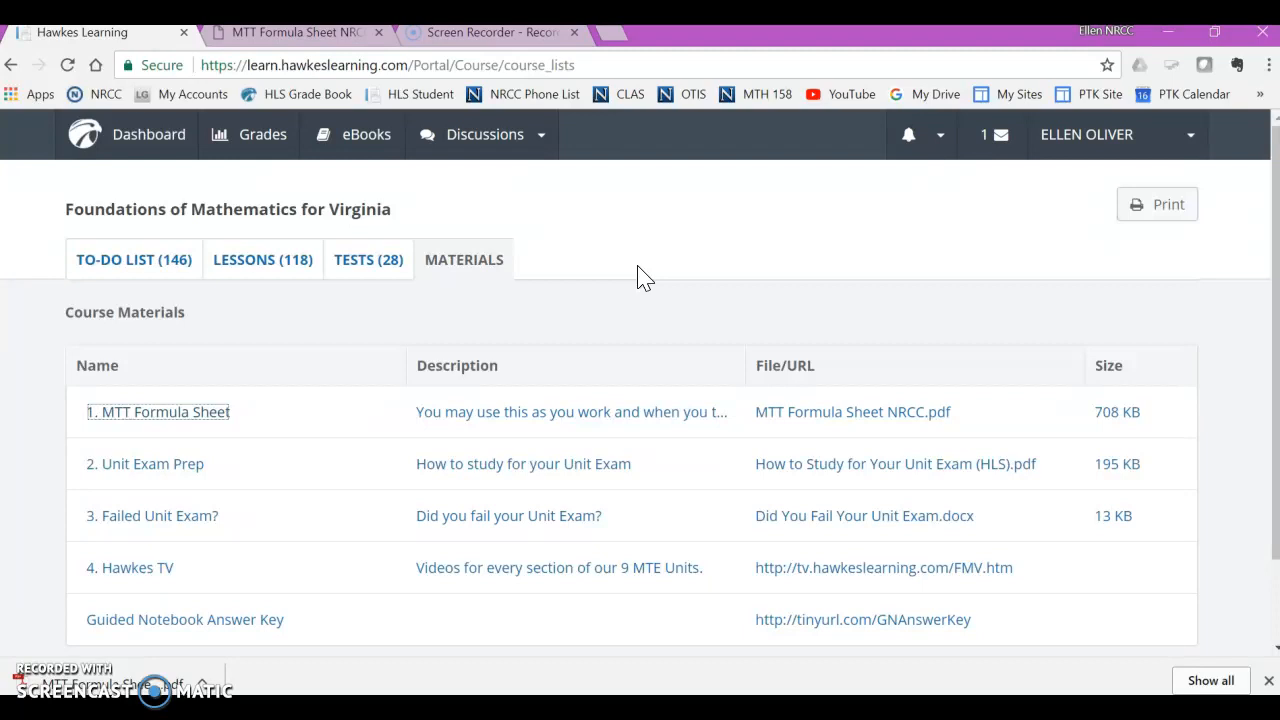
mouse_move(280, 190)
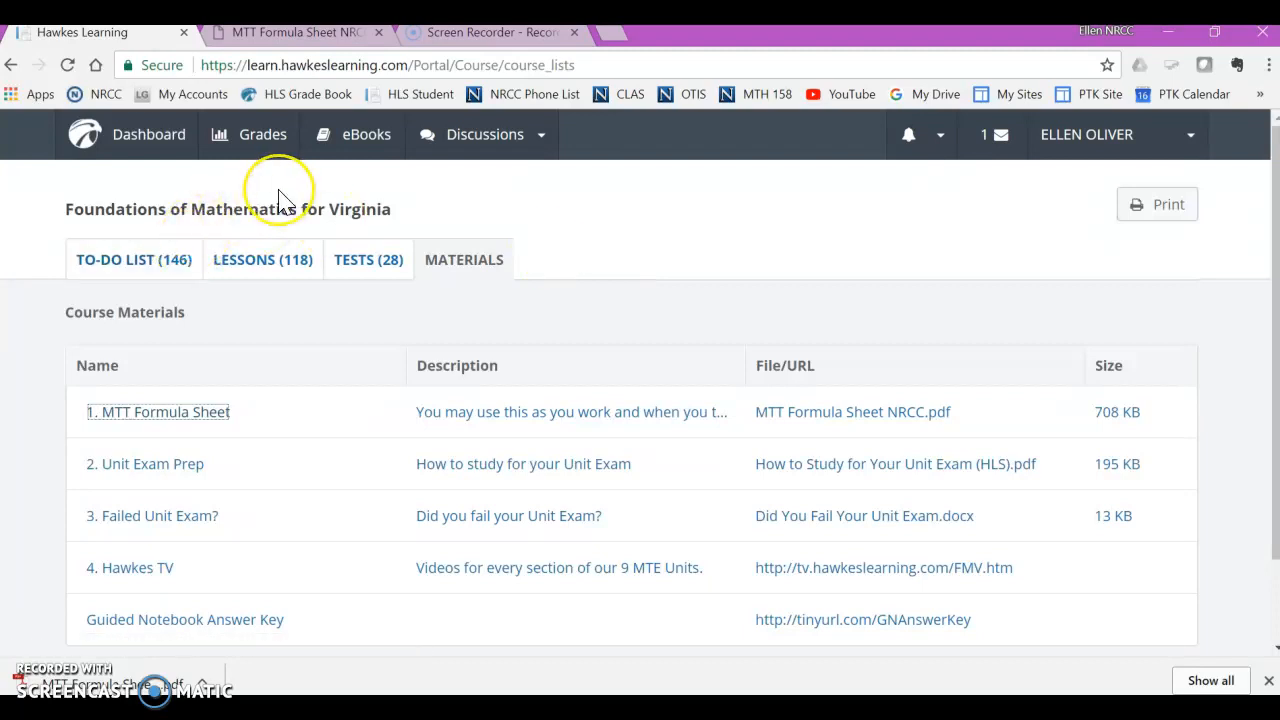
mouse_move(285, 195)
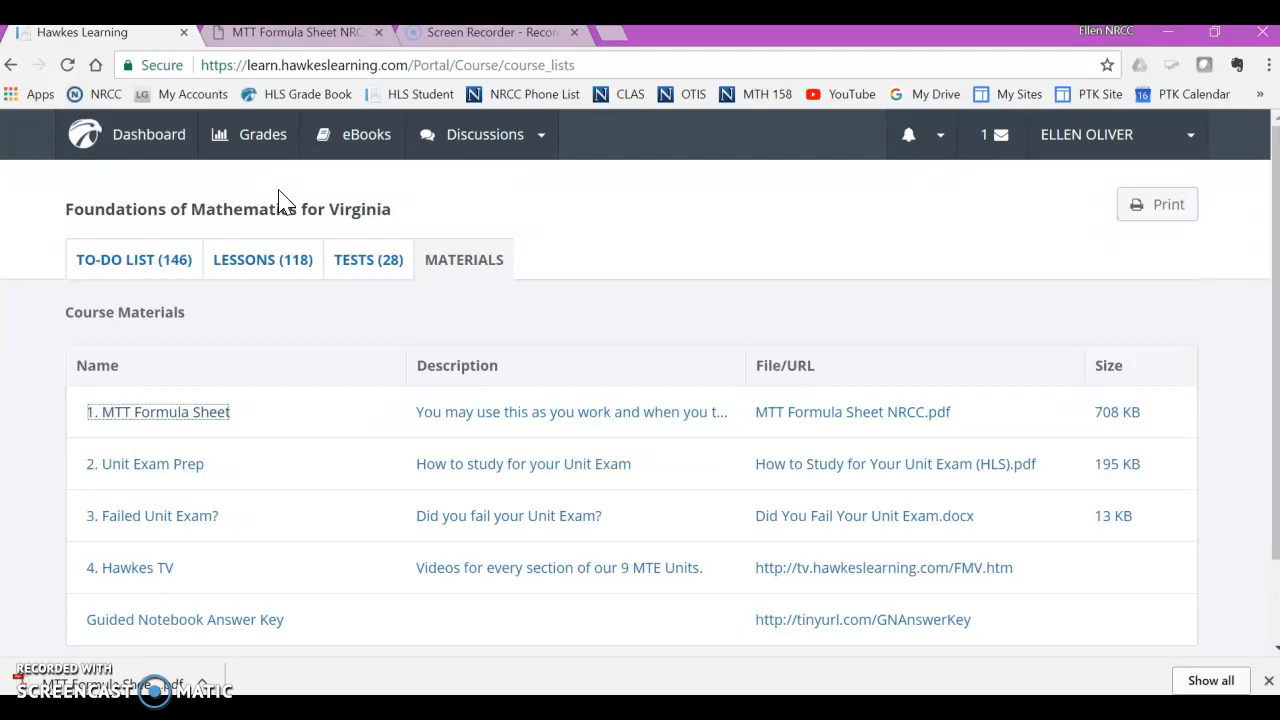
Resume Practice for 1.1 Exponents and Prime Numbers from the To-Do List
left_click(133, 259)
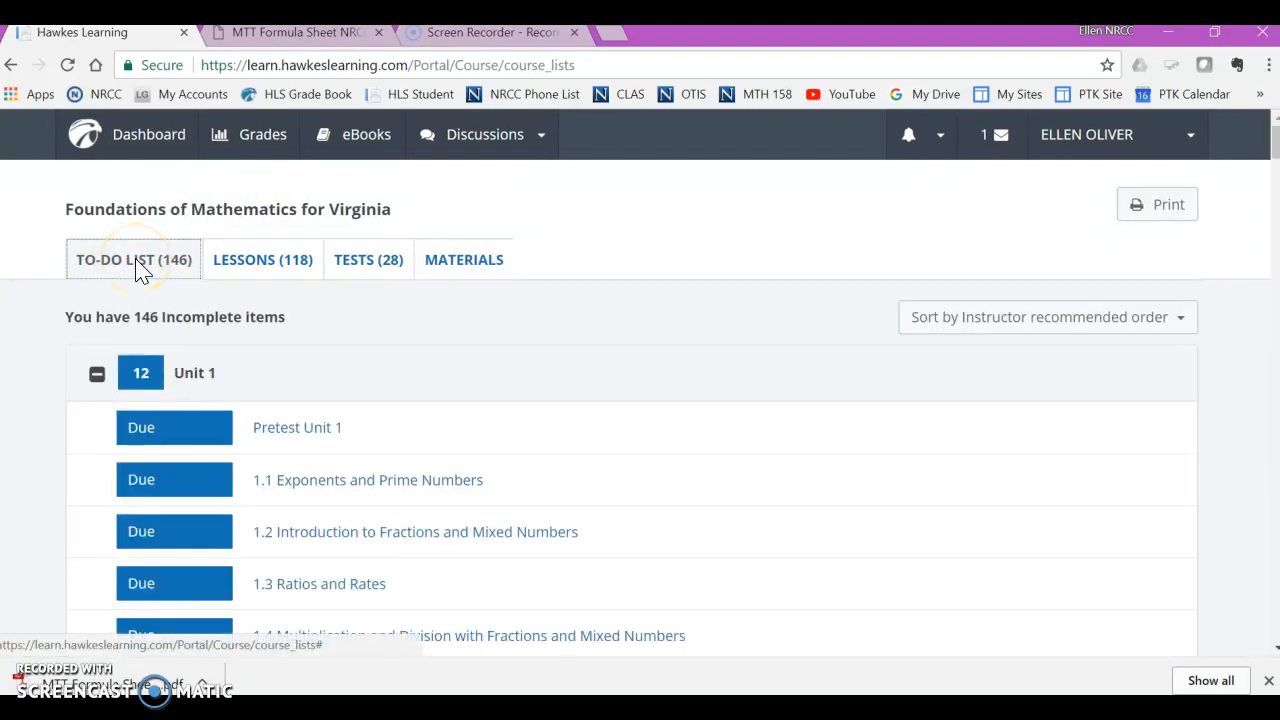
mouse_move(305, 490)
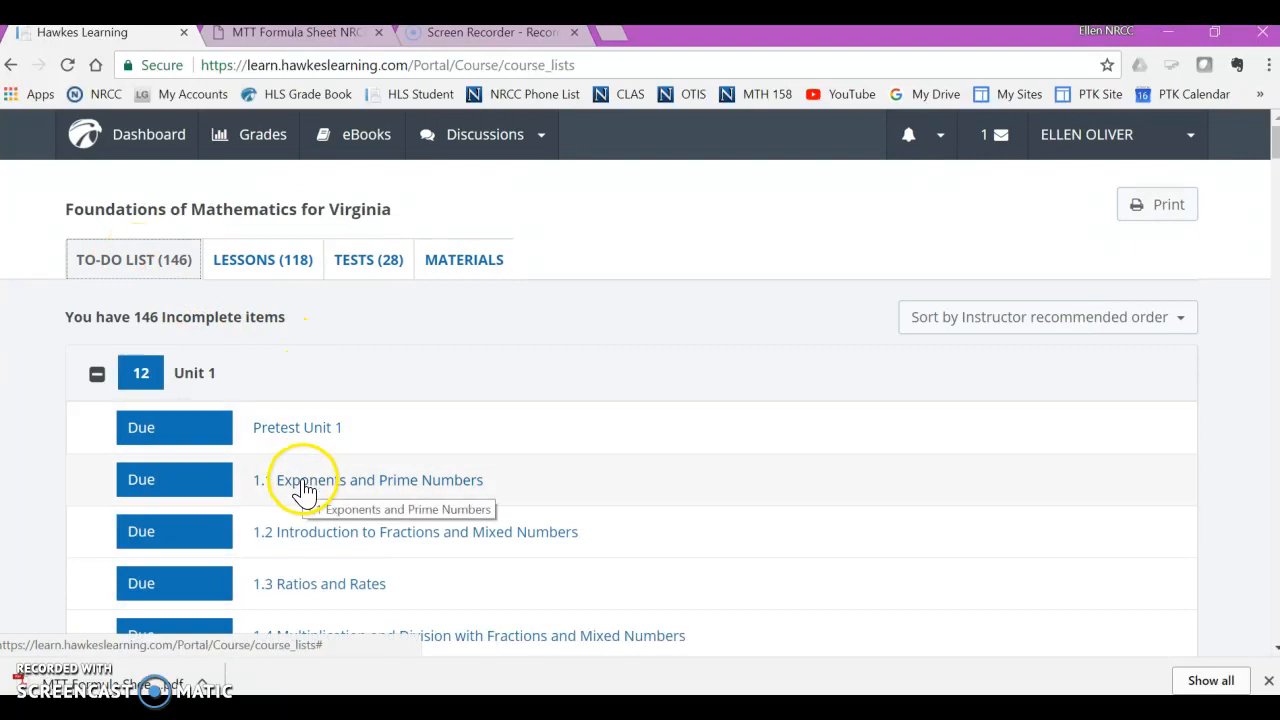
left_click(378, 479)
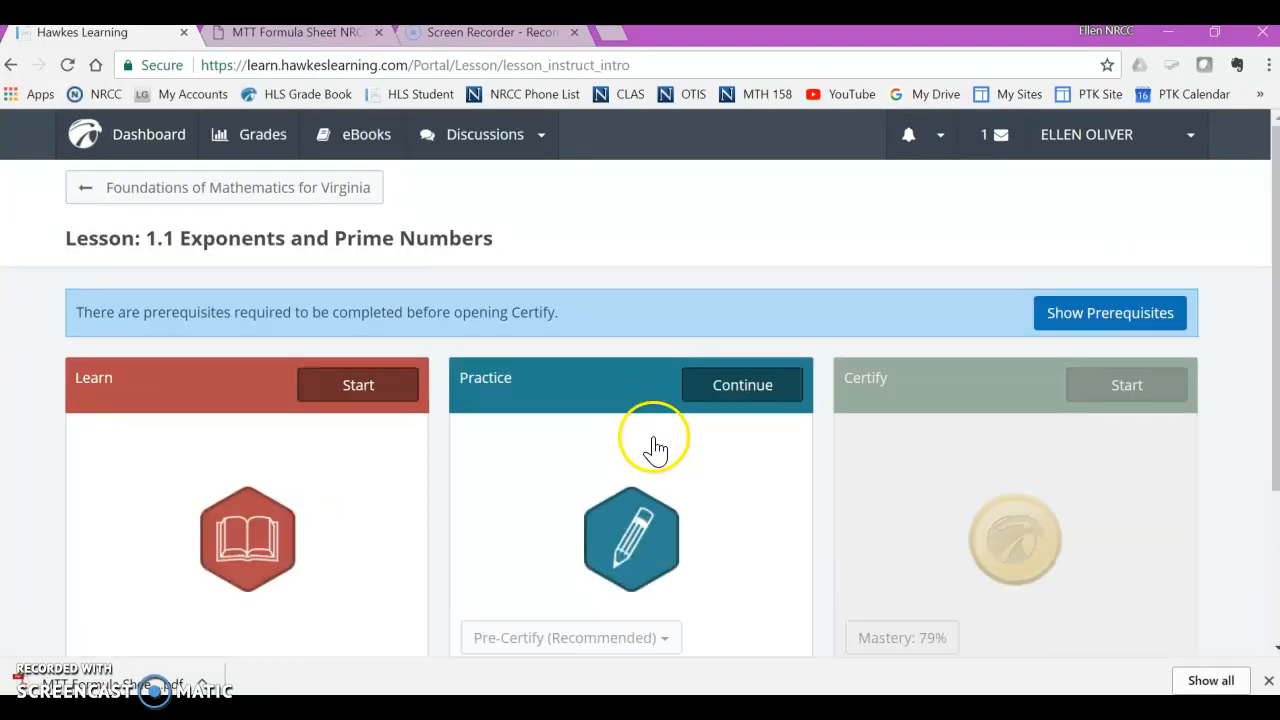
left_click(742, 385)
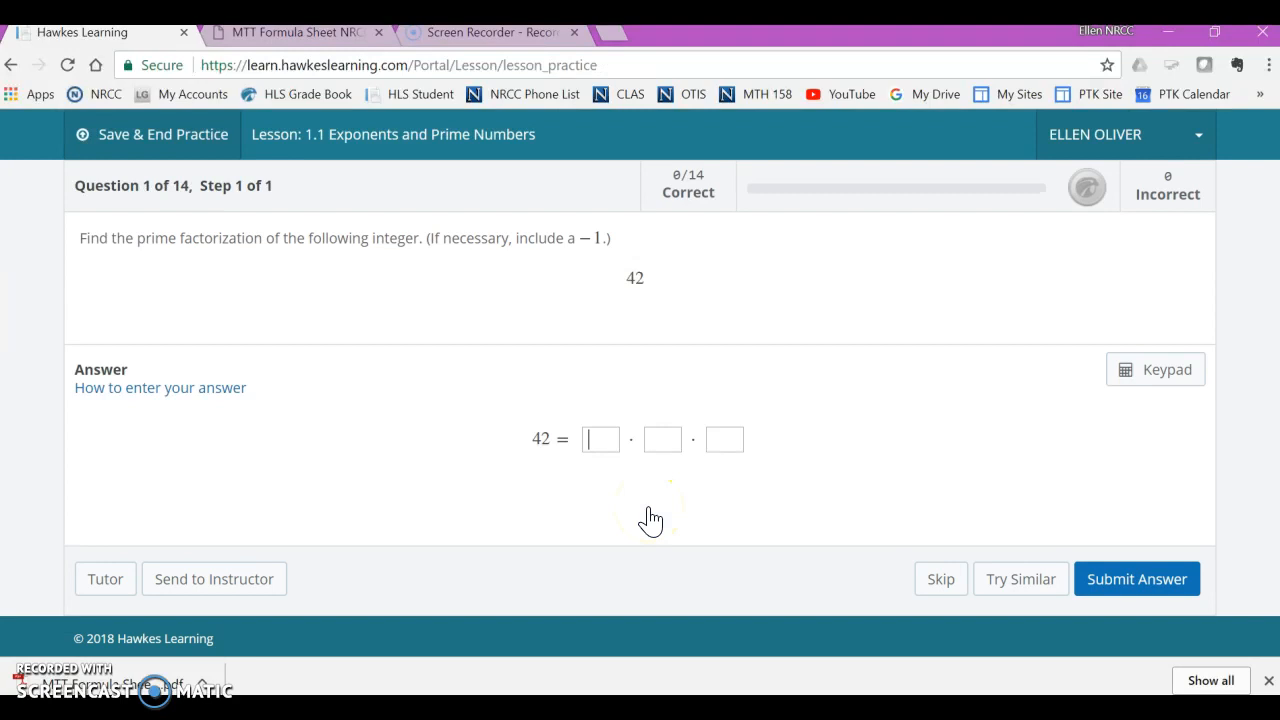
mouse_move(420, 408)
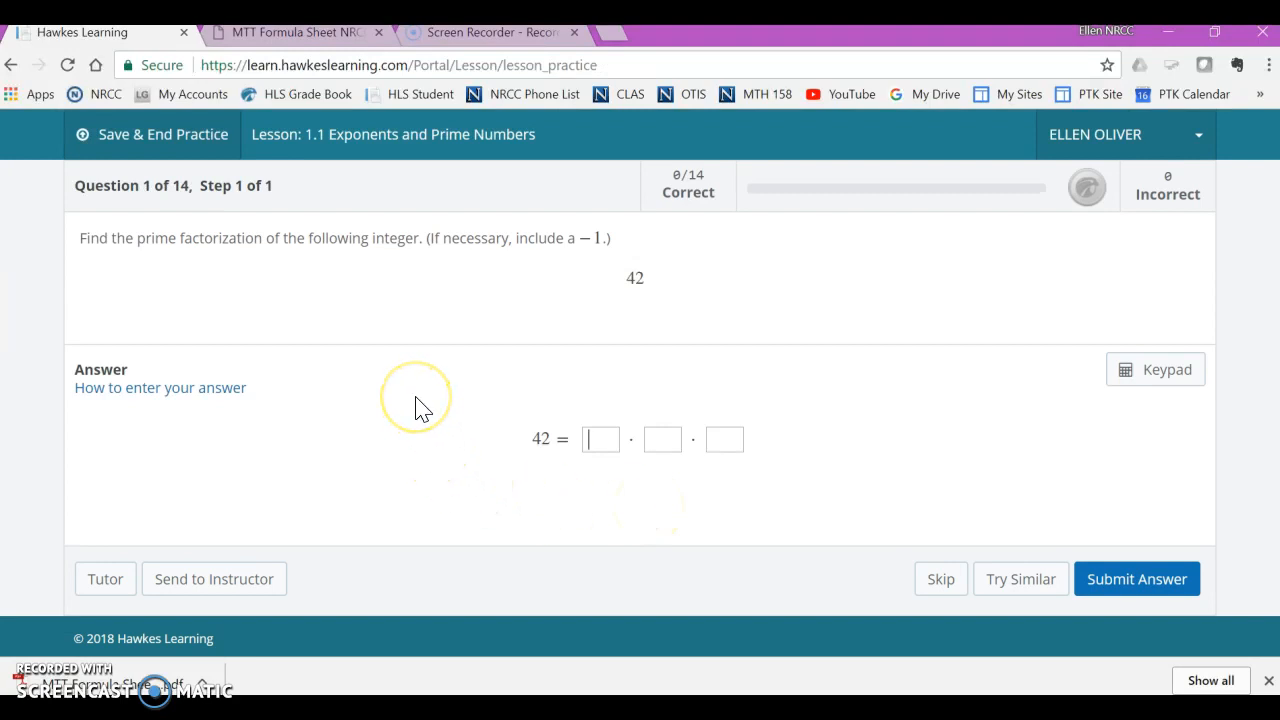
mouse_move(420, 408)
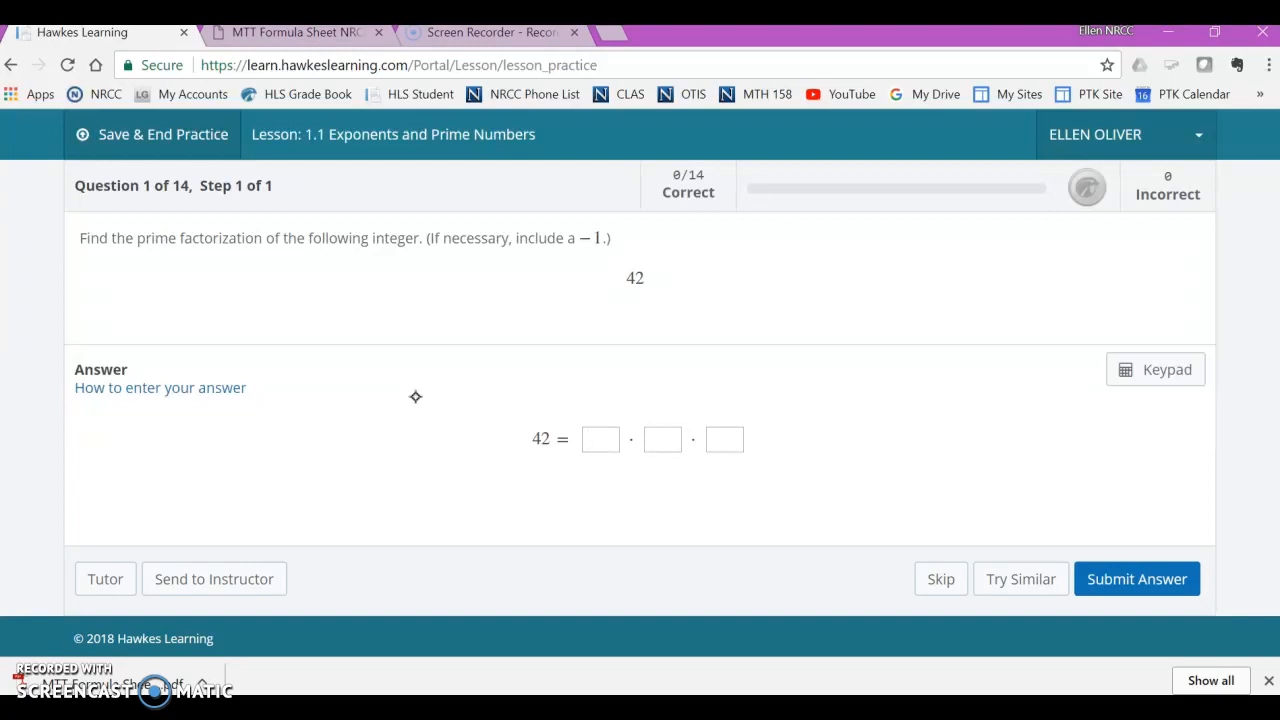
Sketch a factor tree splitting 42 into 7, 2 and 3 with the Screencast-O-Matic pen
left_click(600, 439)
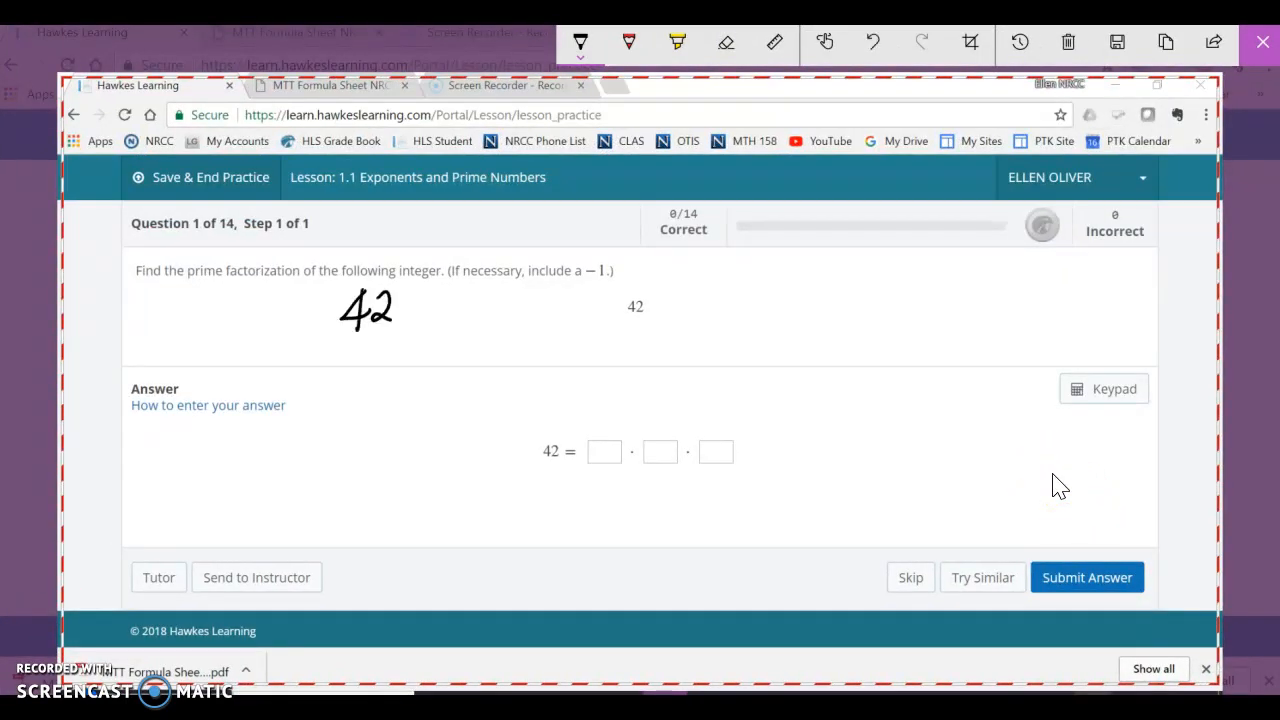
left_click_drag(350, 335, 385, 375)
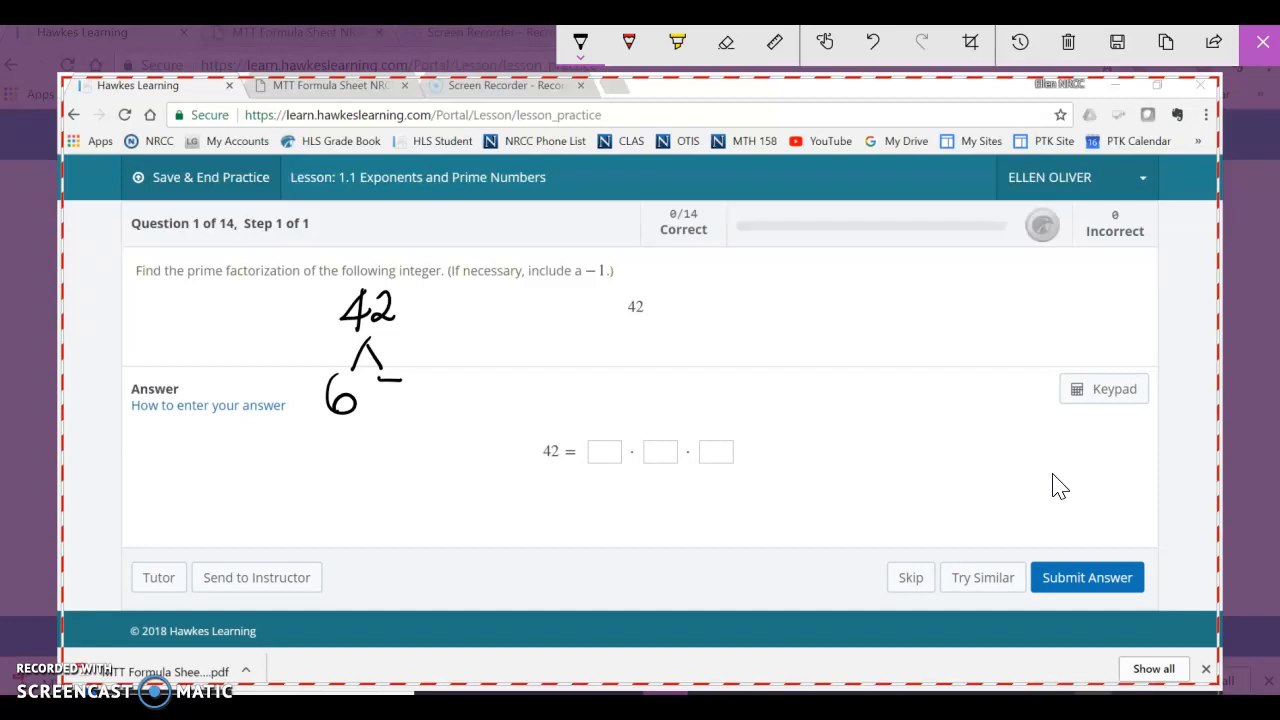
left_click_drag(385, 370, 400, 410)
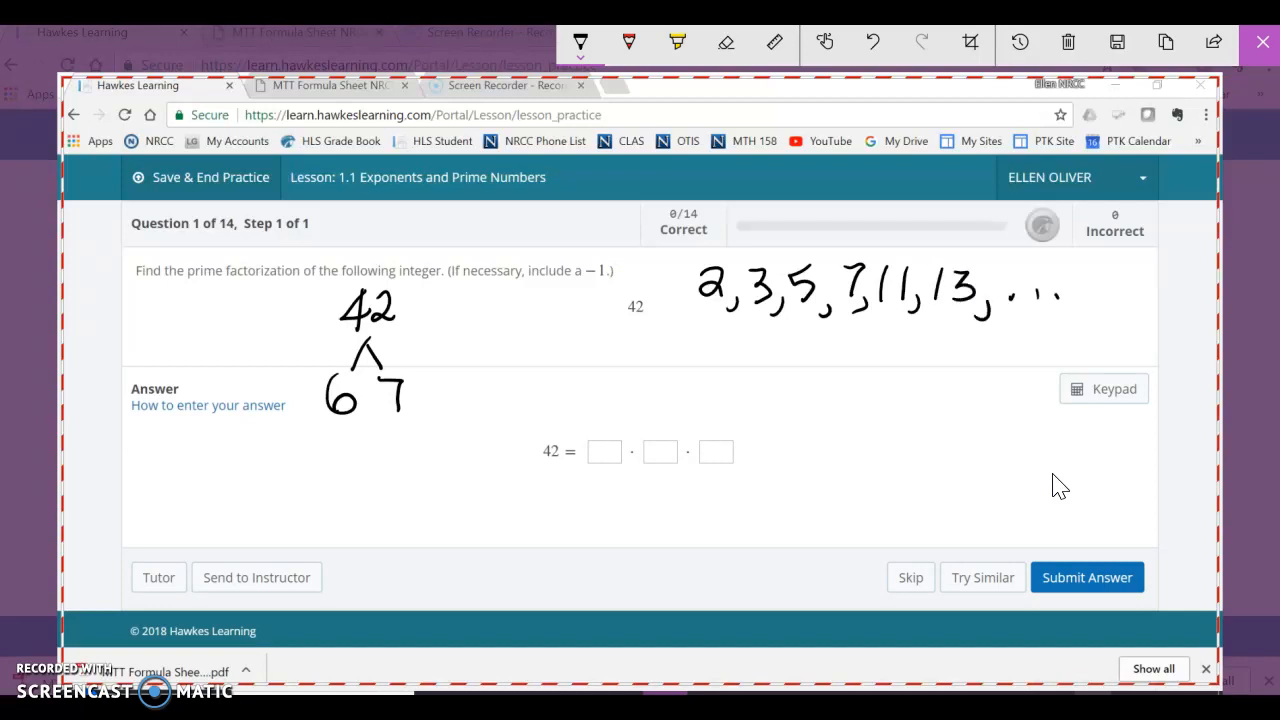
left_click_drag(843, 355, 848, 318)
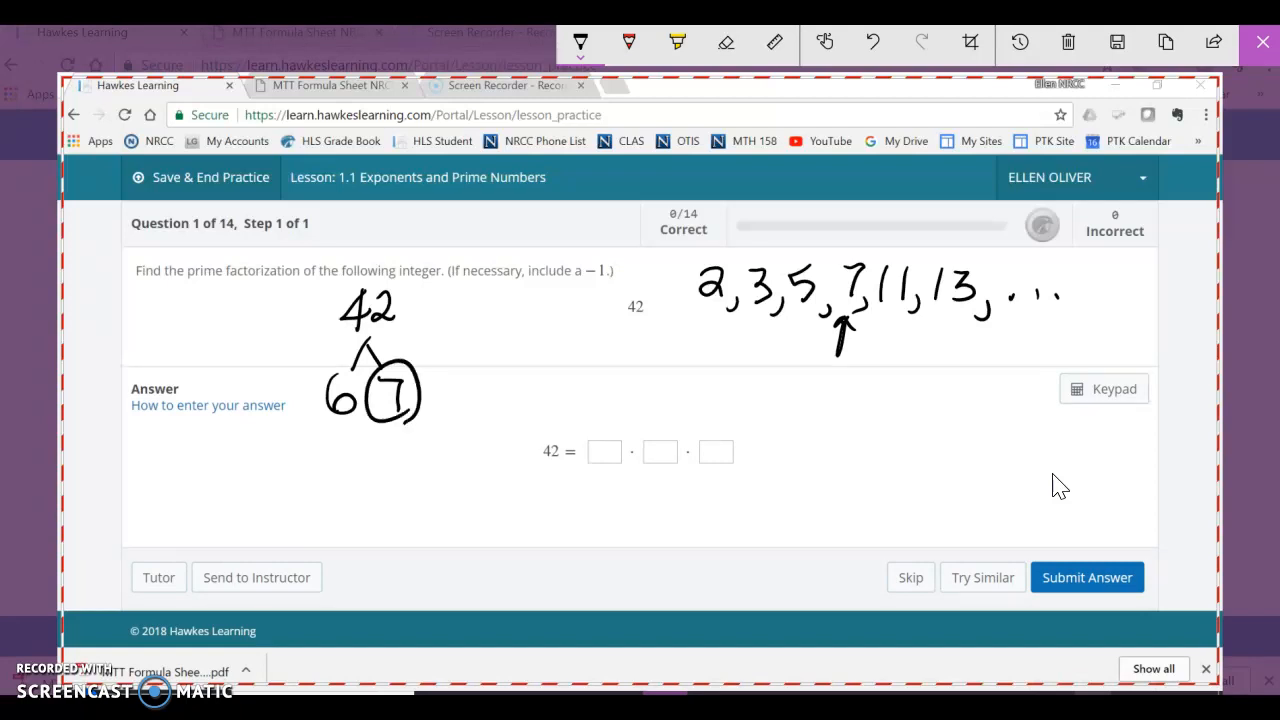
type("7")
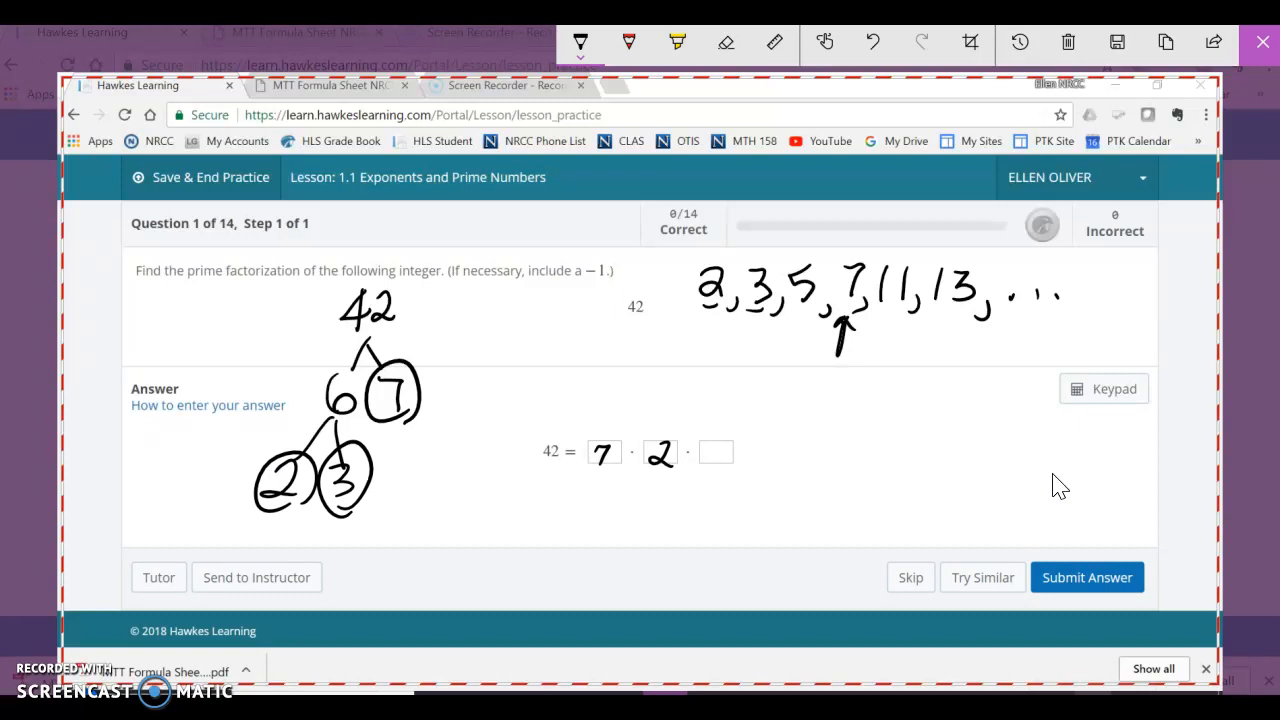
type("3")
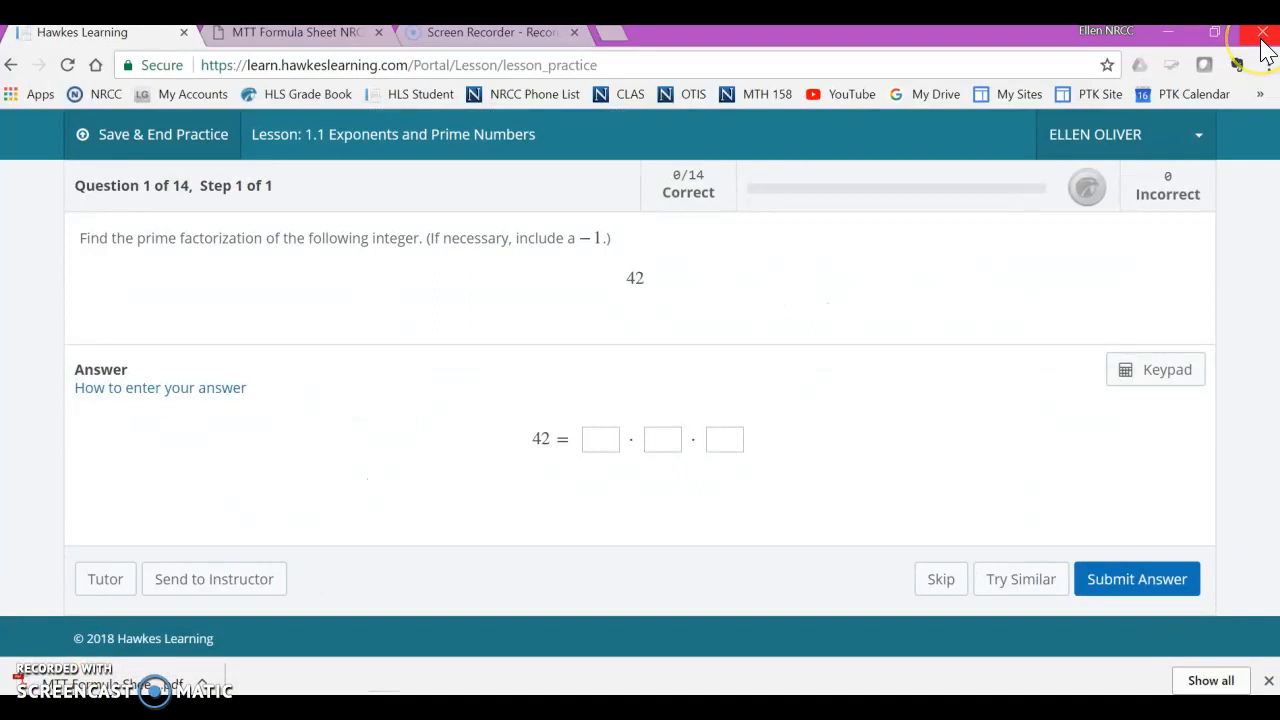
Enter 2, 3 and 7 as the prime factors of 42 and submit
left_click(600, 439)
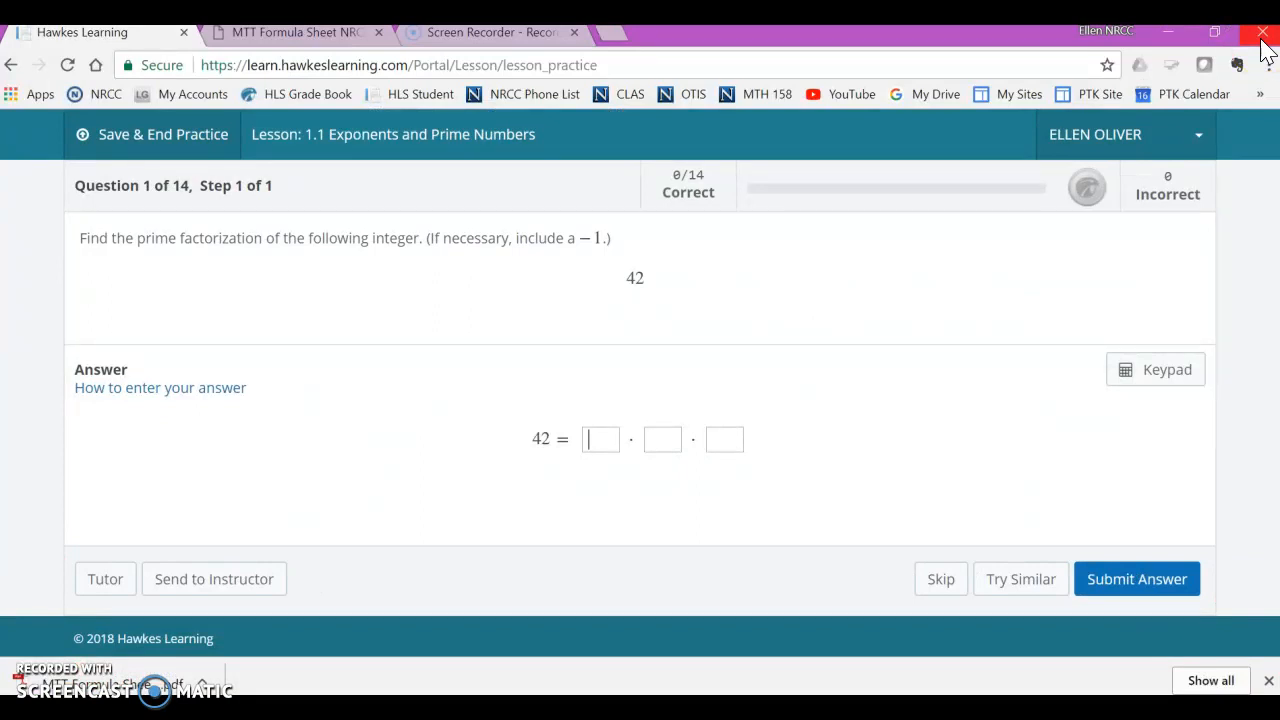
type("2")
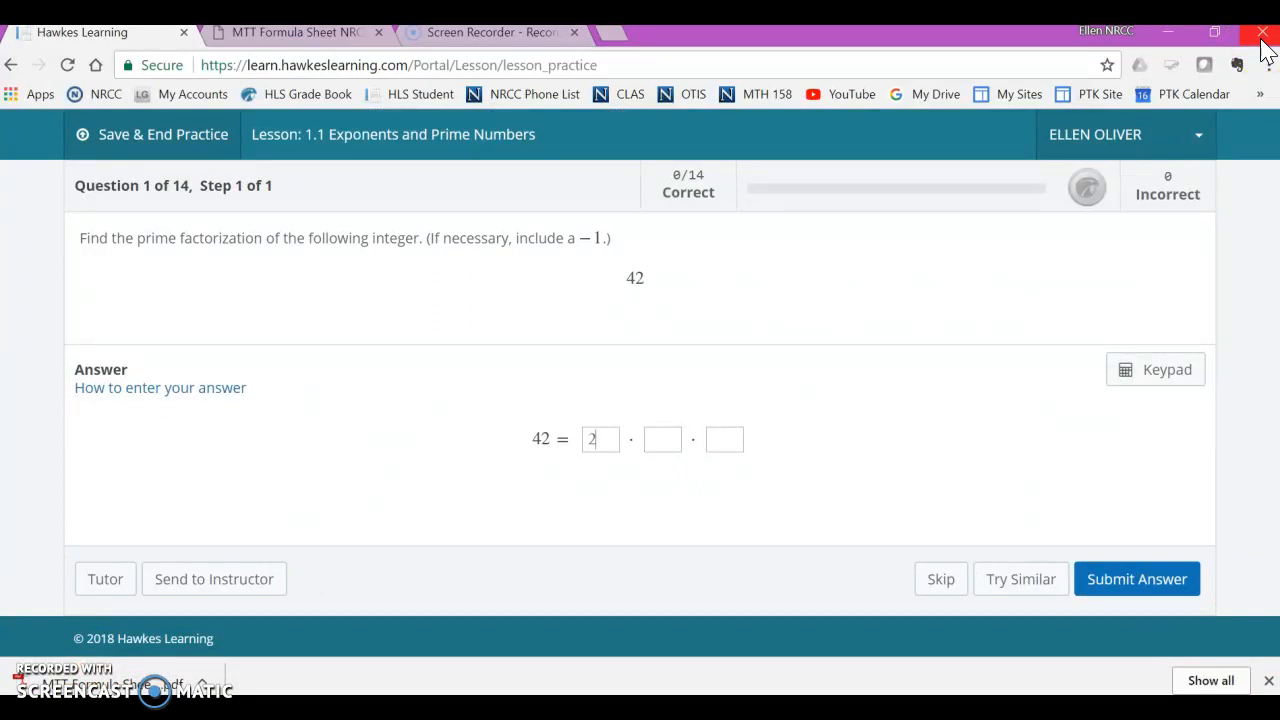
type("3")
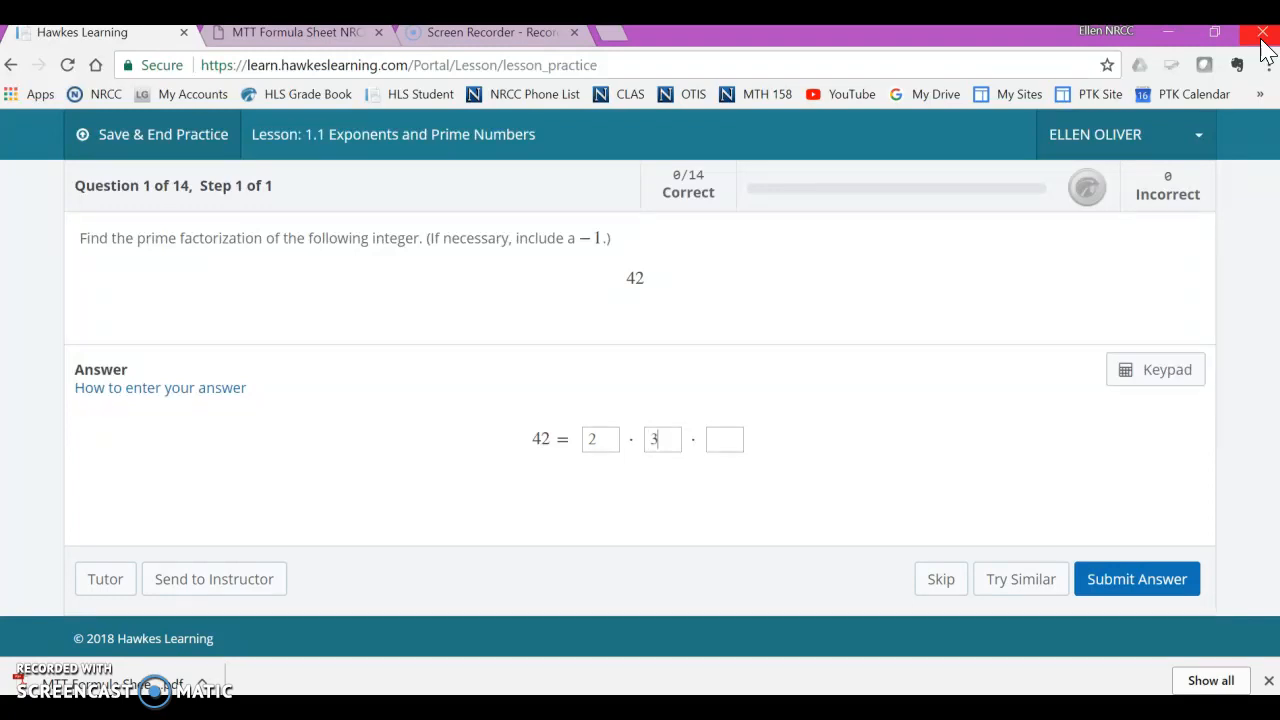
type("7")
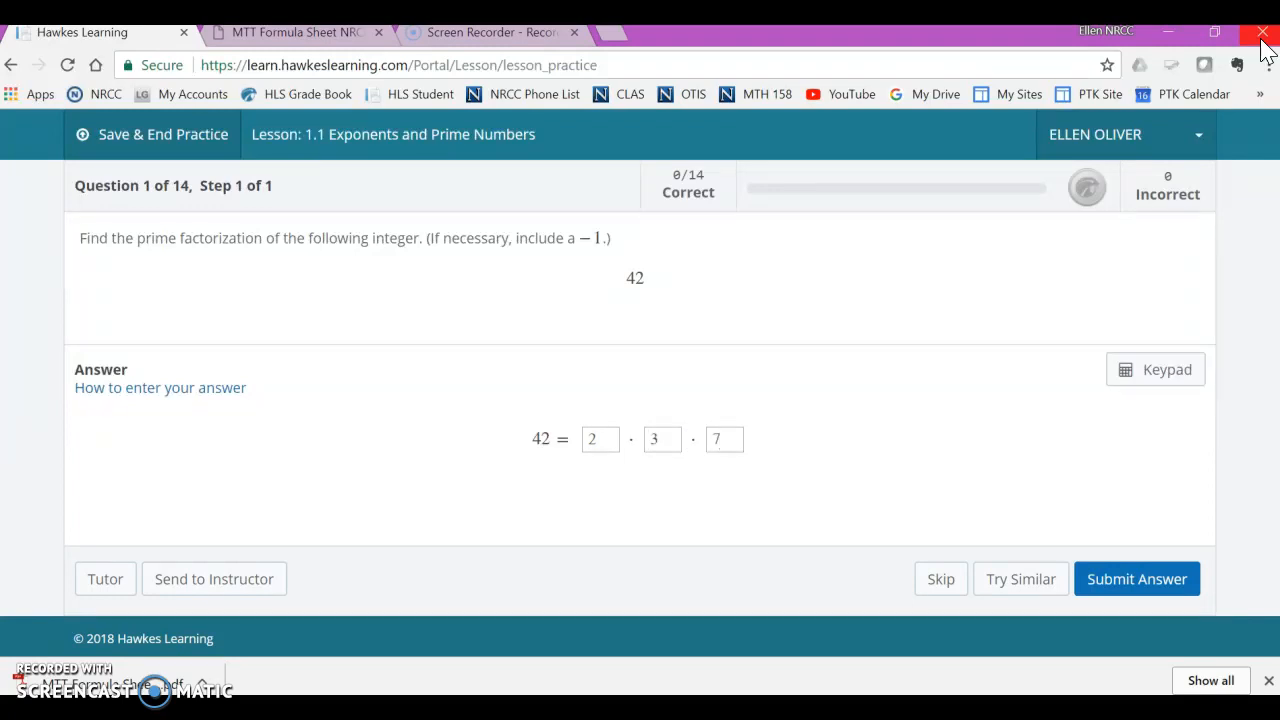
mouse_move(1137, 579)
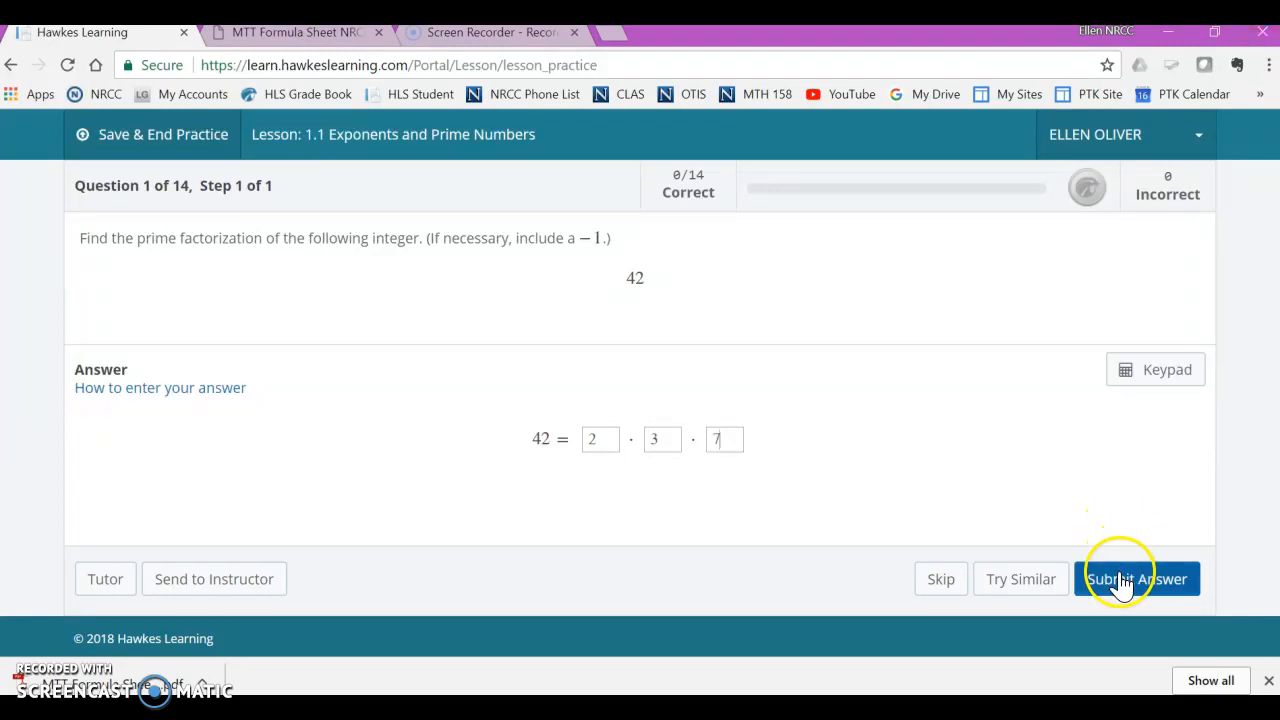
left_click(1138, 578)
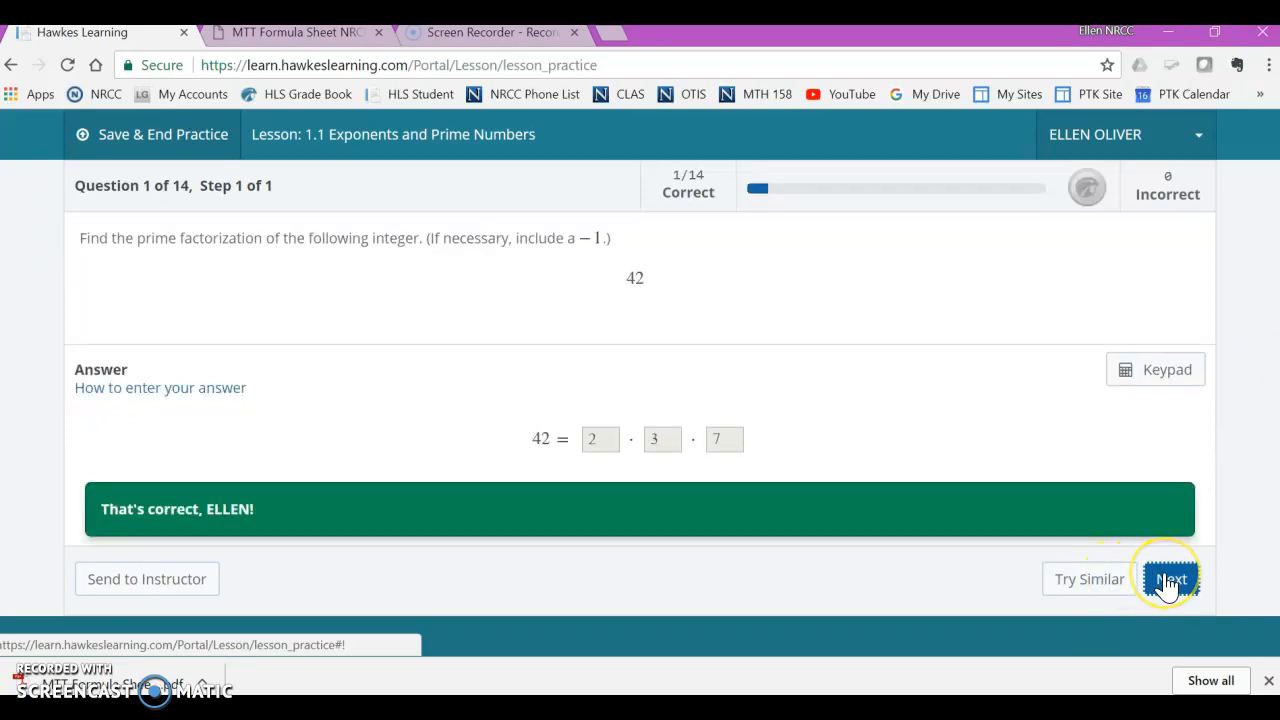
Submit 7 · 7 as the prime factorization of 49, then request a similar problem
left_click(1168, 578)
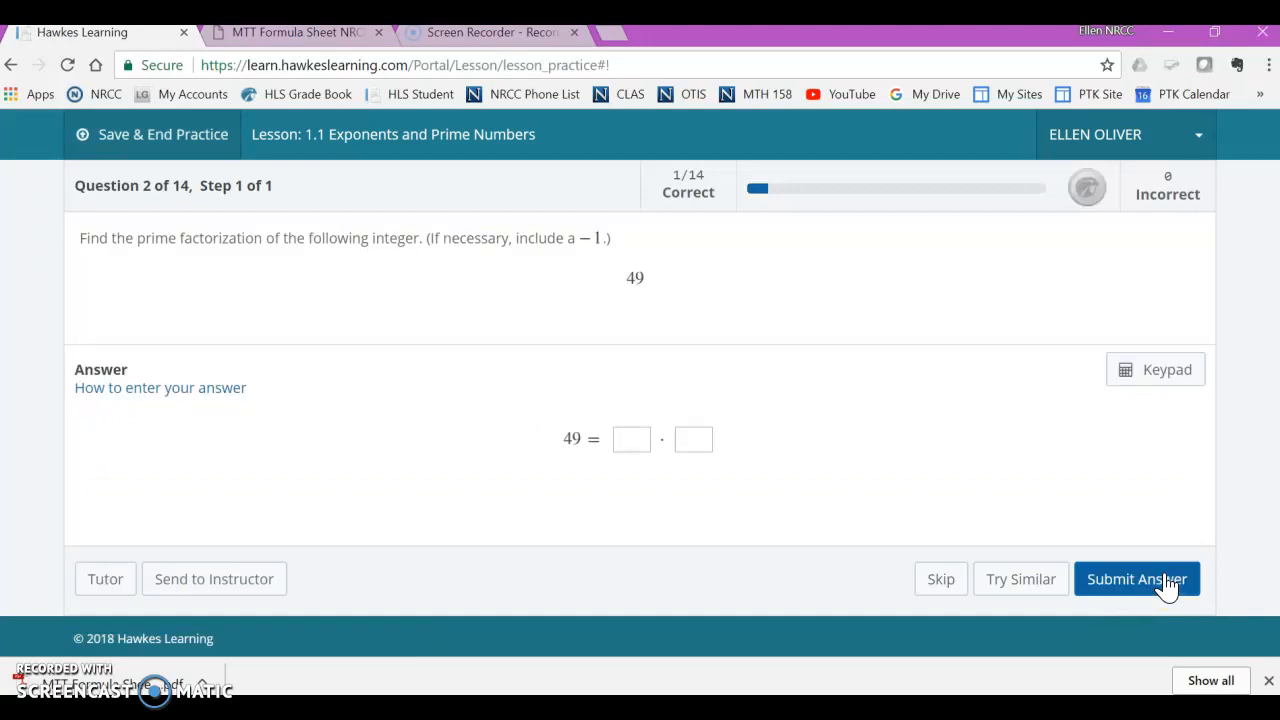
left_click(631, 439)
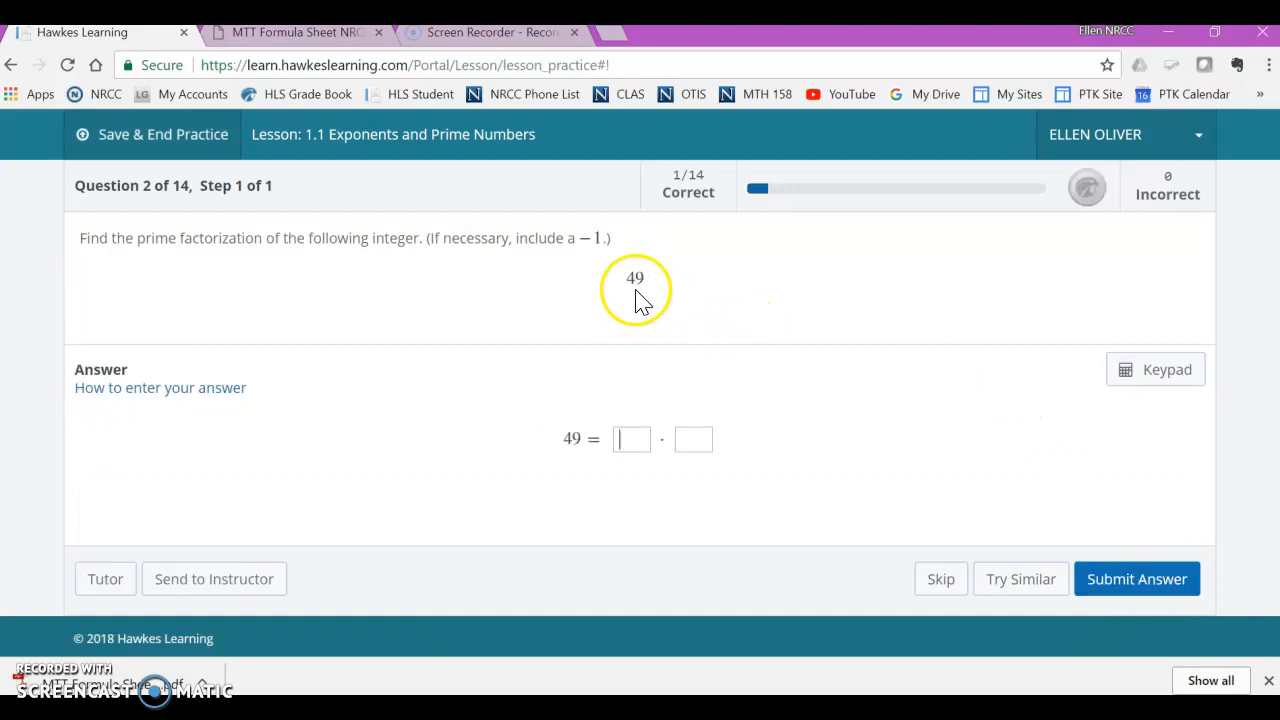
mouse_move(590, 320)
type("7")
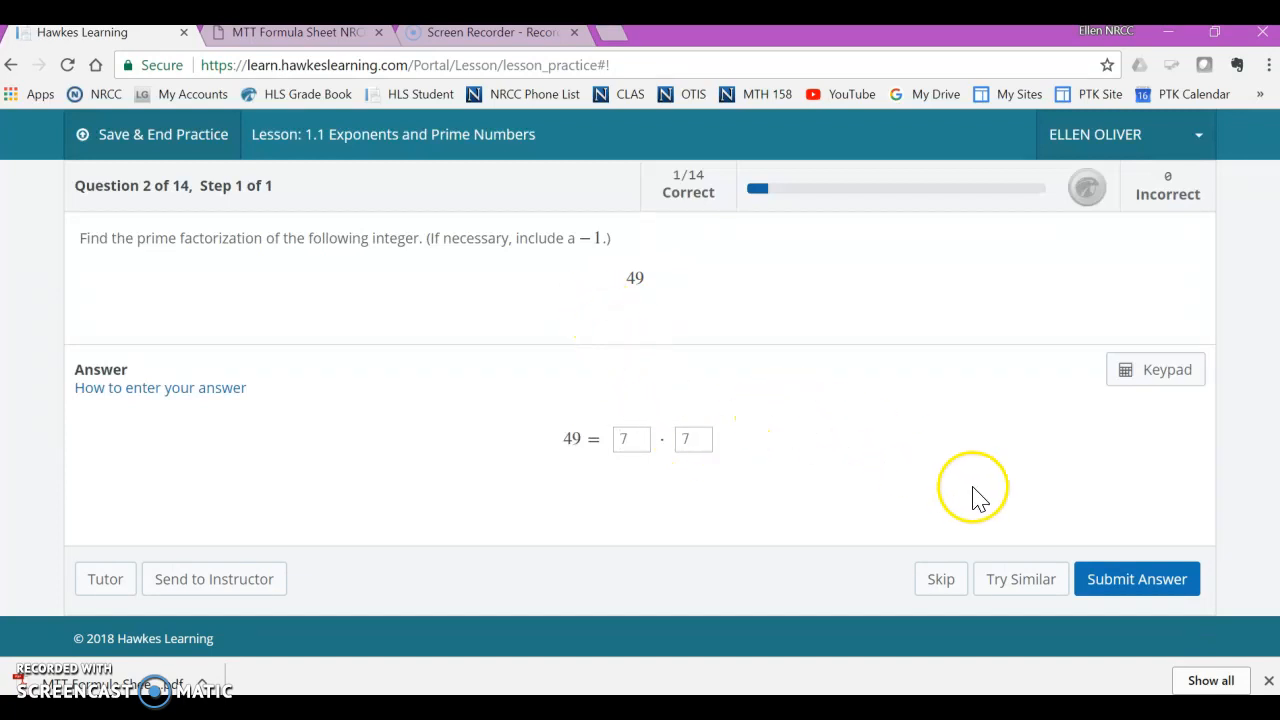
left_click(1136, 578)
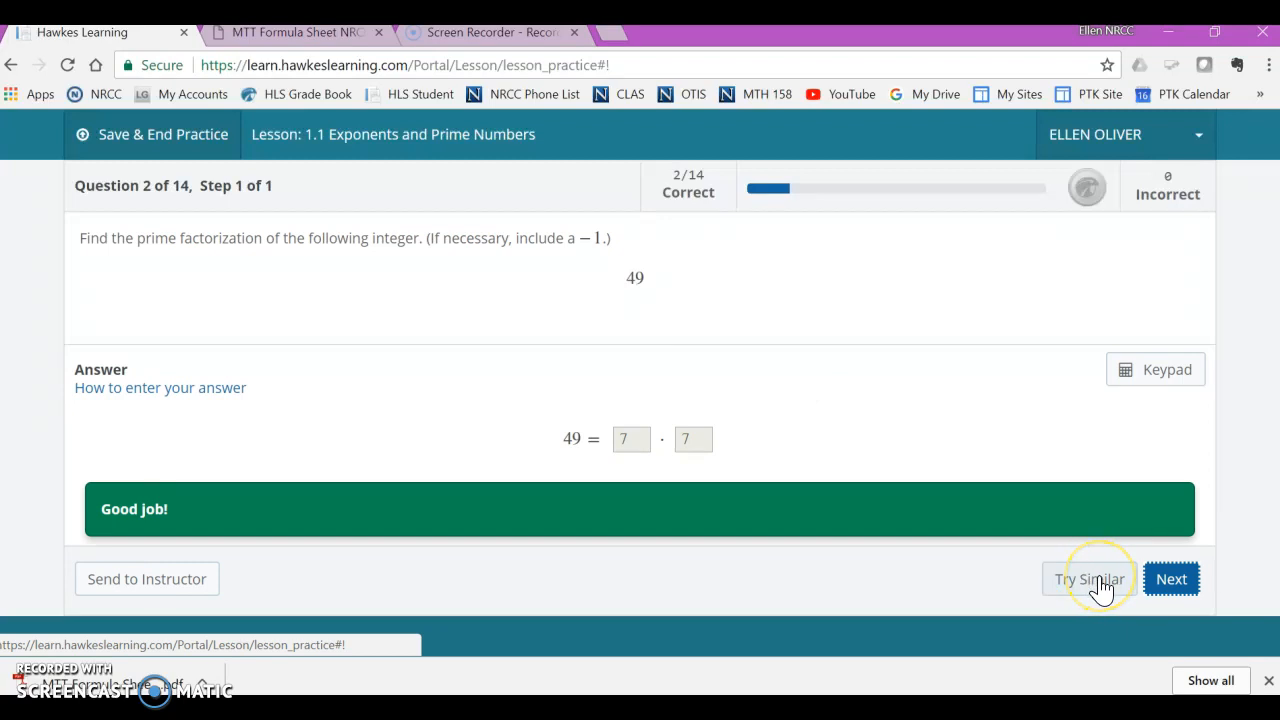
left_click(1171, 579)
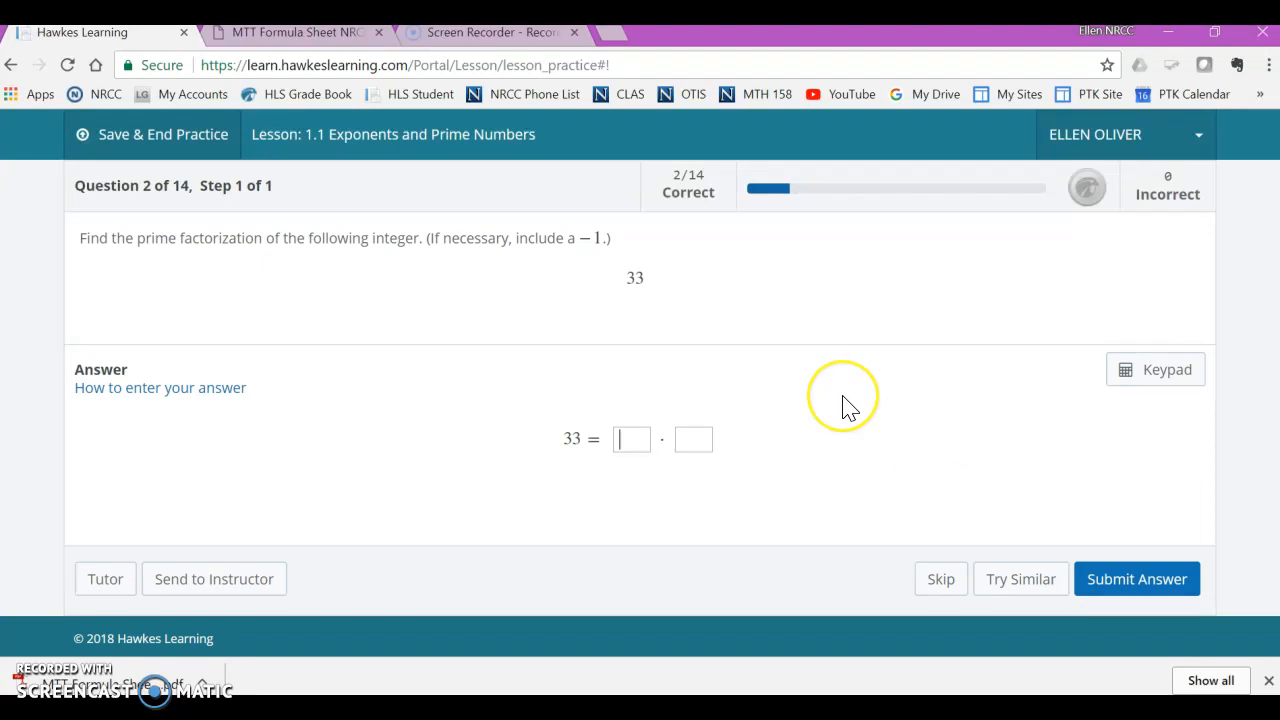
mouse_move(845, 408)
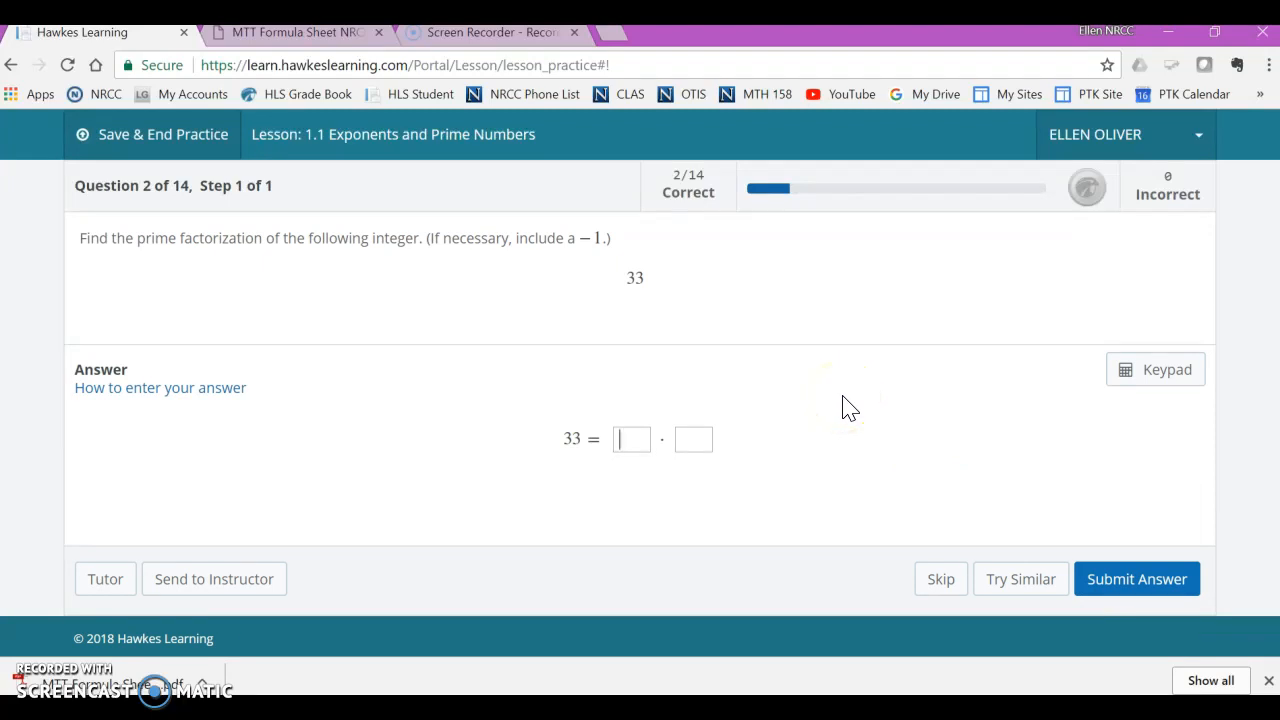
Submit 3 · 11 for 33 and advance to question 3
type("1")
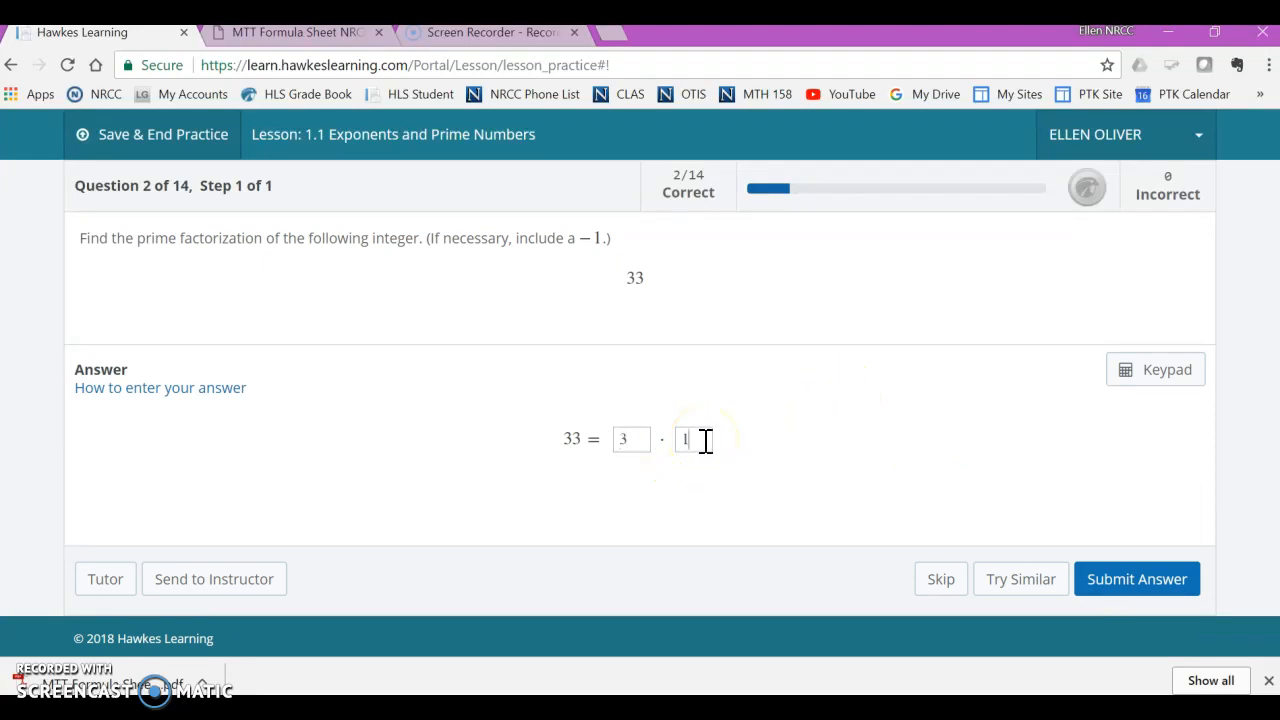
type("1")
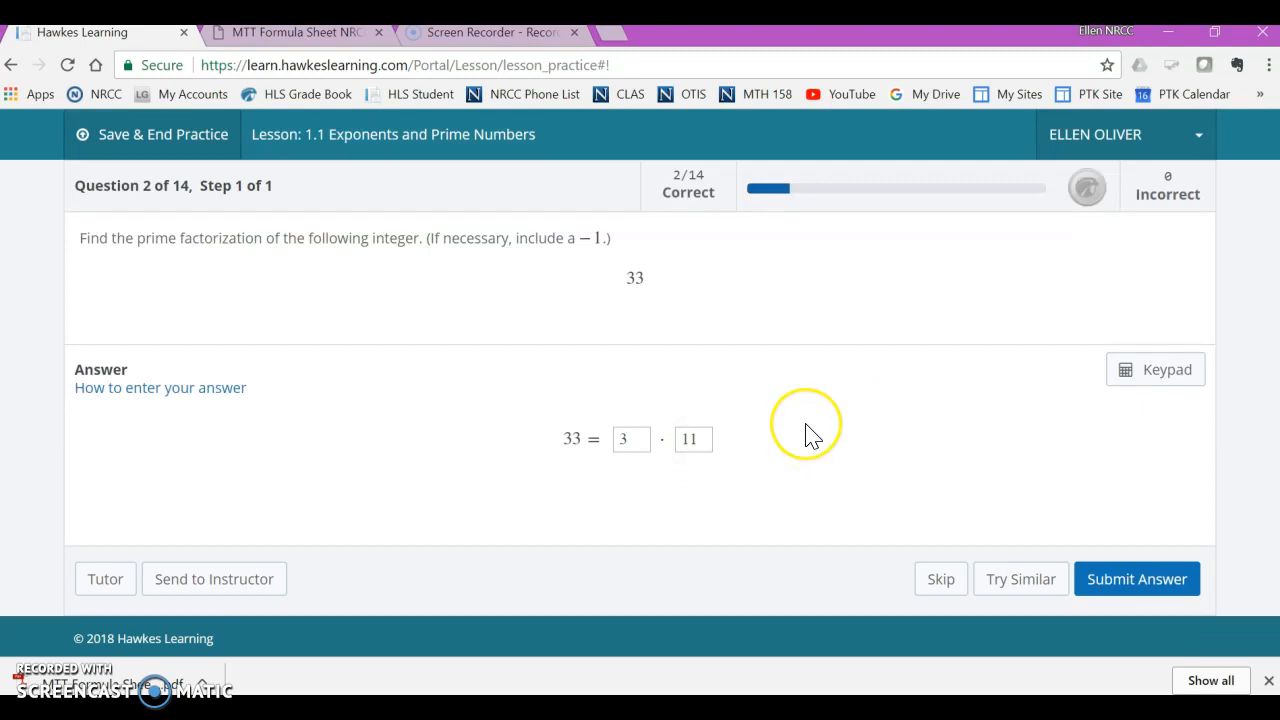
mouse_move(810, 435)
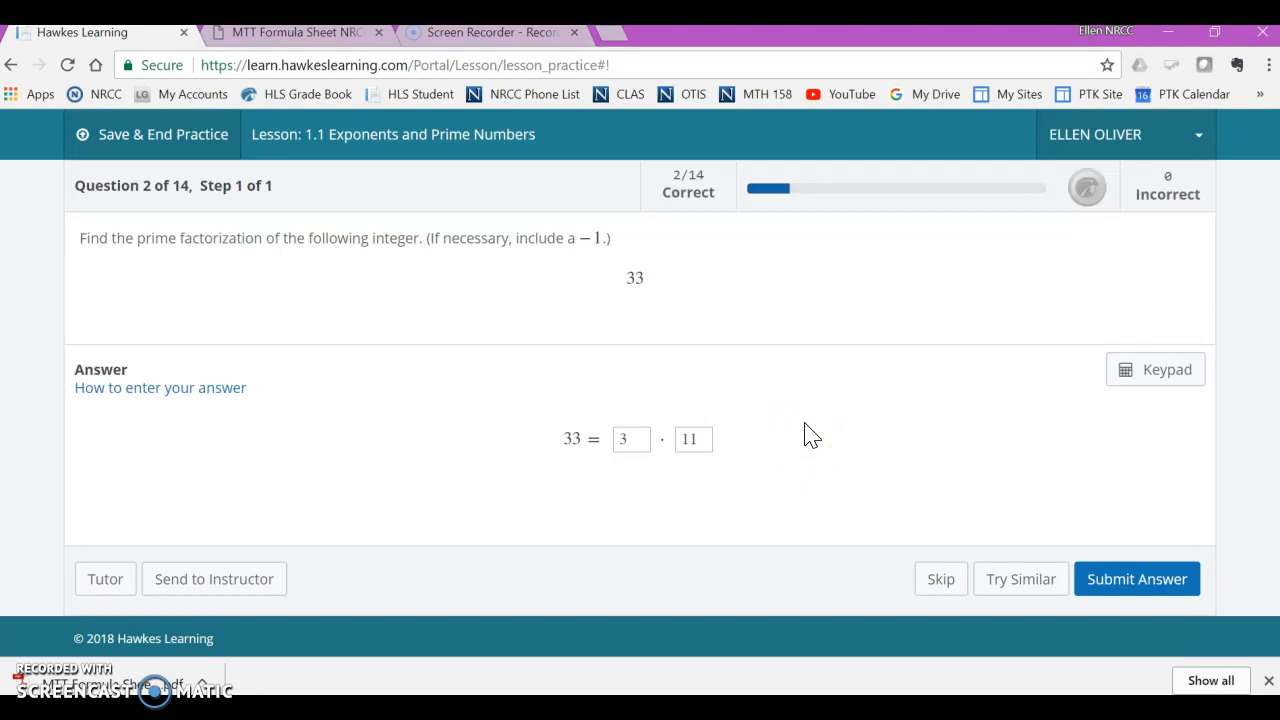
left_click(1137, 578)
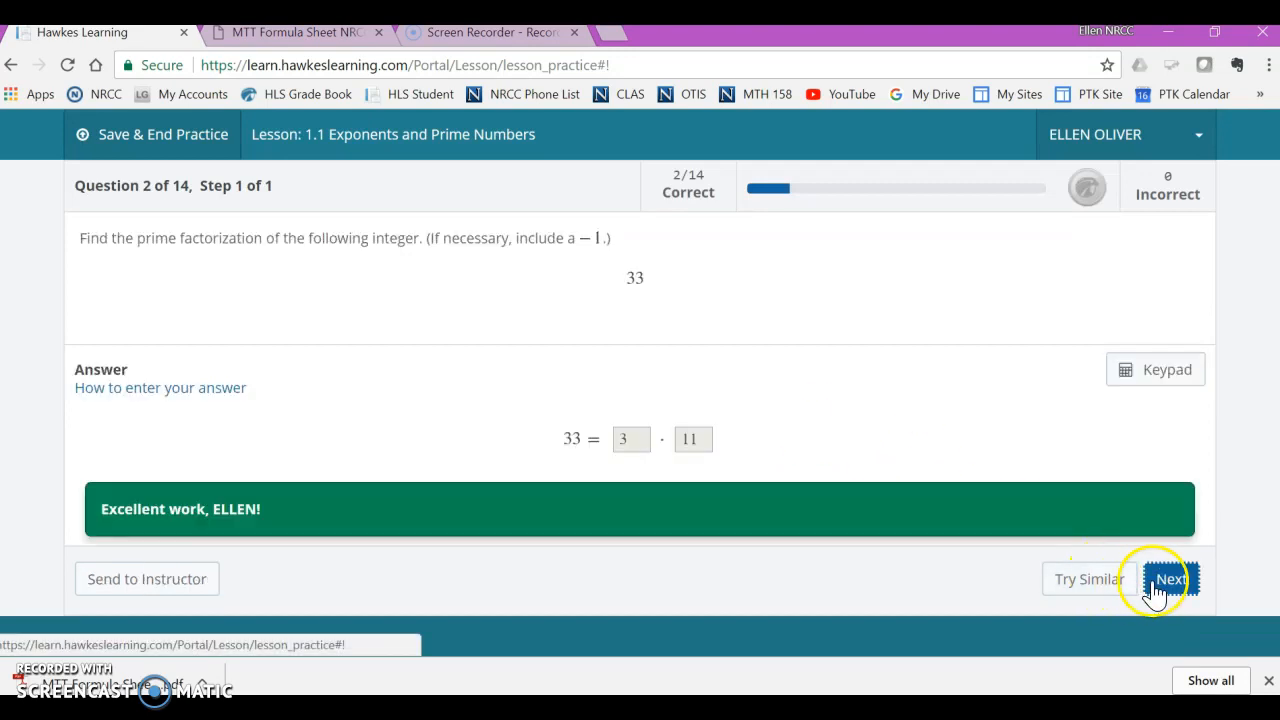
left_click(1170, 579)
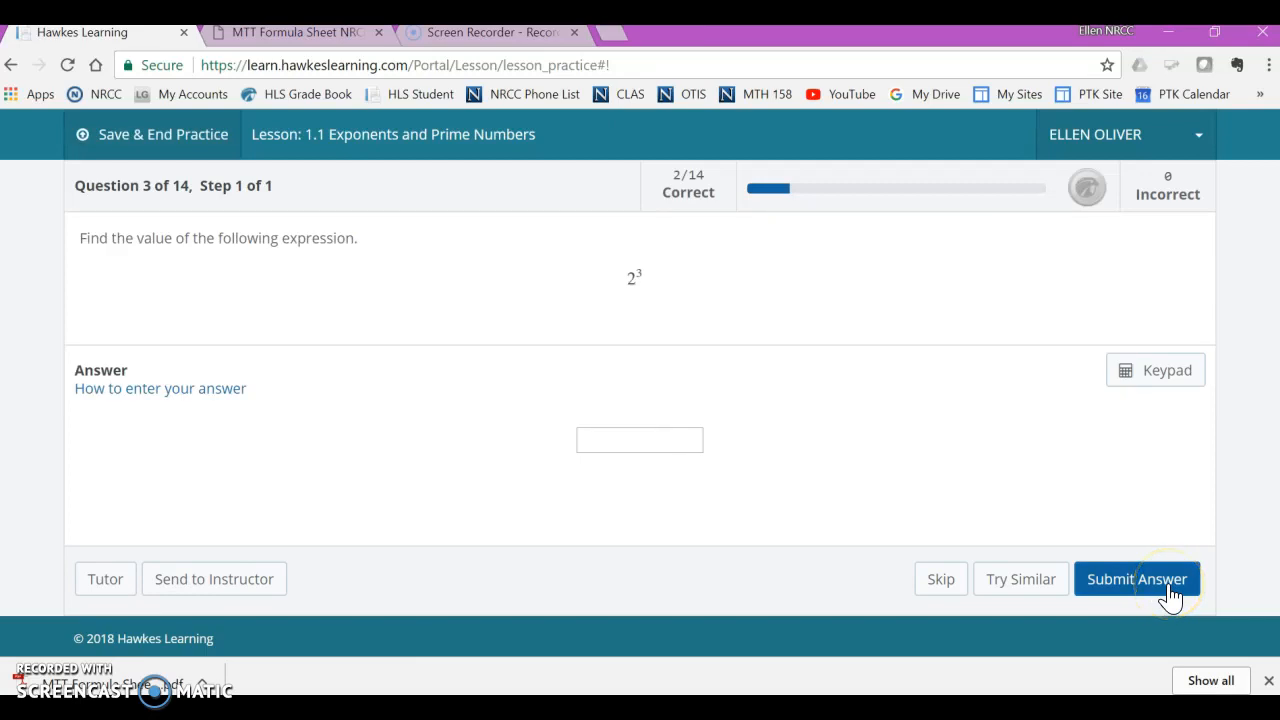
mouse_move(250, 265)
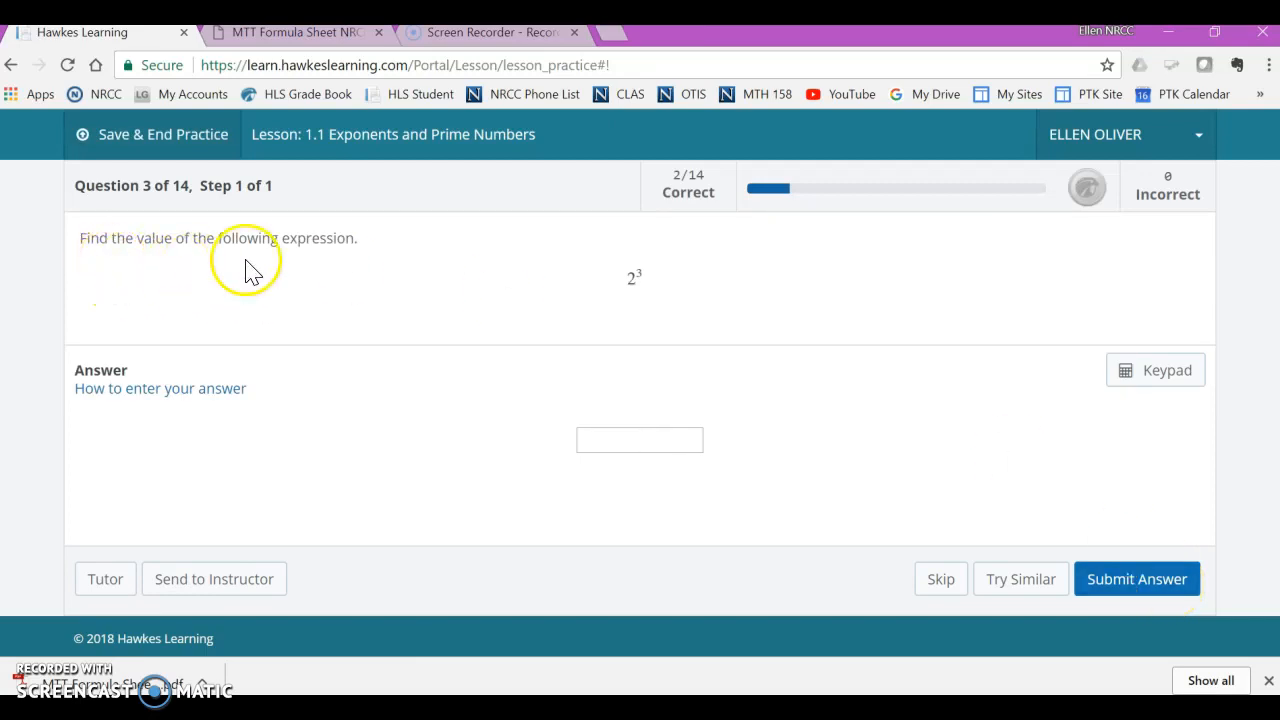
mouse_move(360, 292)
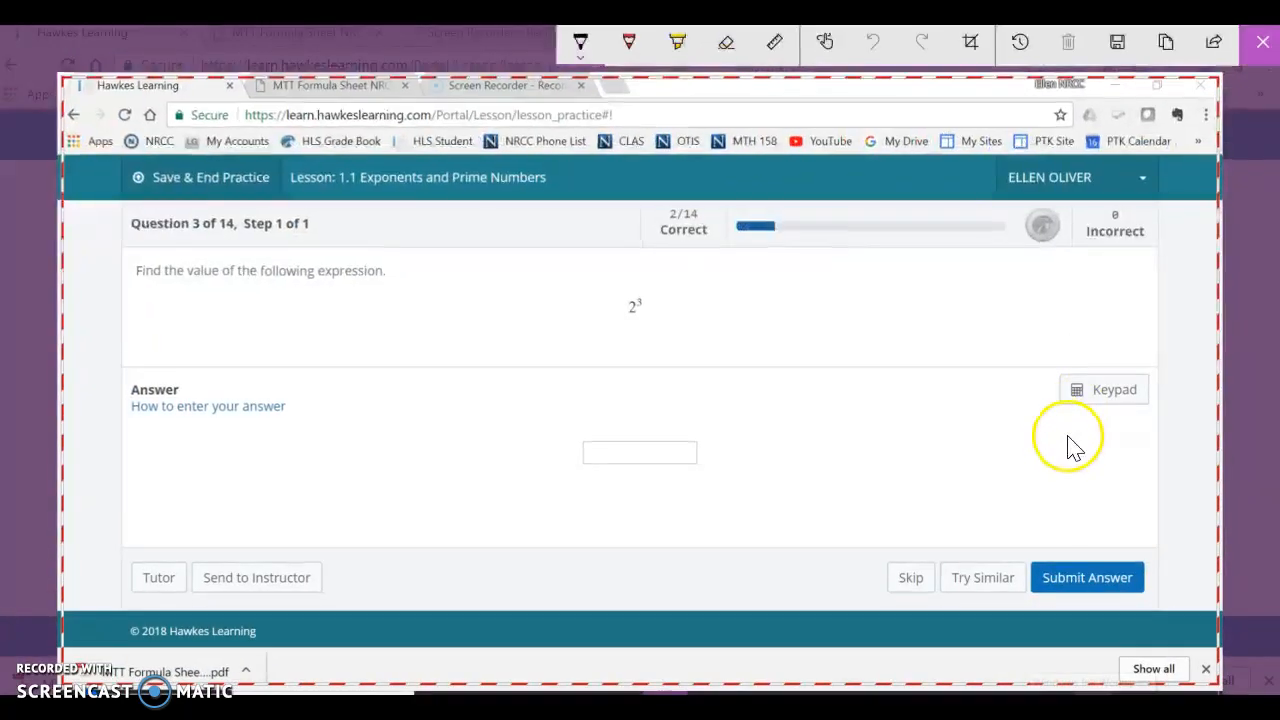
mouse_move(1030, 385)
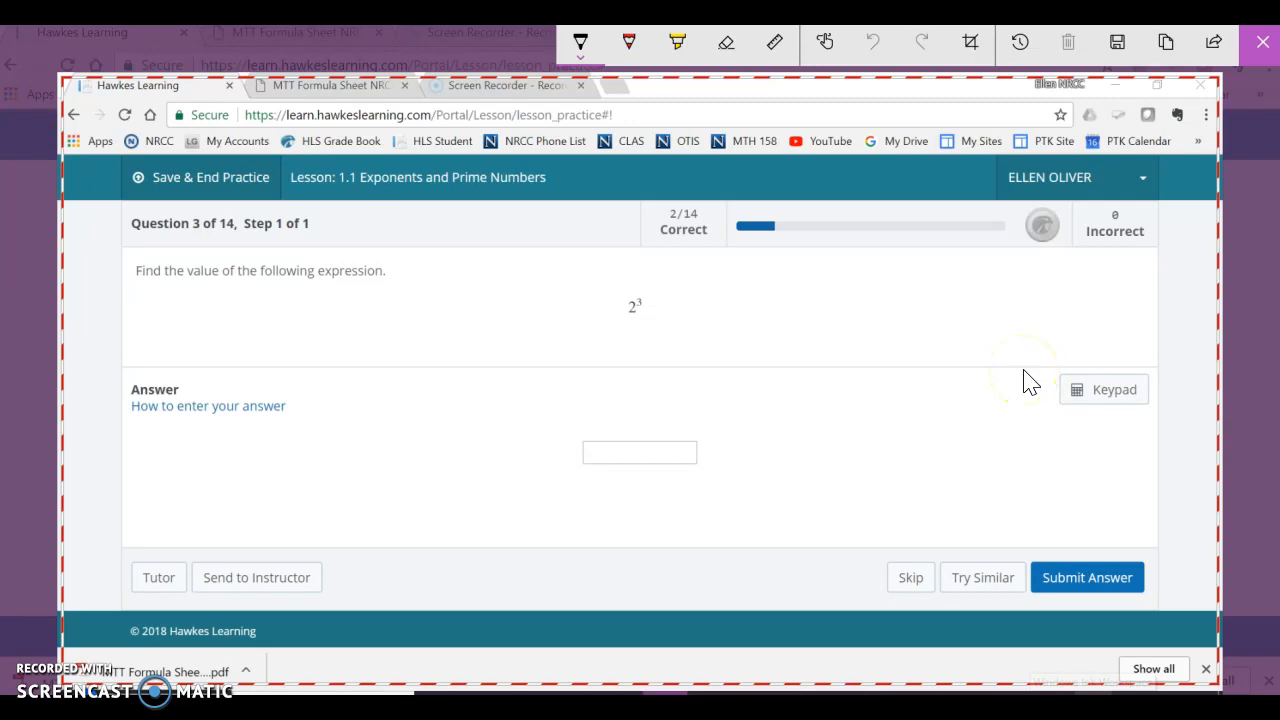
Annotate the work for 2³, submit 8, and advance to question 4
left_click_drag(360, 350, 395, 320)
type("8")
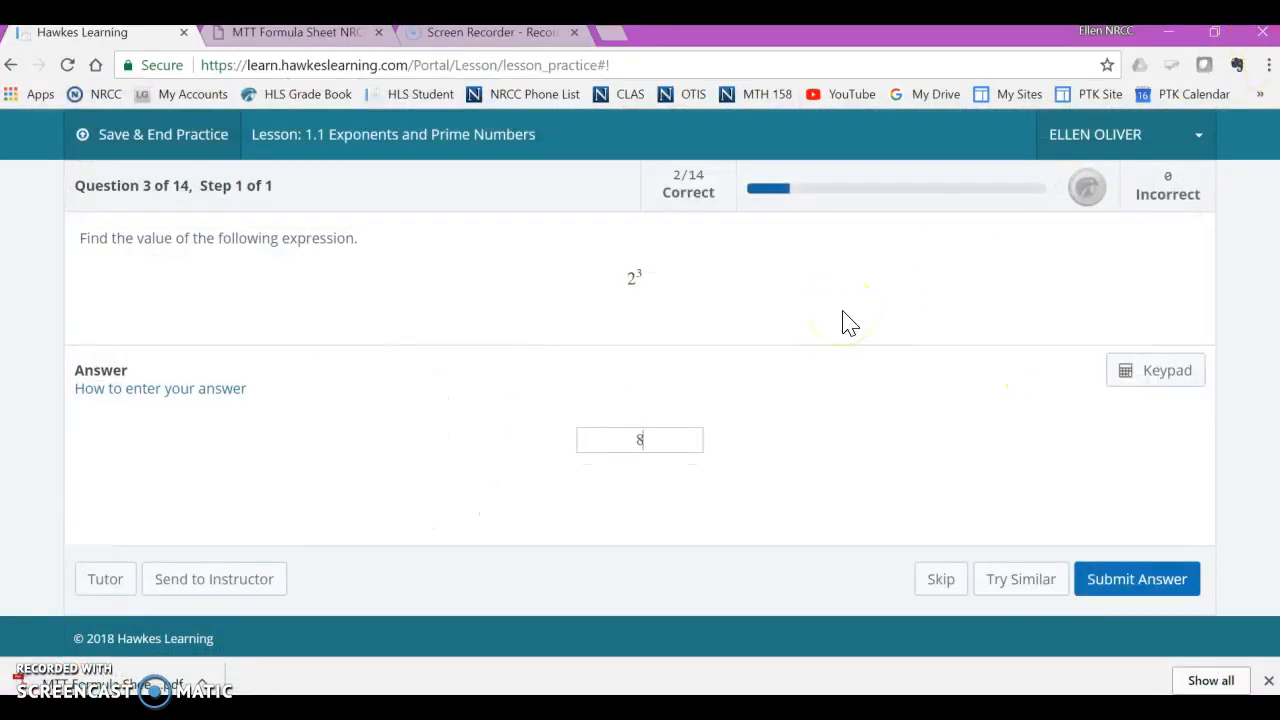
left_click(1137, 578)
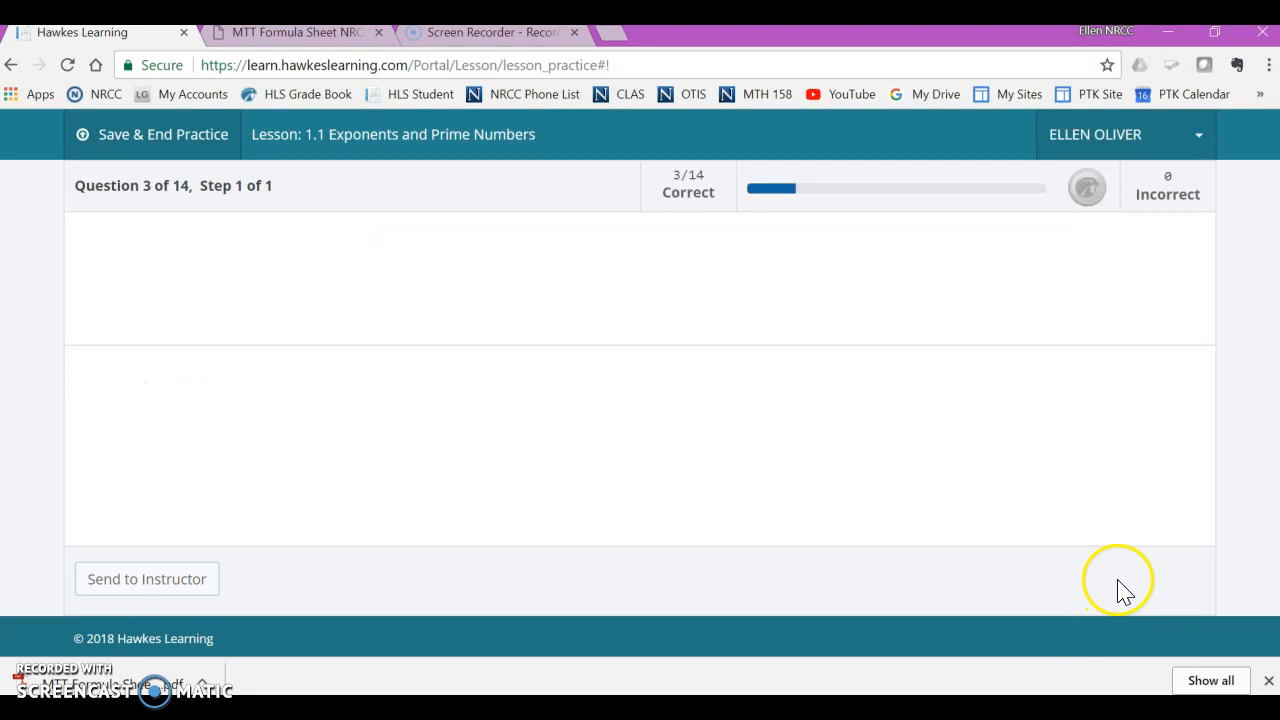
left_click(1137, 579)
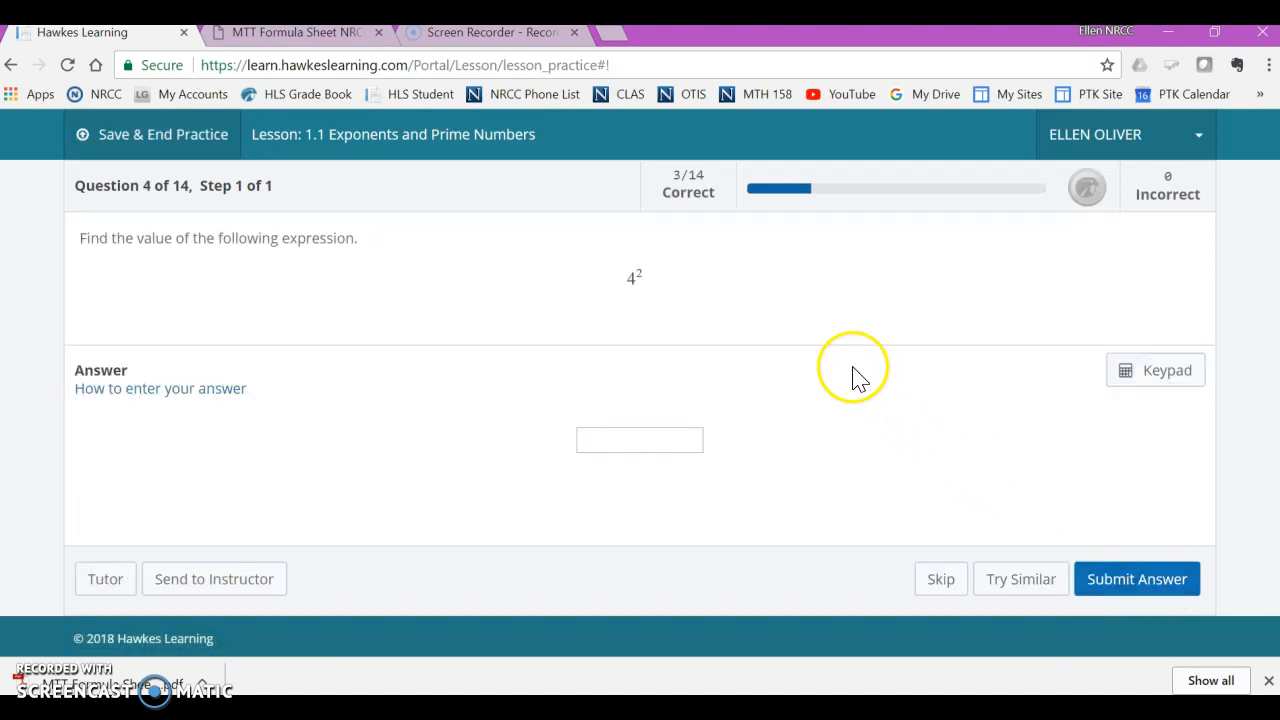
mouse_move(595, 285)
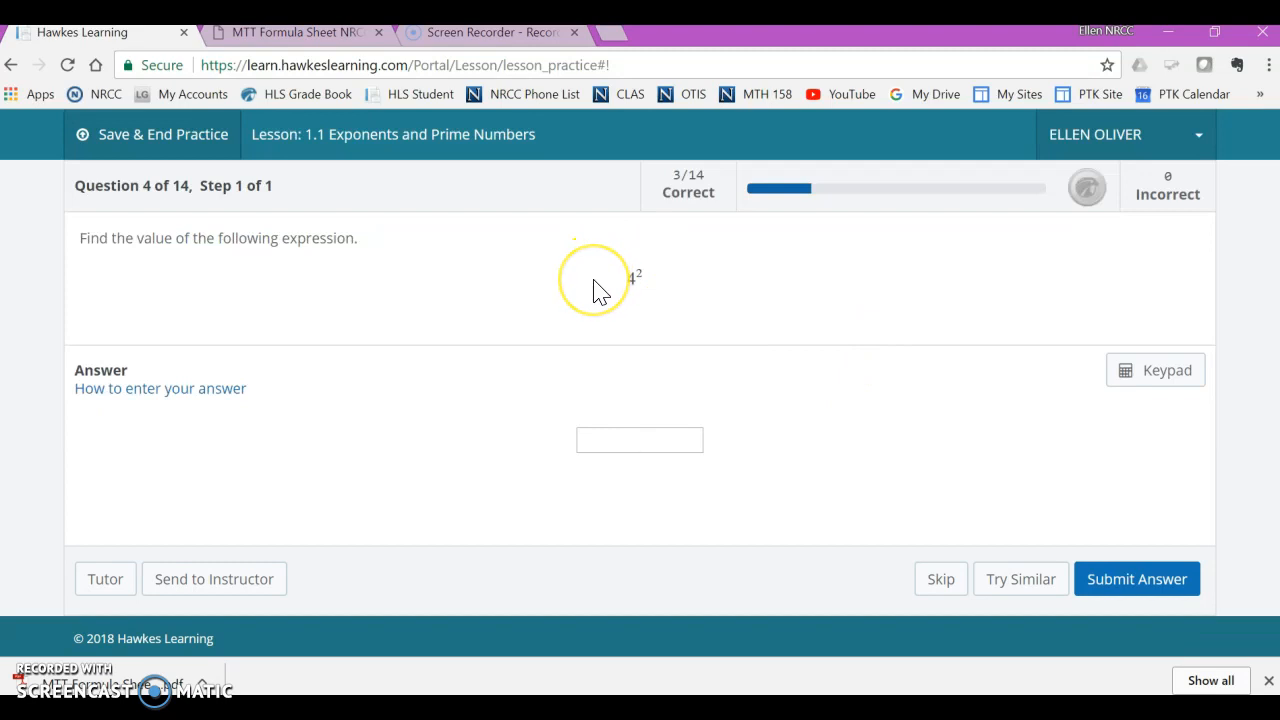
Submit 16 for 4² and advance to question 5
type("1")
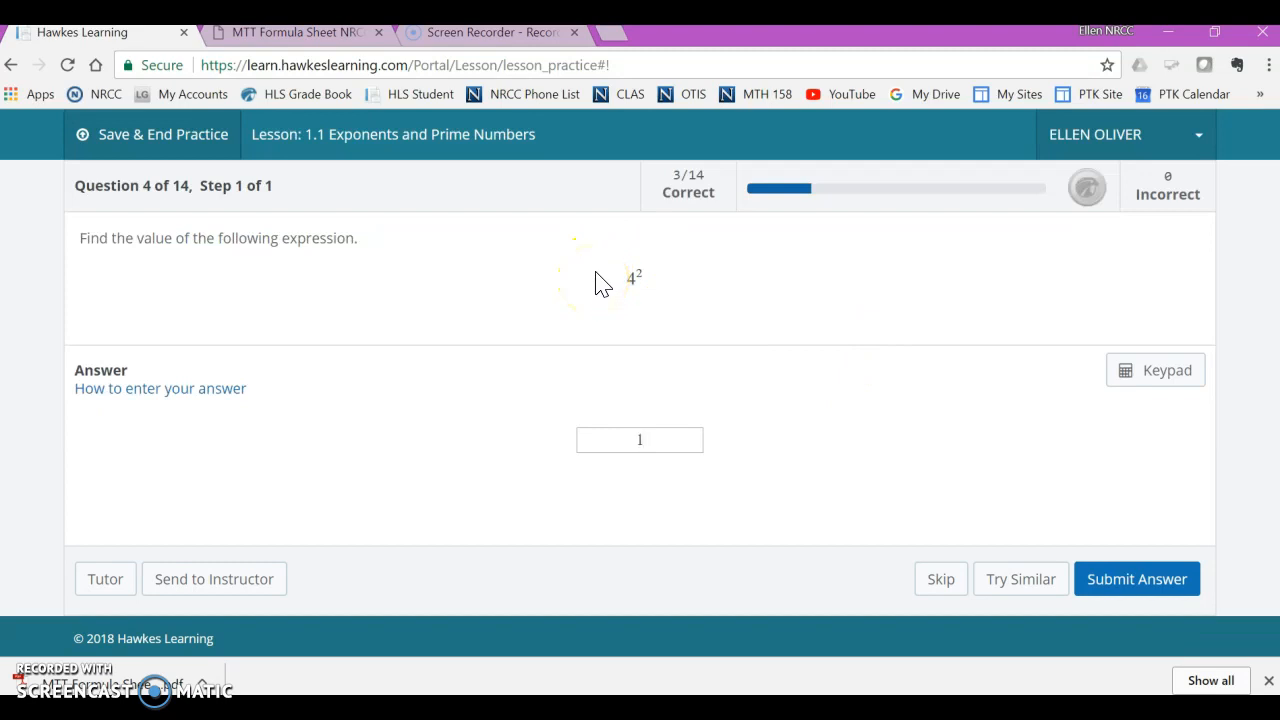
left_click(1136, 578)
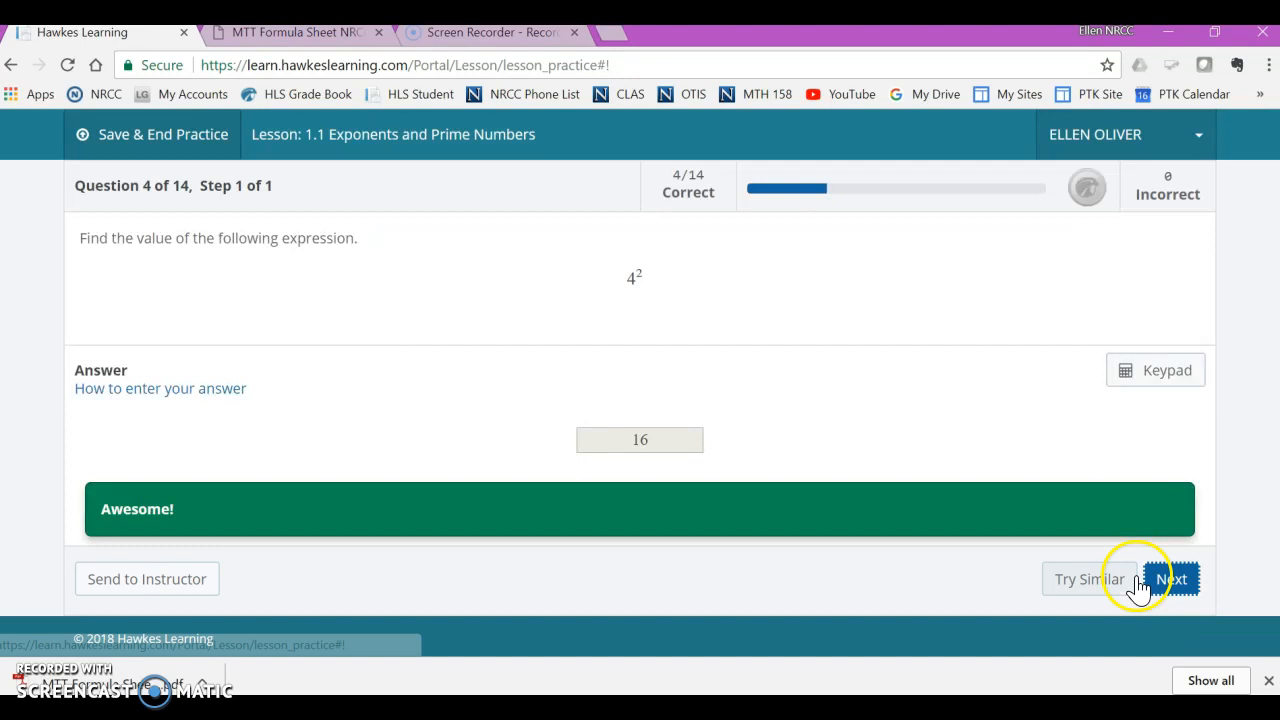
left_click(1171, 578)
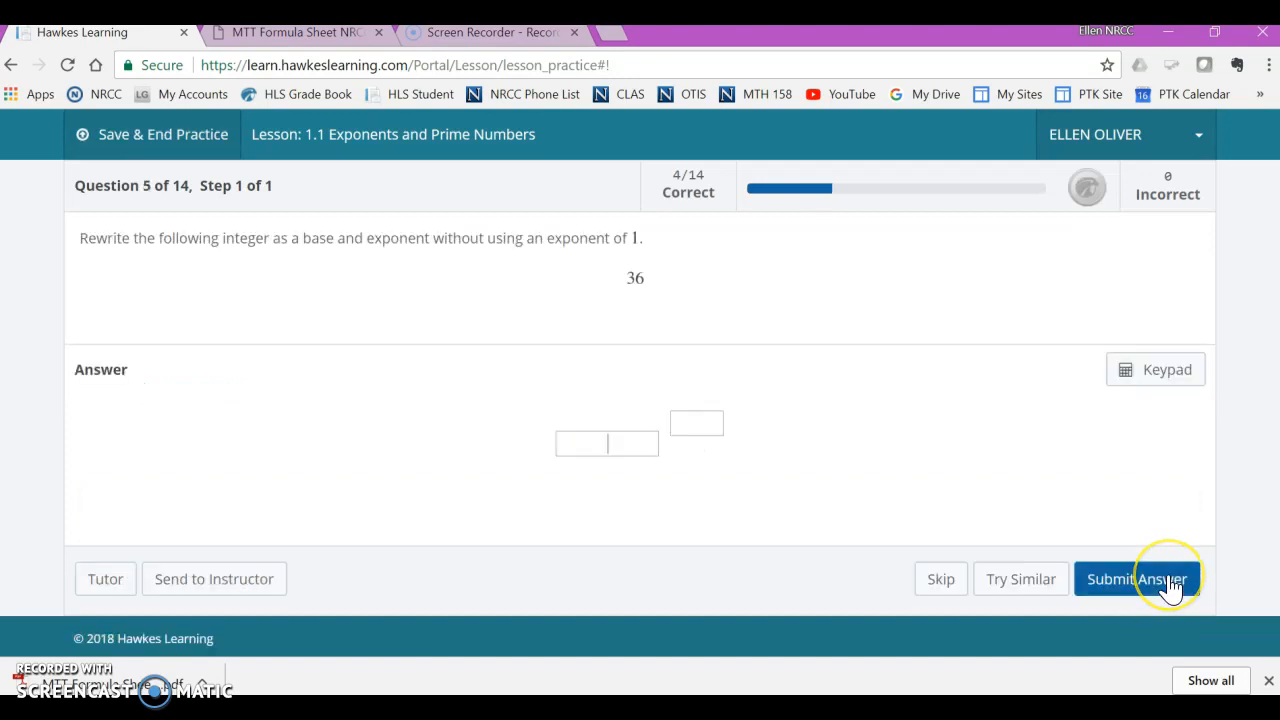
mouse_move(105, 250)
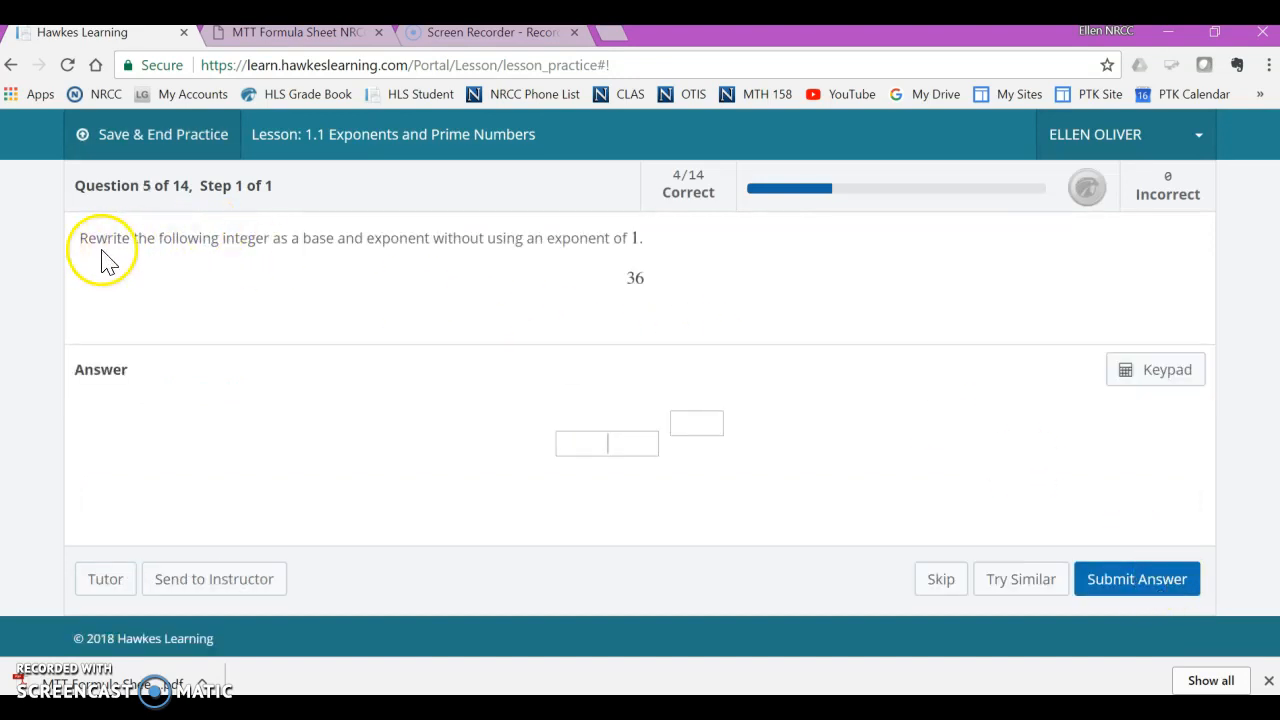
left_click_drag(80, 238, 330, 238)
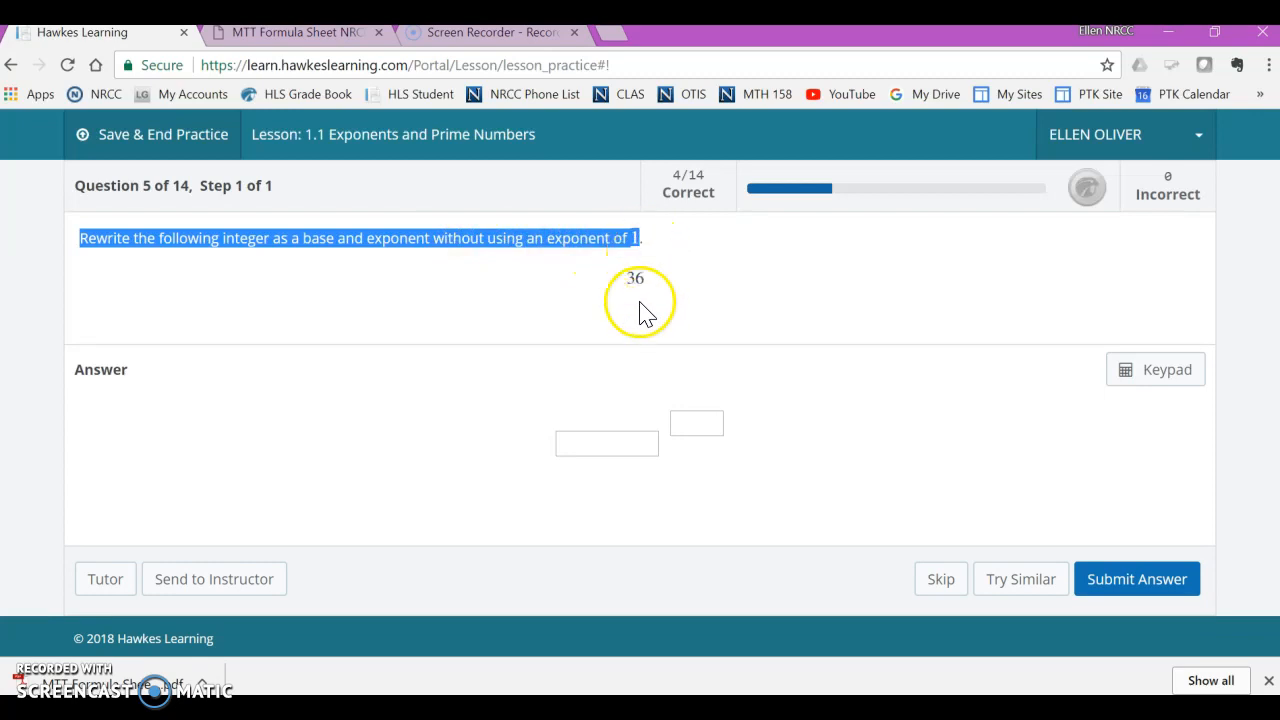
type("36")
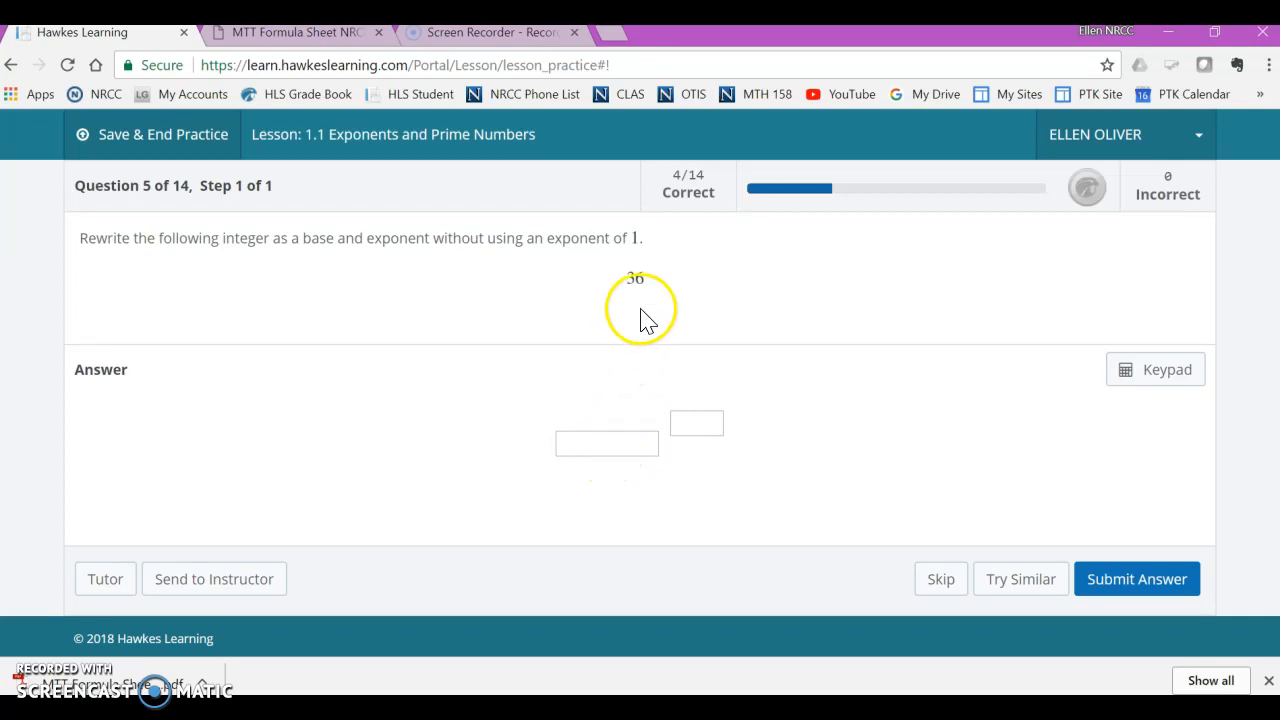
mouse_move(638, 308)
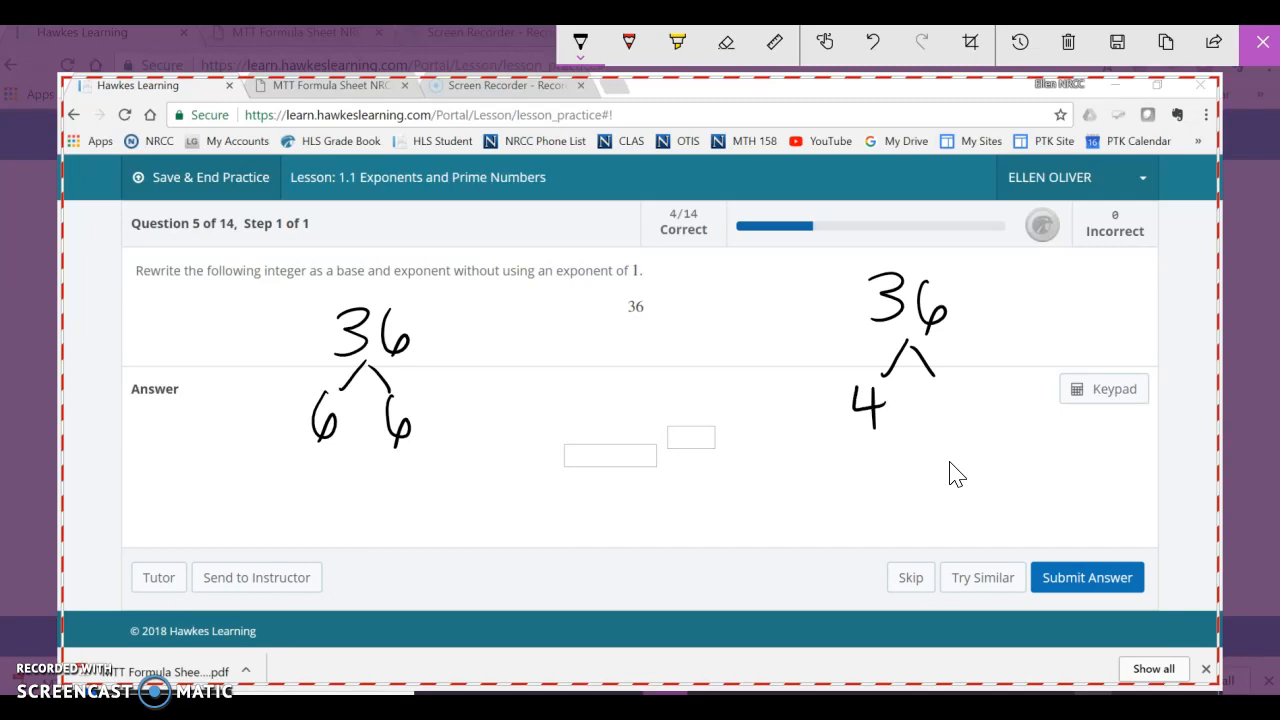
Sketch a factor tree splitting 36 into 4 and 9, then into 2·2 and 3·3
left_click_drag(920, 385, 950, 425)
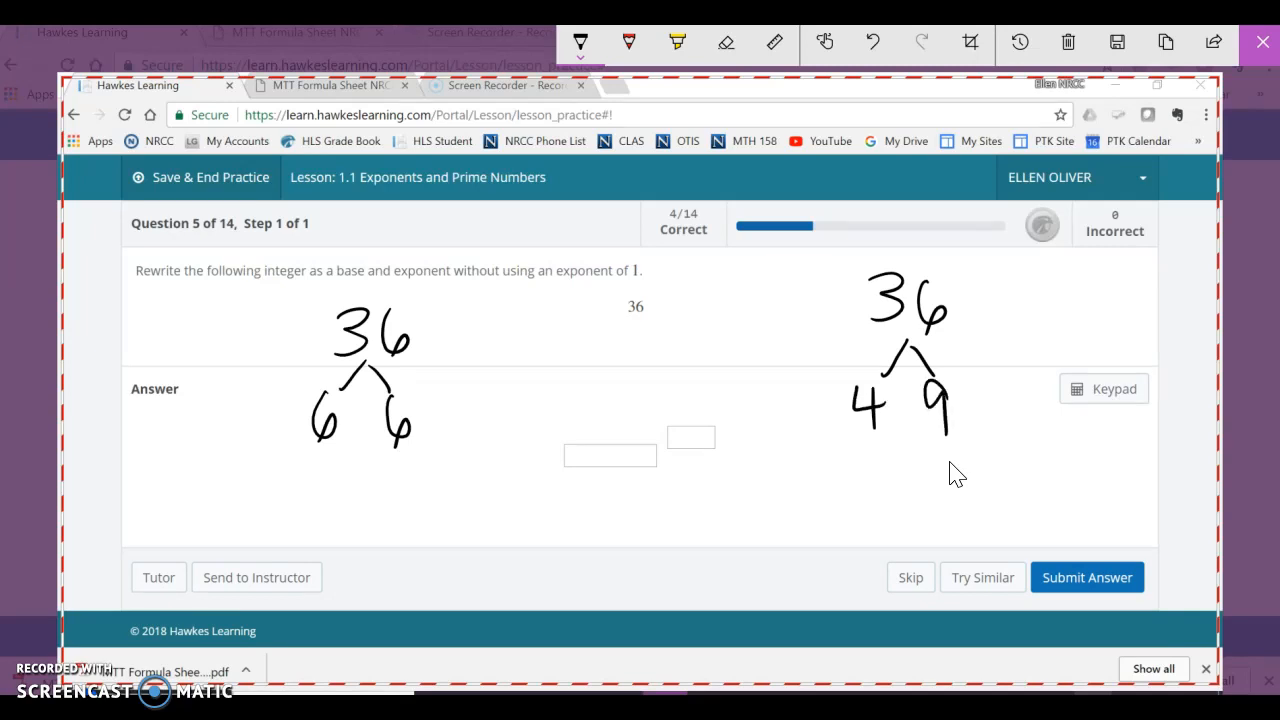
left_click_drag(870, 425, 840, 455)
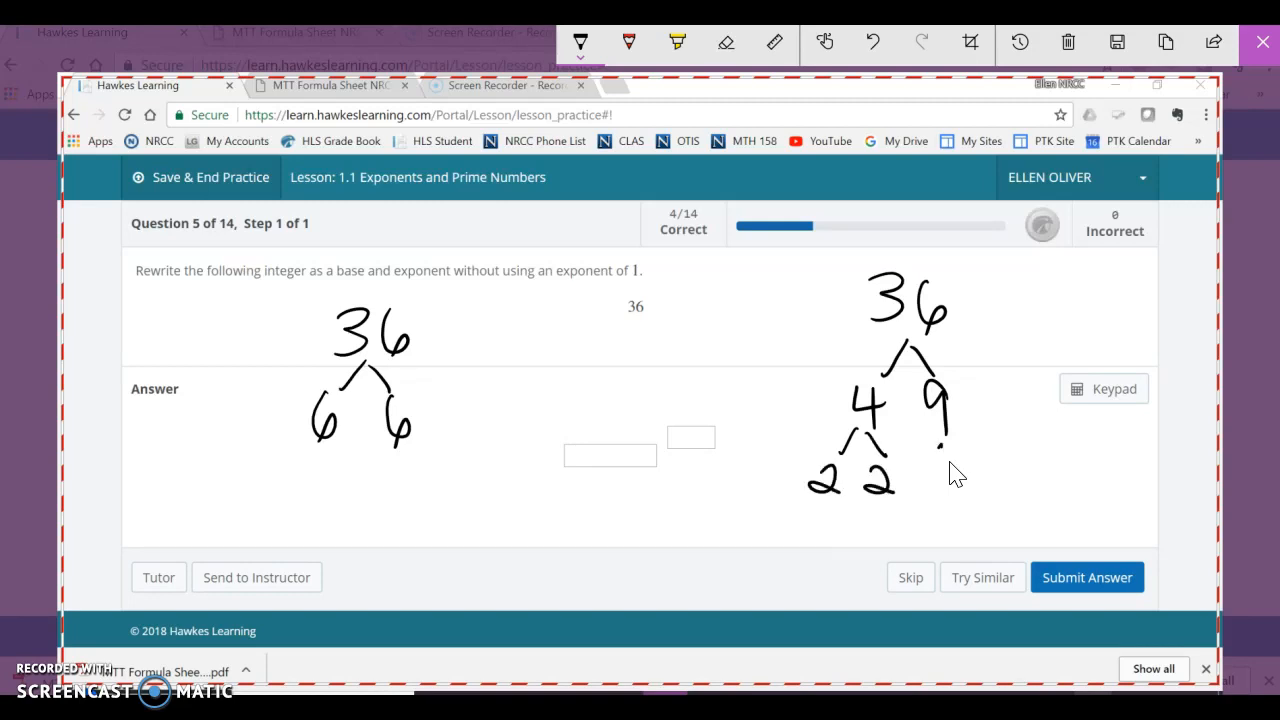
left_click_drag(920, 450, 985, 510)
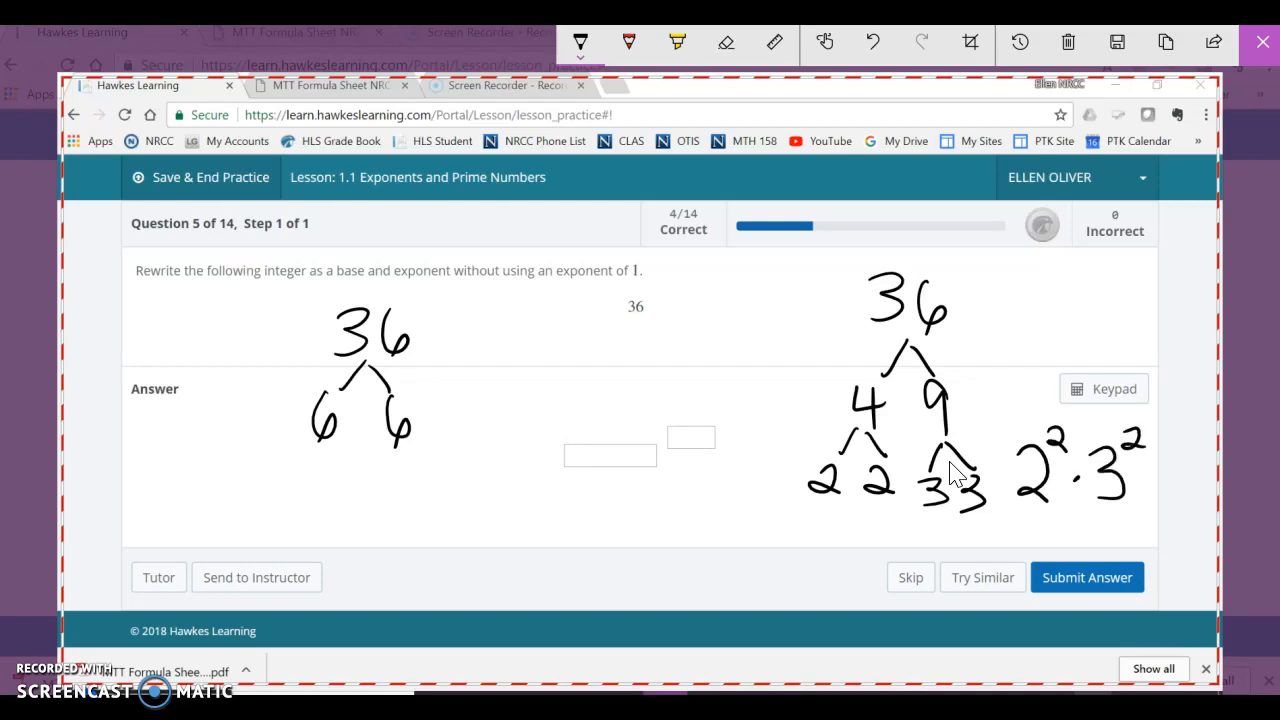
left_click_drag(585, 483, 635, 483)
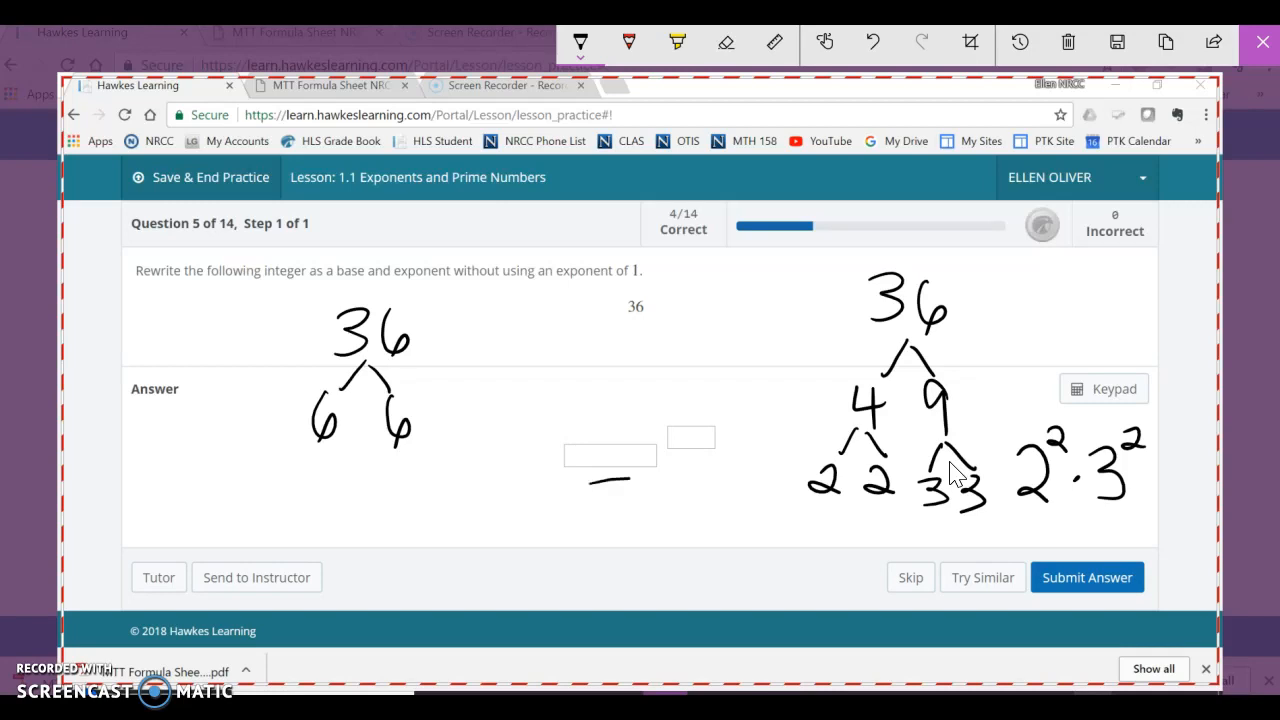
left_click_drag(595, 483, 635, 483)
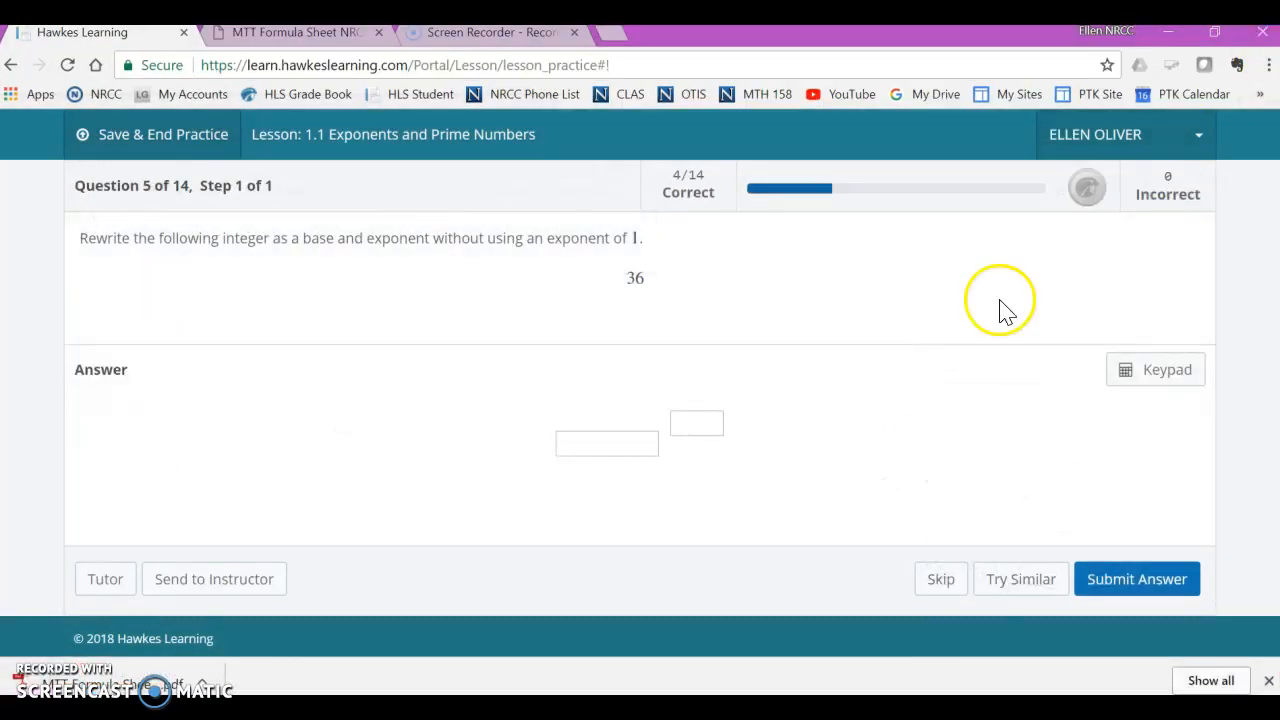
Submit 6 squared as question 5's answer and advance to the next question
type("6")
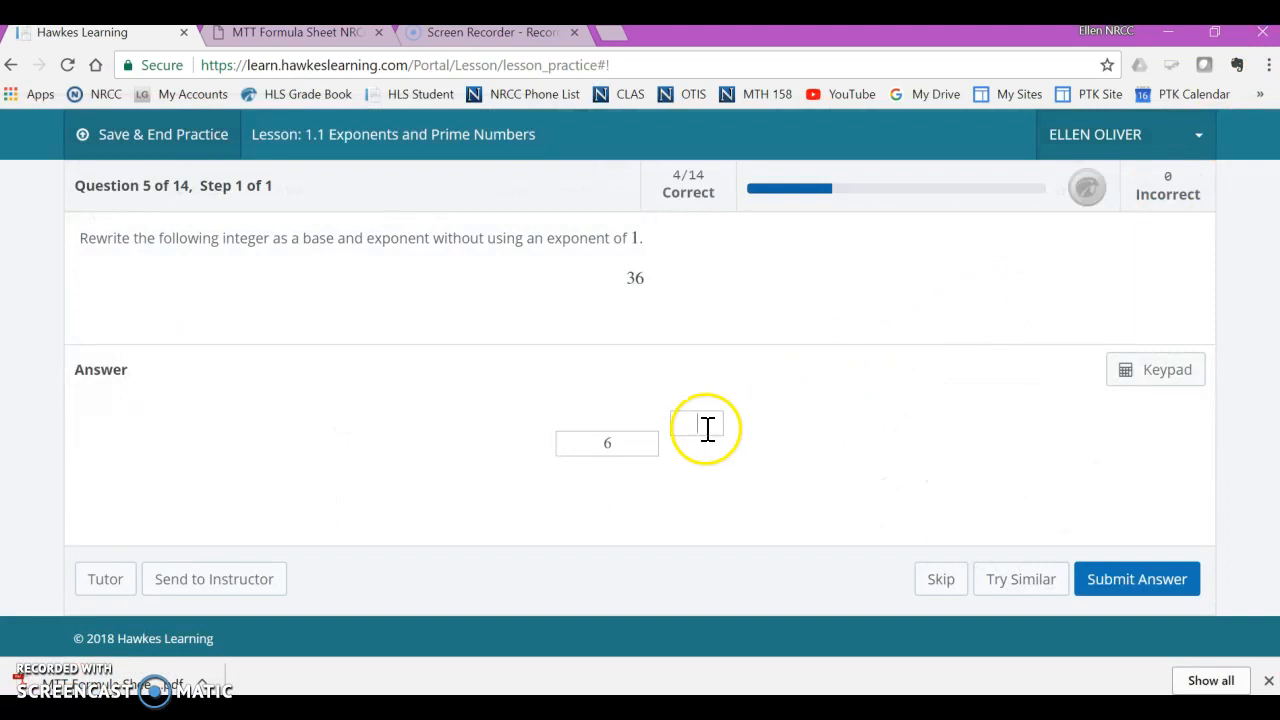
left_click(1137, 579)
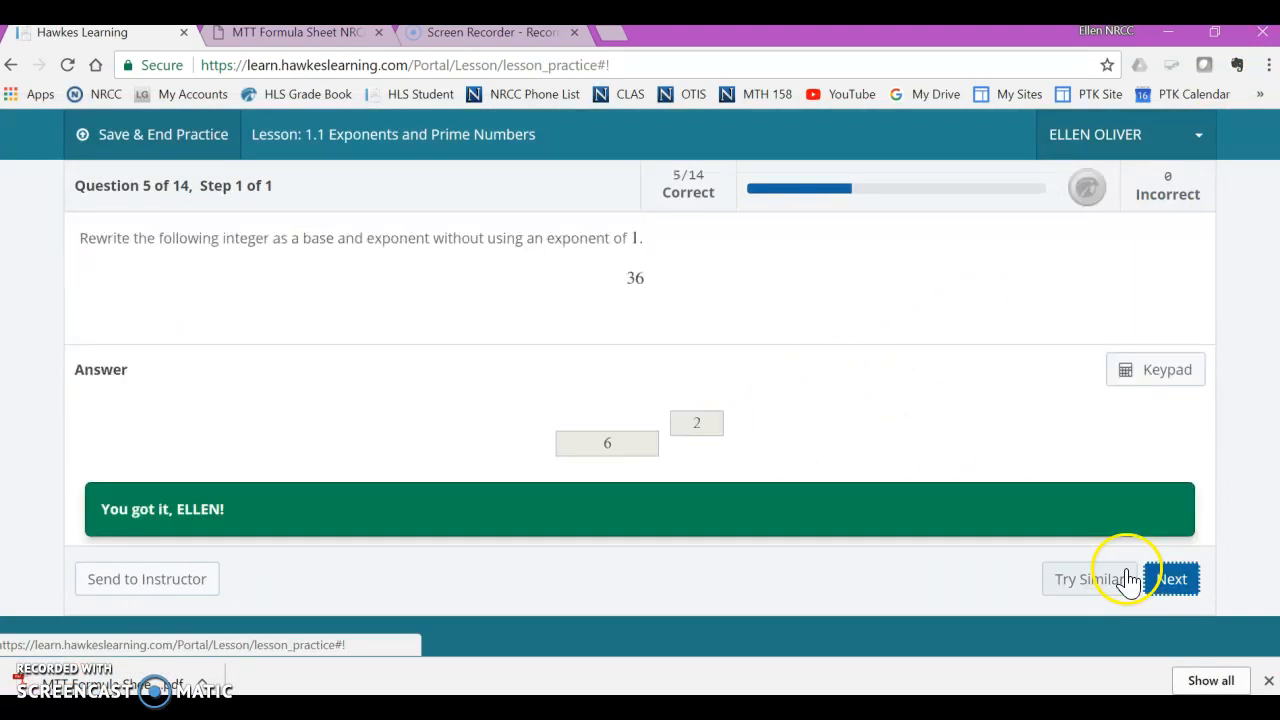
left_click(1173, 578)
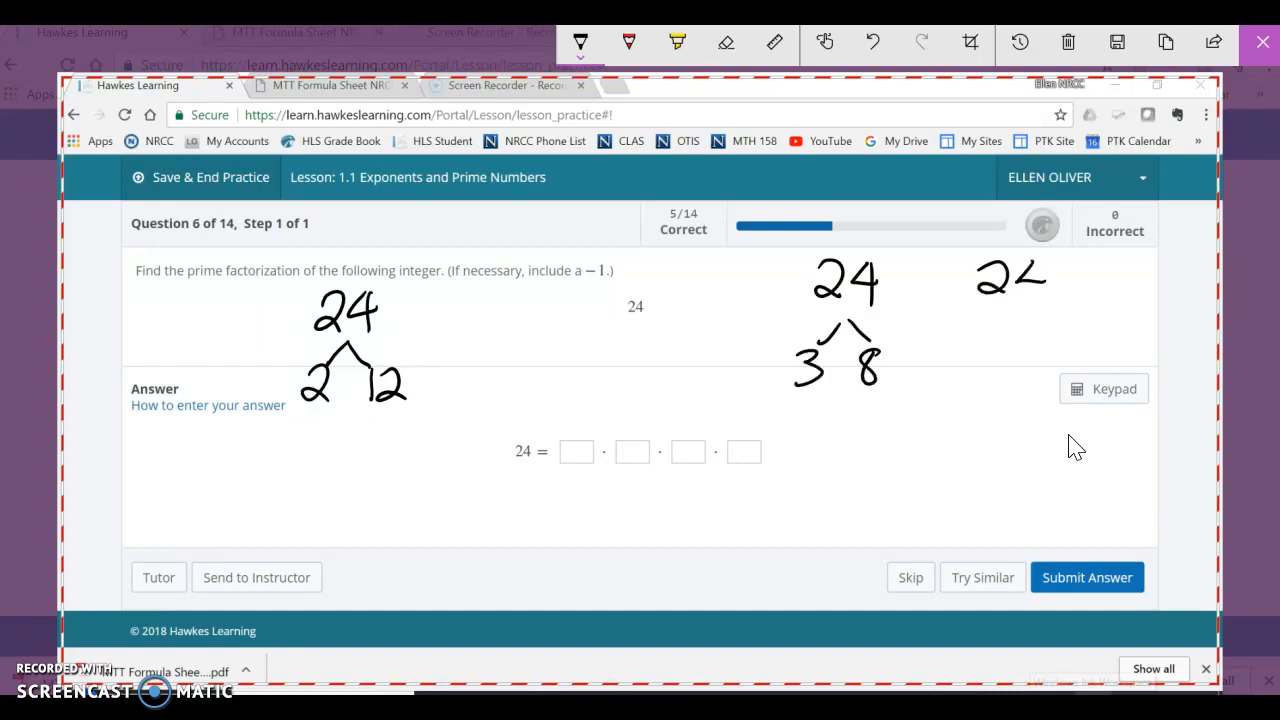
Sketch factor trees for 24 and submit its prime factorization 3 · 2 · 2 · 2
left_click_drag(1000, 310, 970, 360)
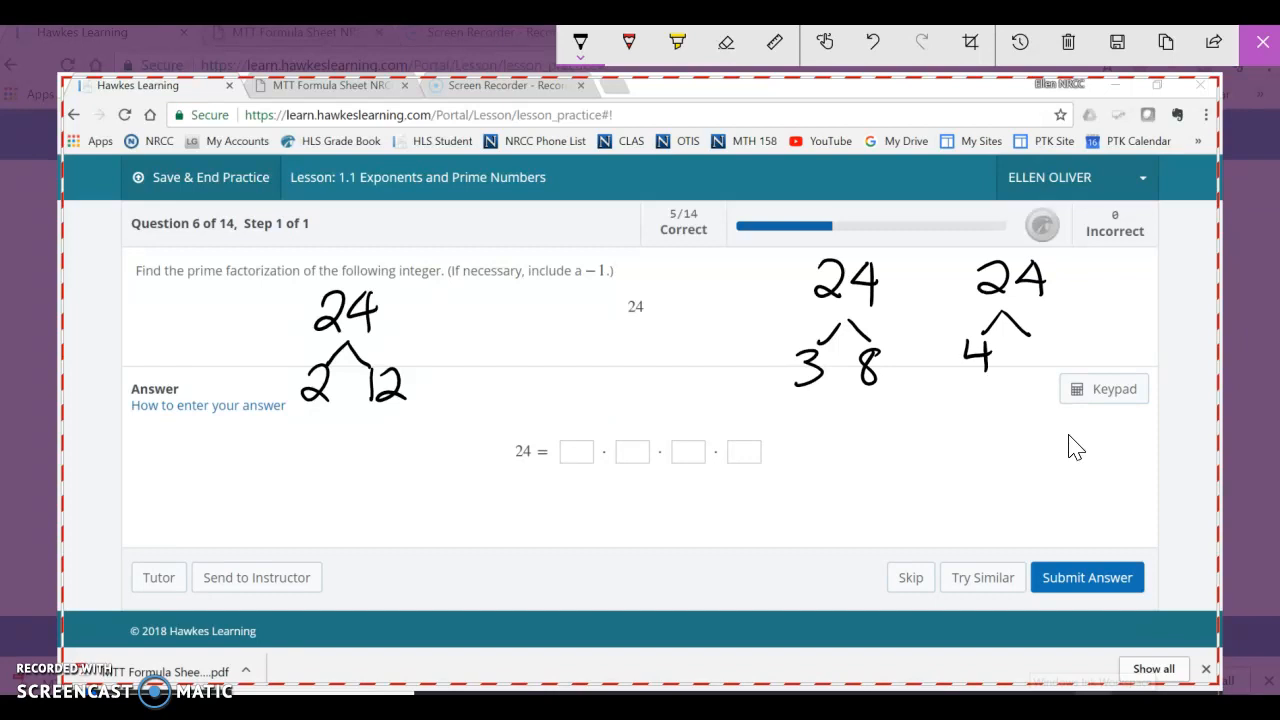
left_click_drag(1030, 345, 1045, 375)
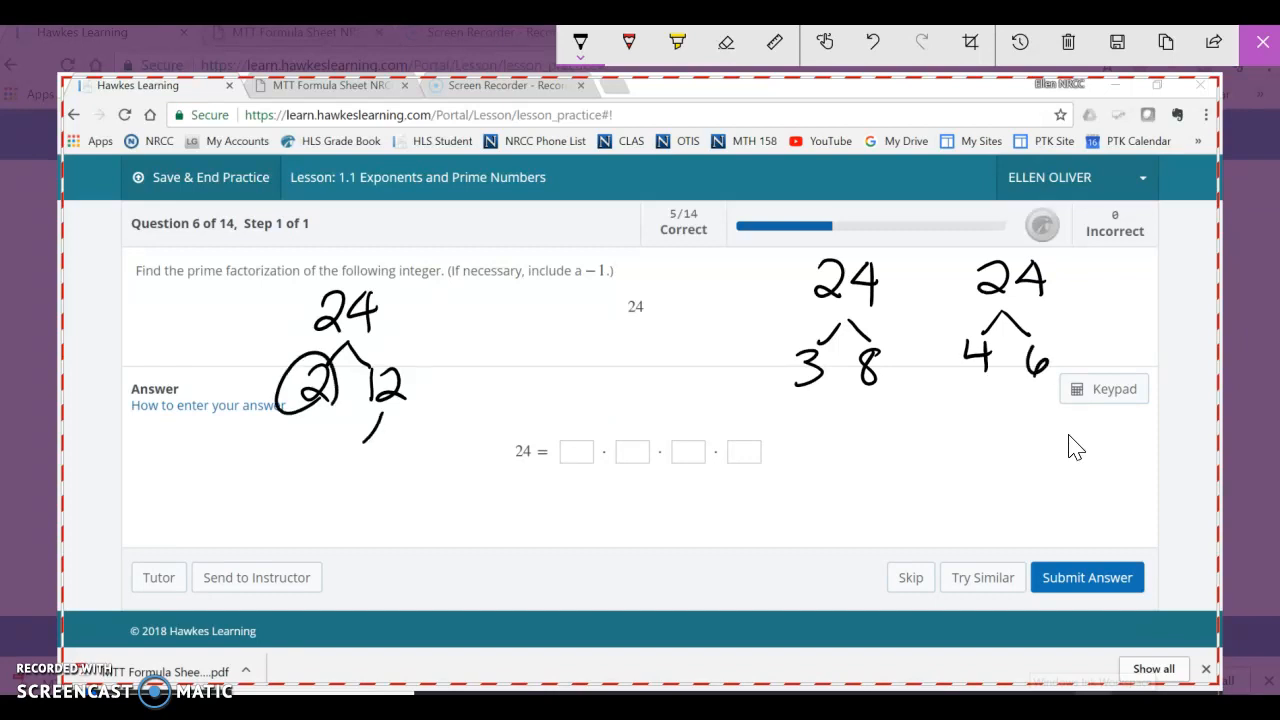
left_click_drag(340, 420, 410, 460)
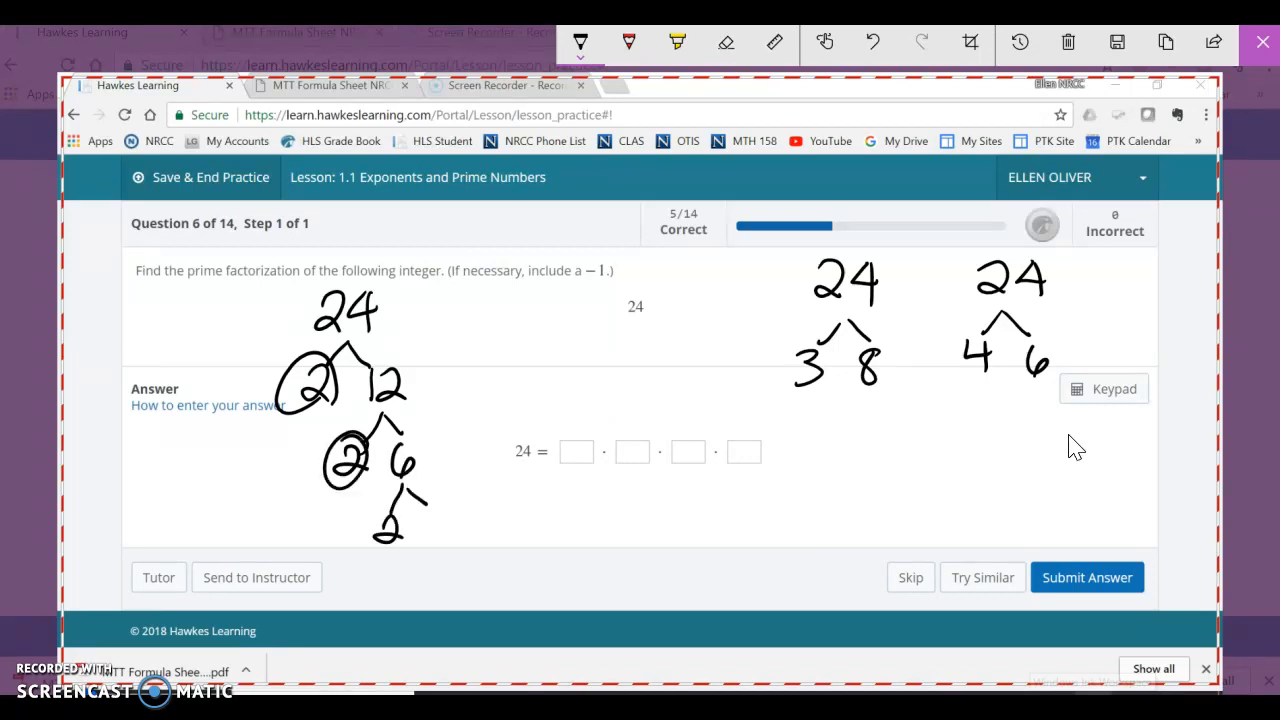
left_click_drag(370, 520, 450, 530)
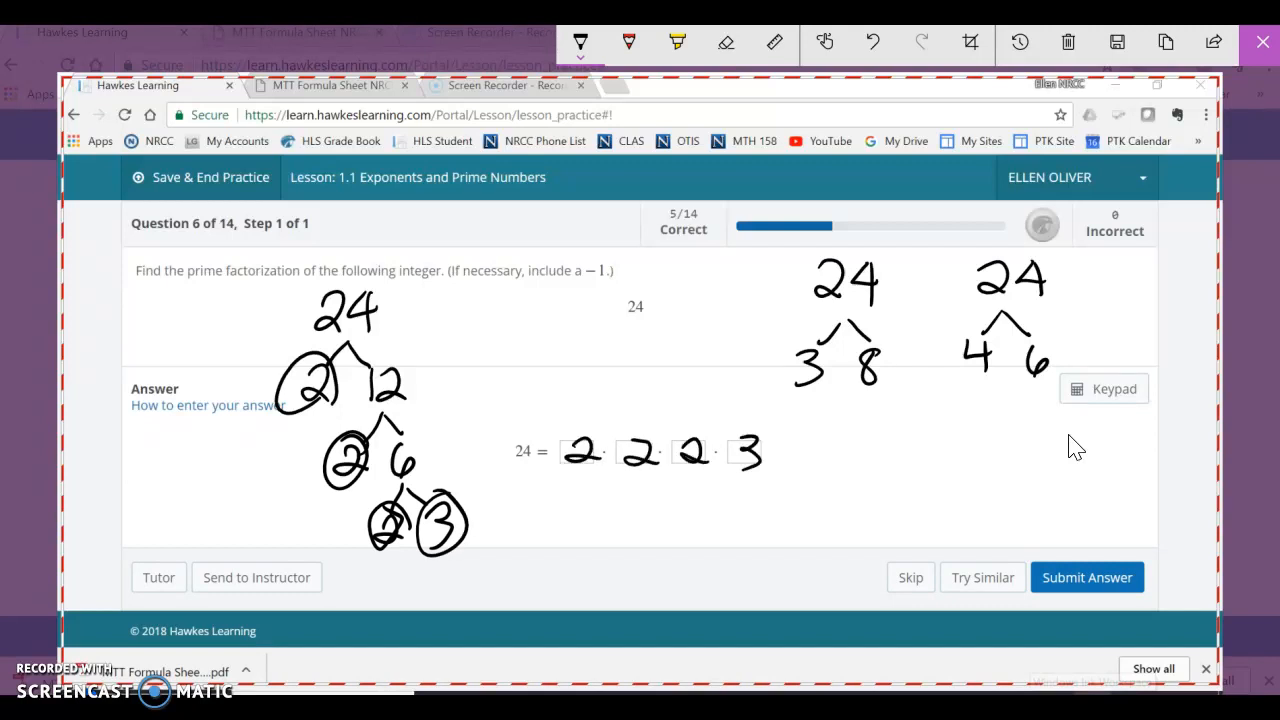
left_click_drag(810, 340, 810, 385)
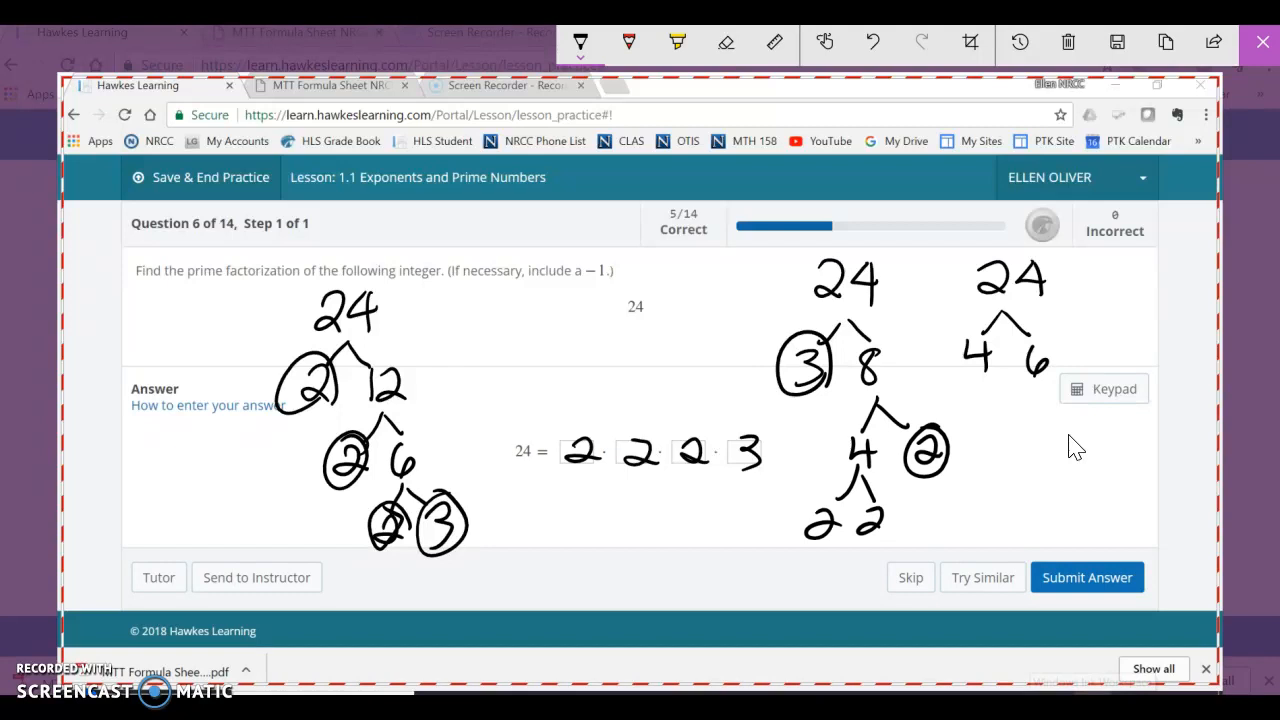
left_click_drag(810, 520, 890, 520)
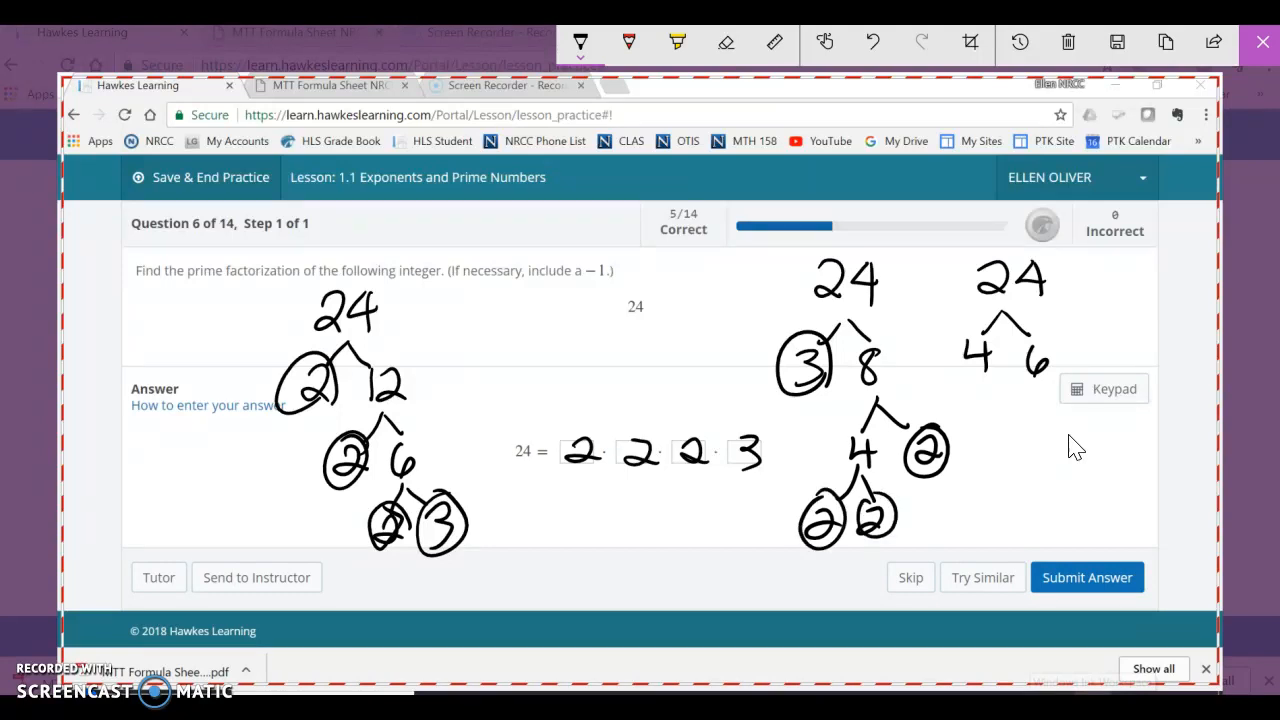
left_click_drag(960, 390, 1010, 425)
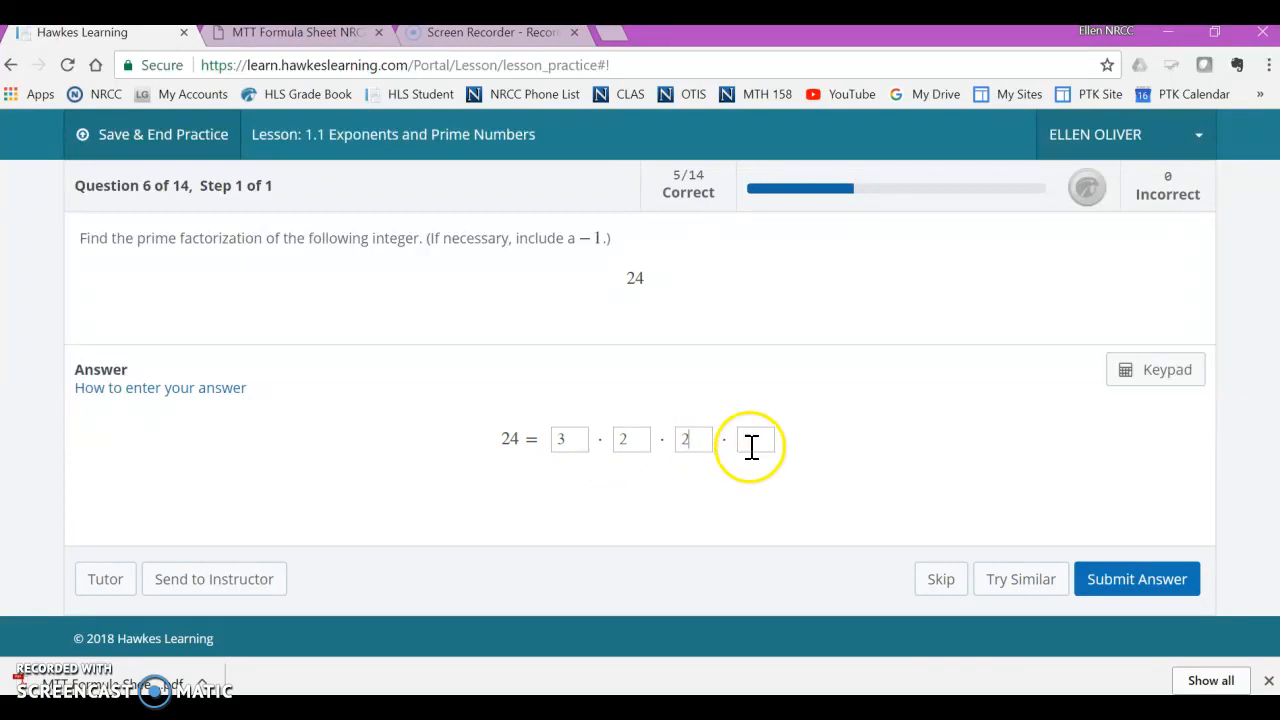
type("2")
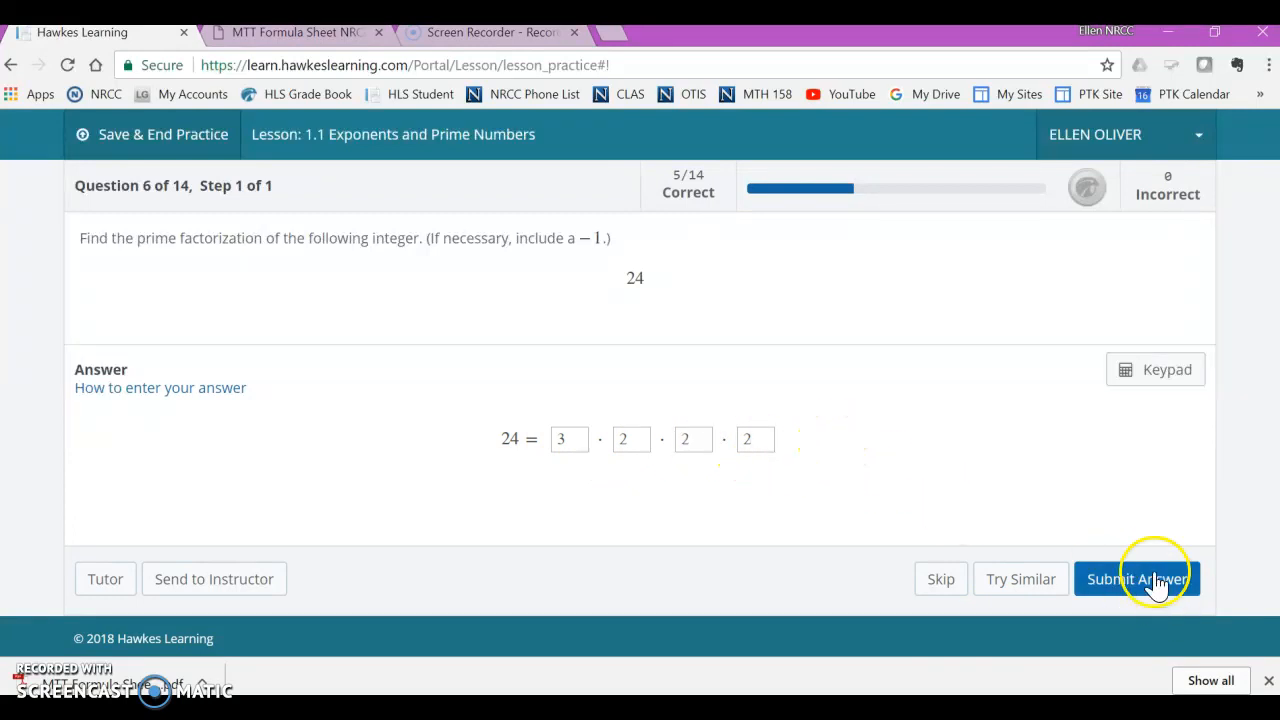
left_click(1137, 578)
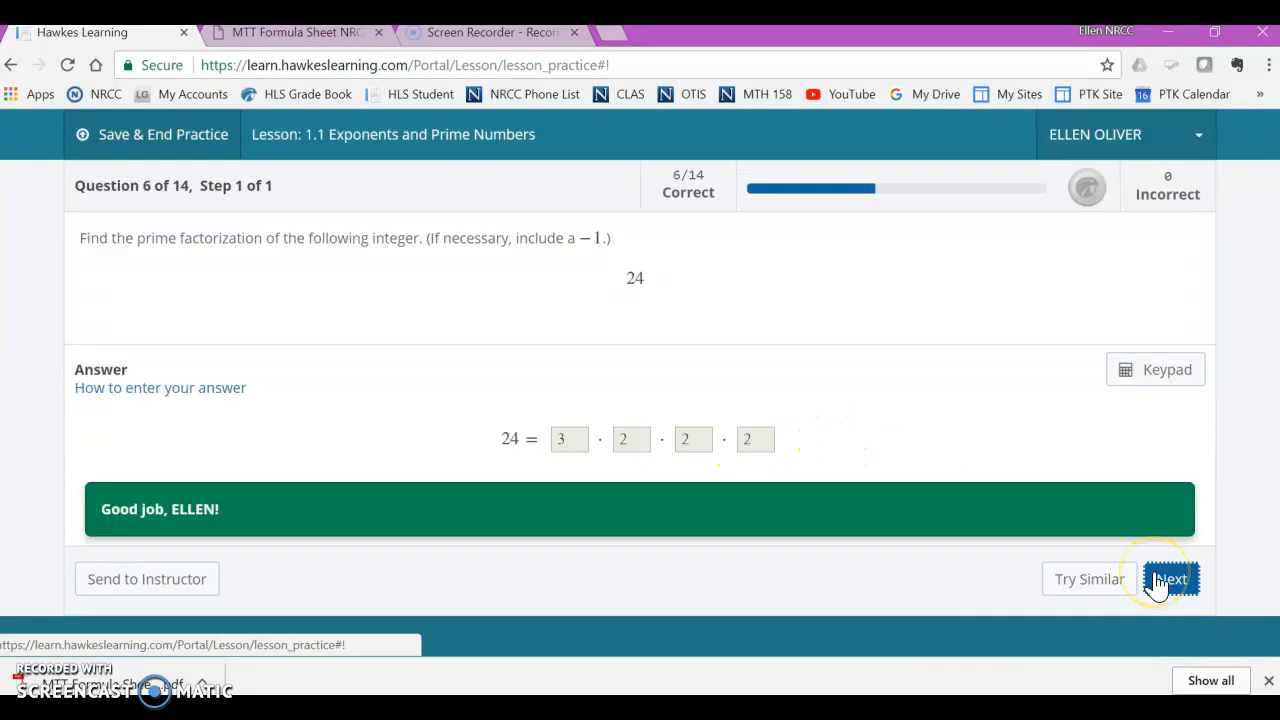
mouse_move(668, 438)
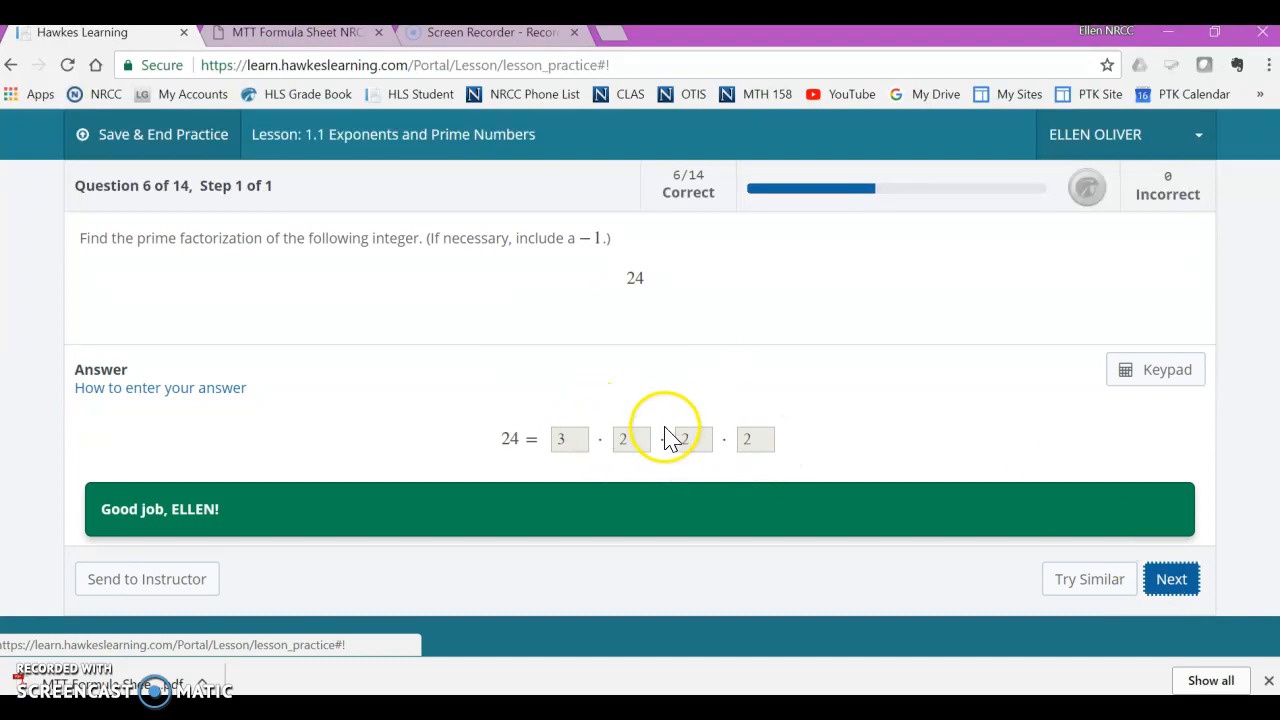
Advance to question 7 and submit 169 as 13 squared
left_click(1171, 578)
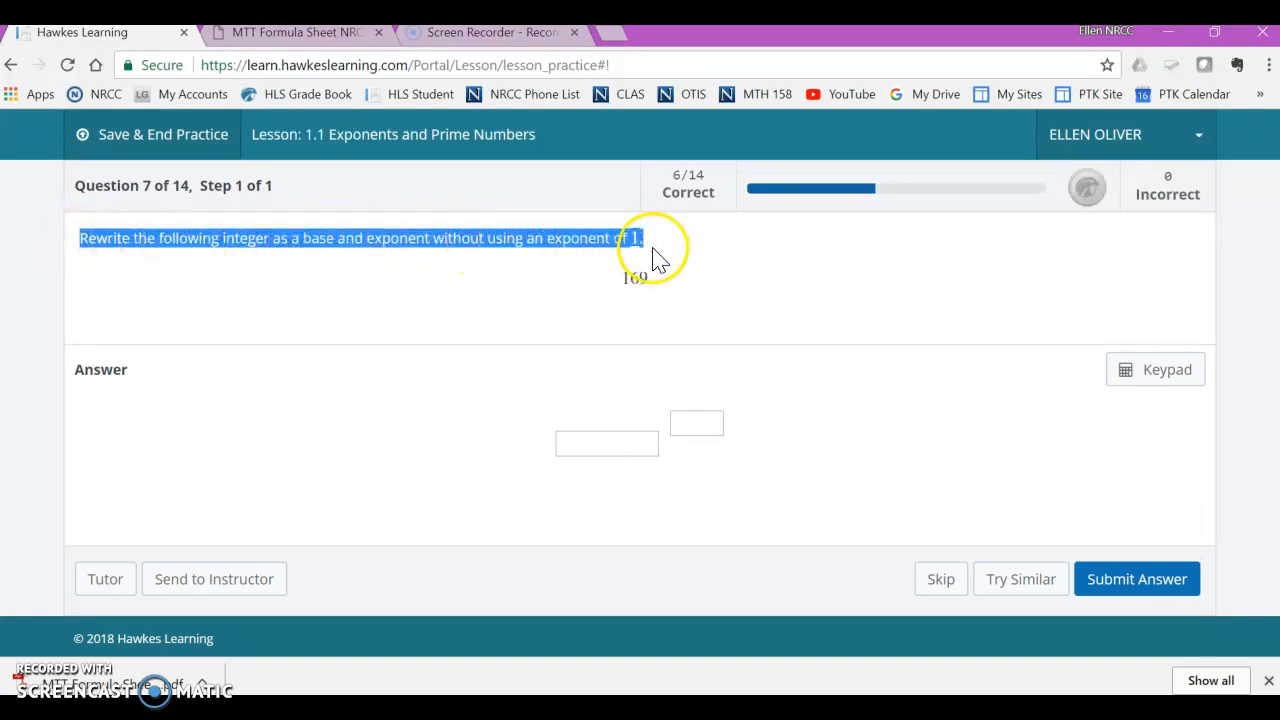
mouse_move(700, 325)
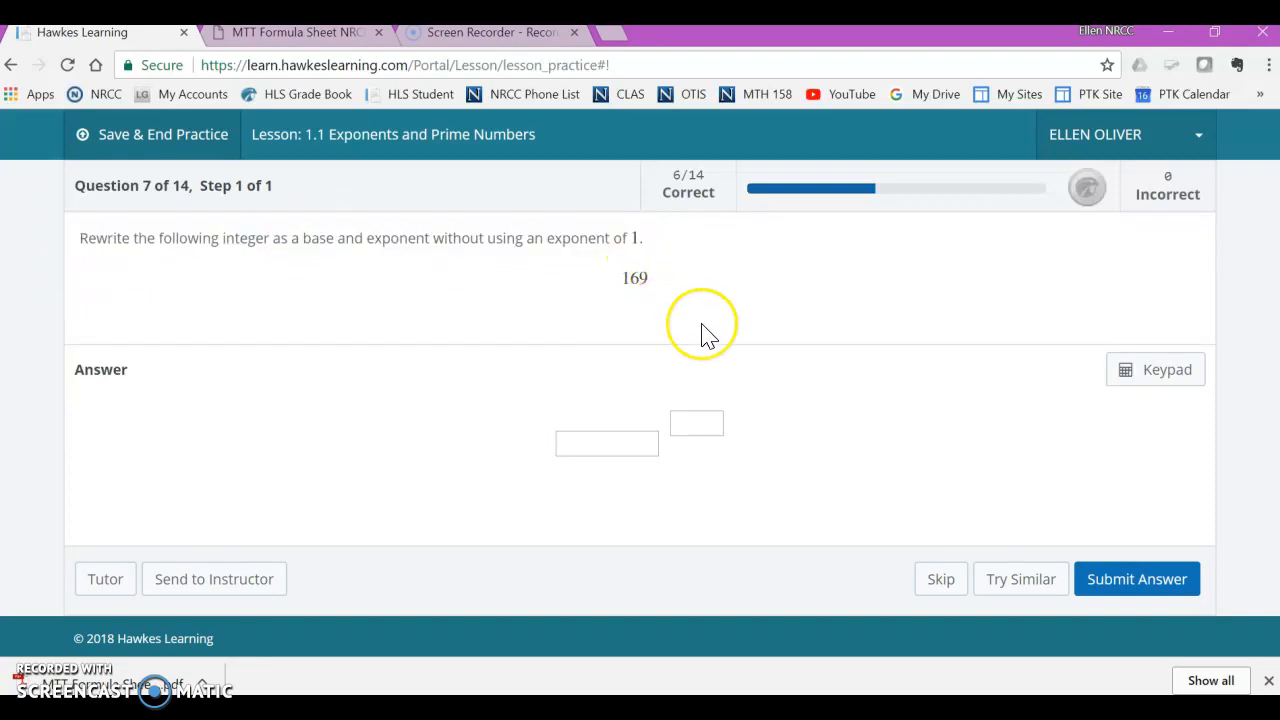
mouse_move(590, 465)
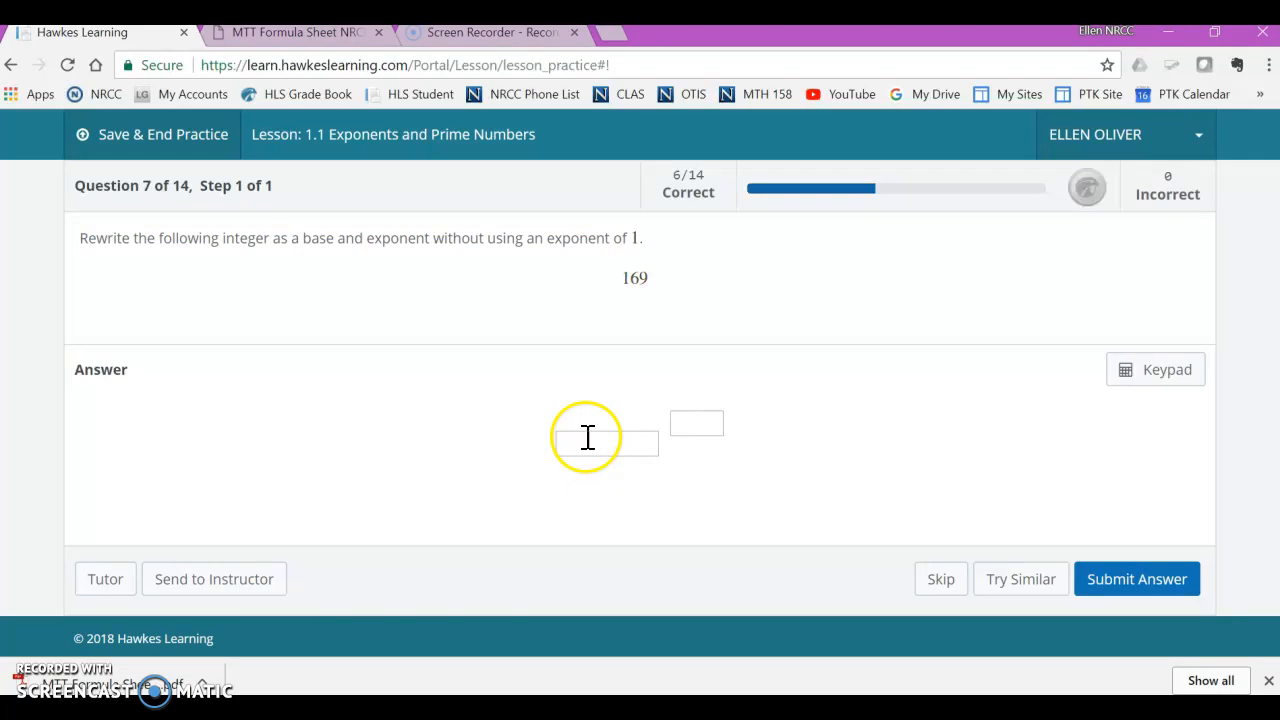
mouse_move(700, 350)
type("2")
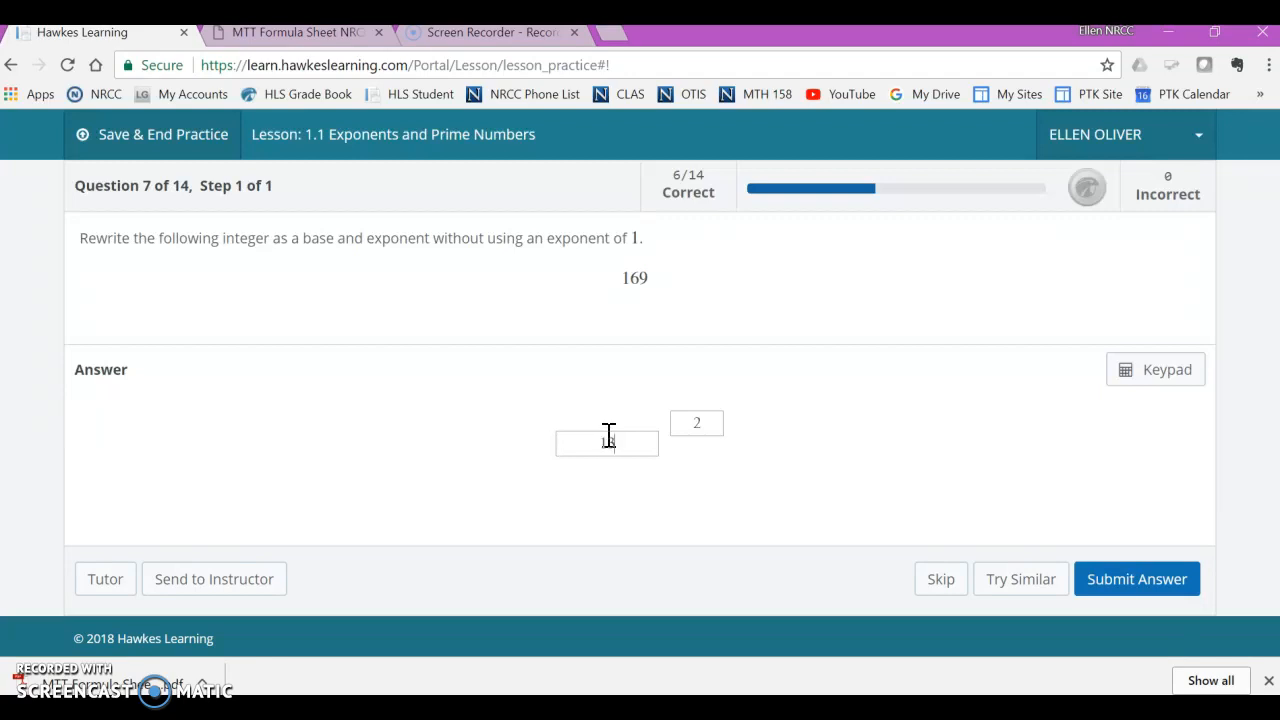
type("13")
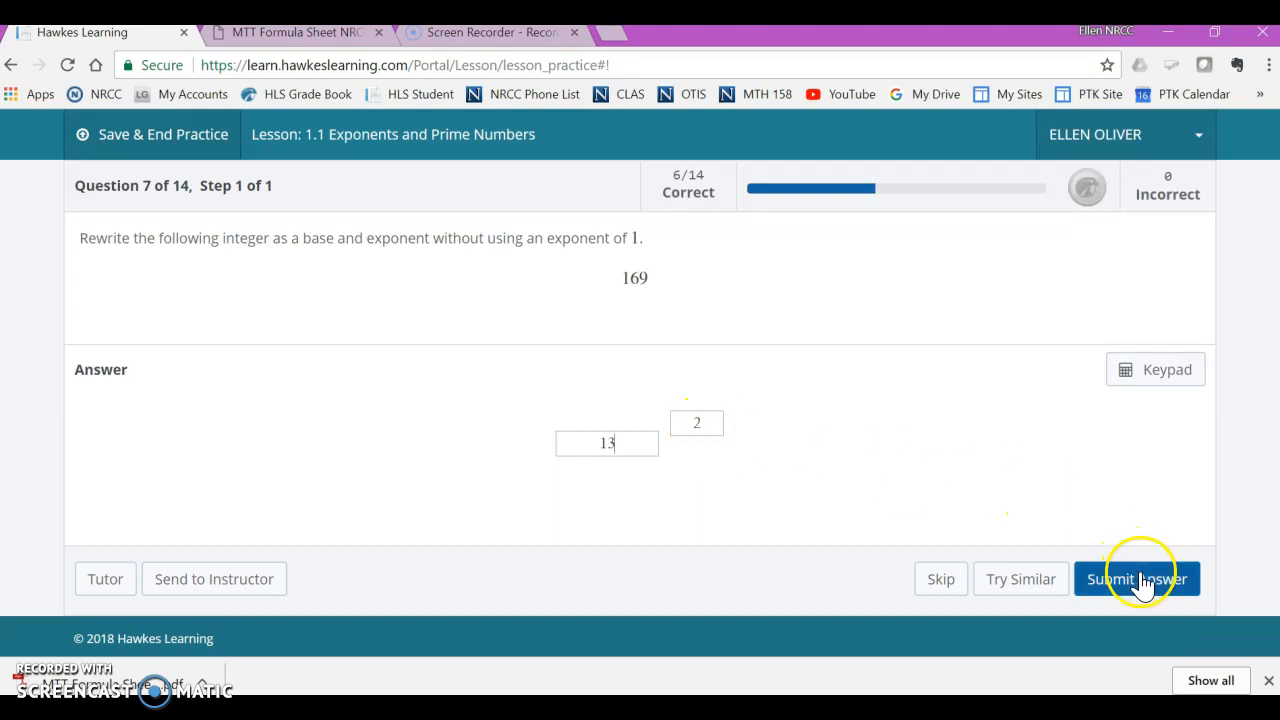
left_click(1137, 579)
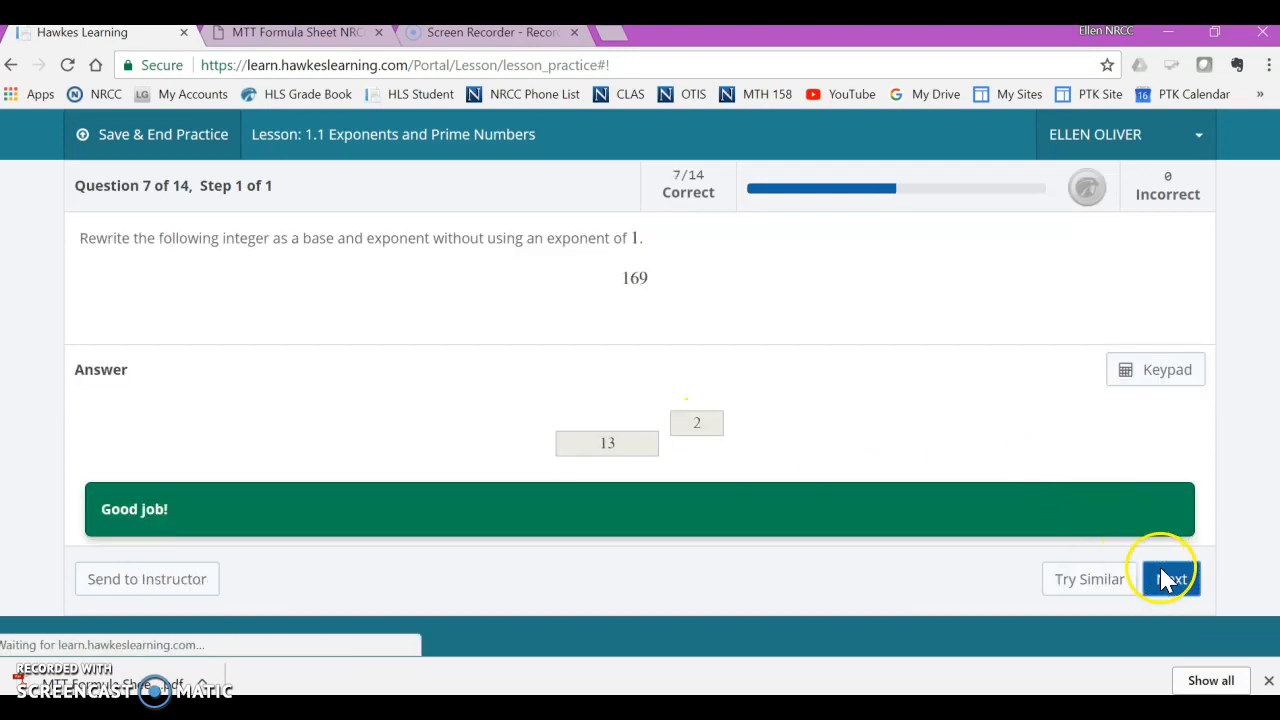
Advance to question 8, work out 49 × 7 by hand, submit 343, and move to question 9
left_click(1170, 578)
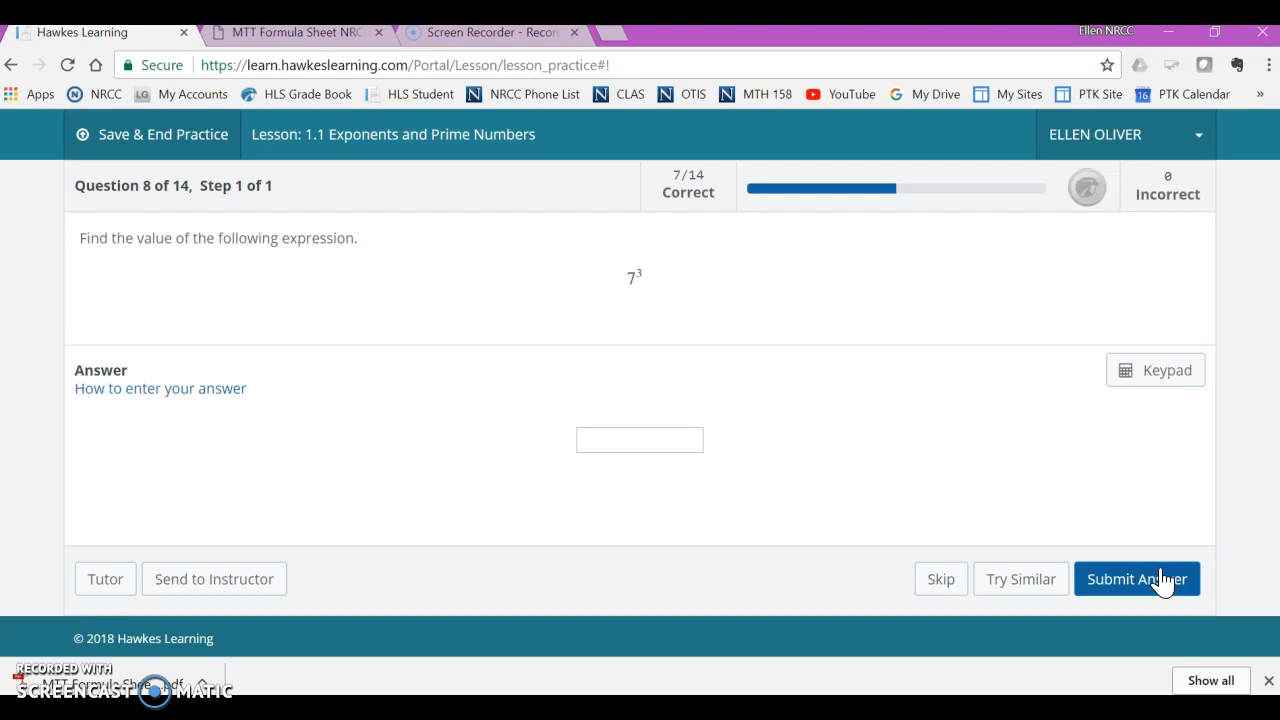
left_click(639, 440)
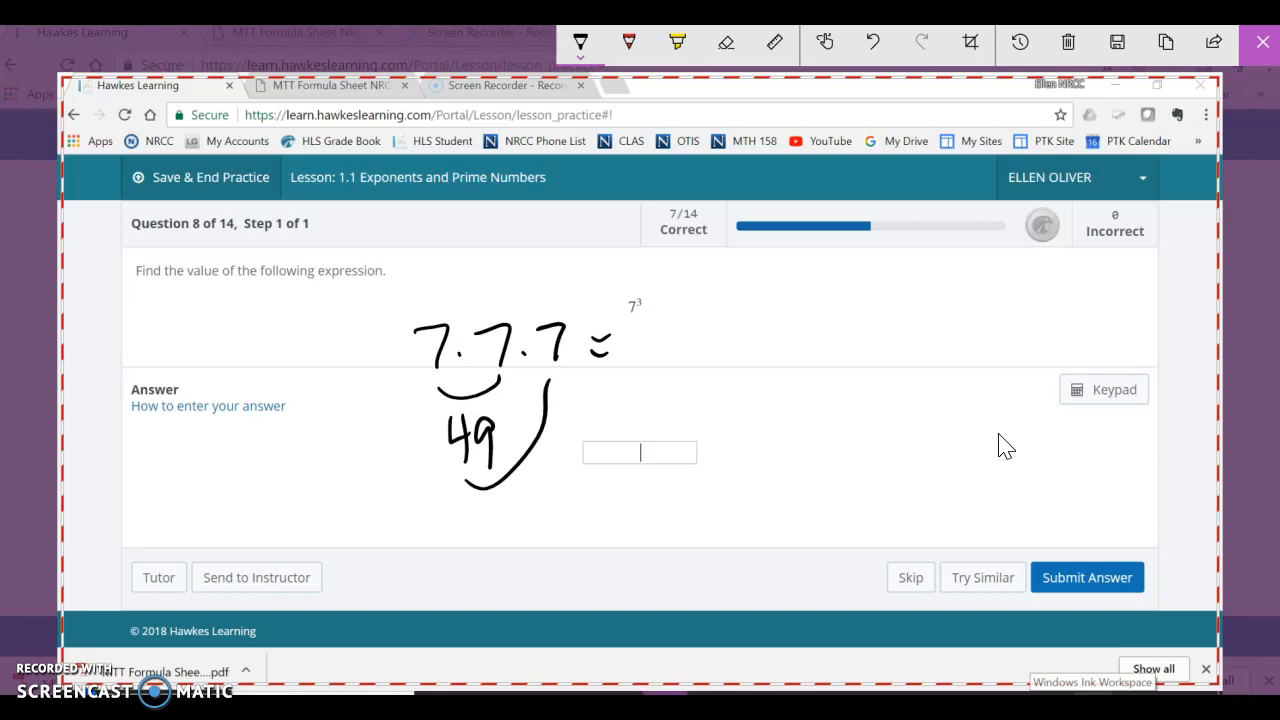
left_click_drag(870, 270, 905, 320)
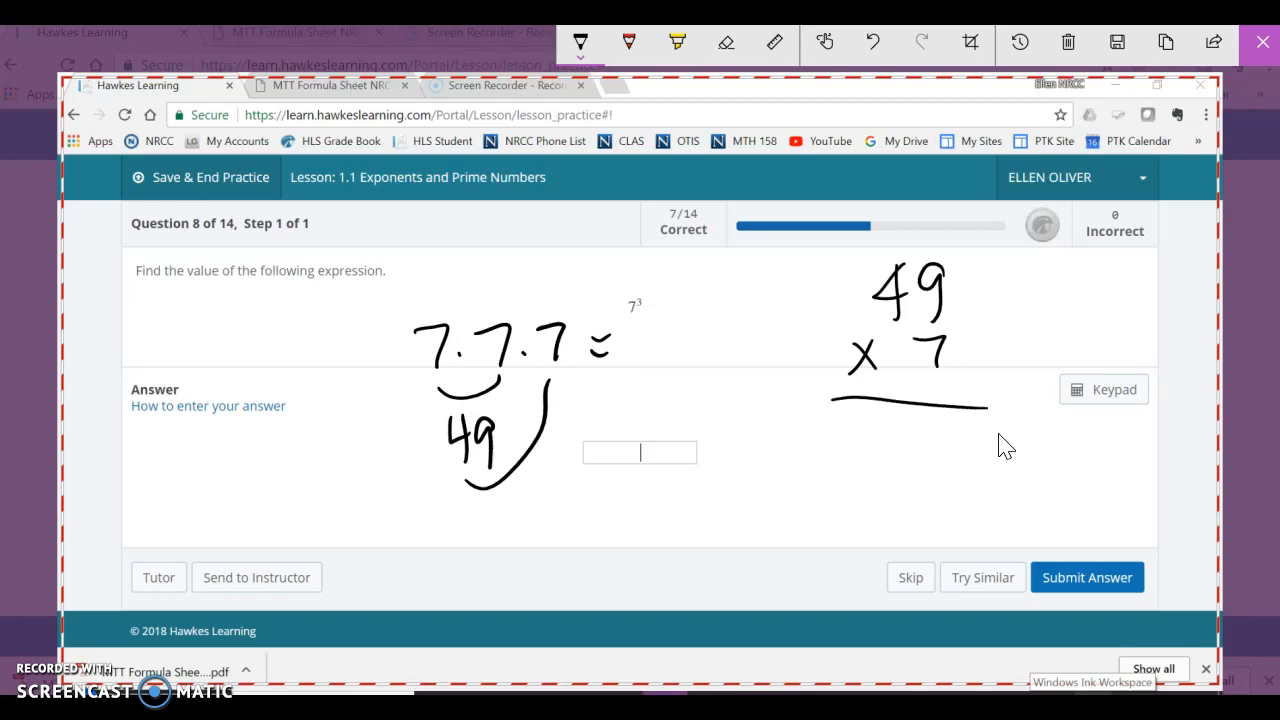
left_click_drag(930, 418, 950, 418)
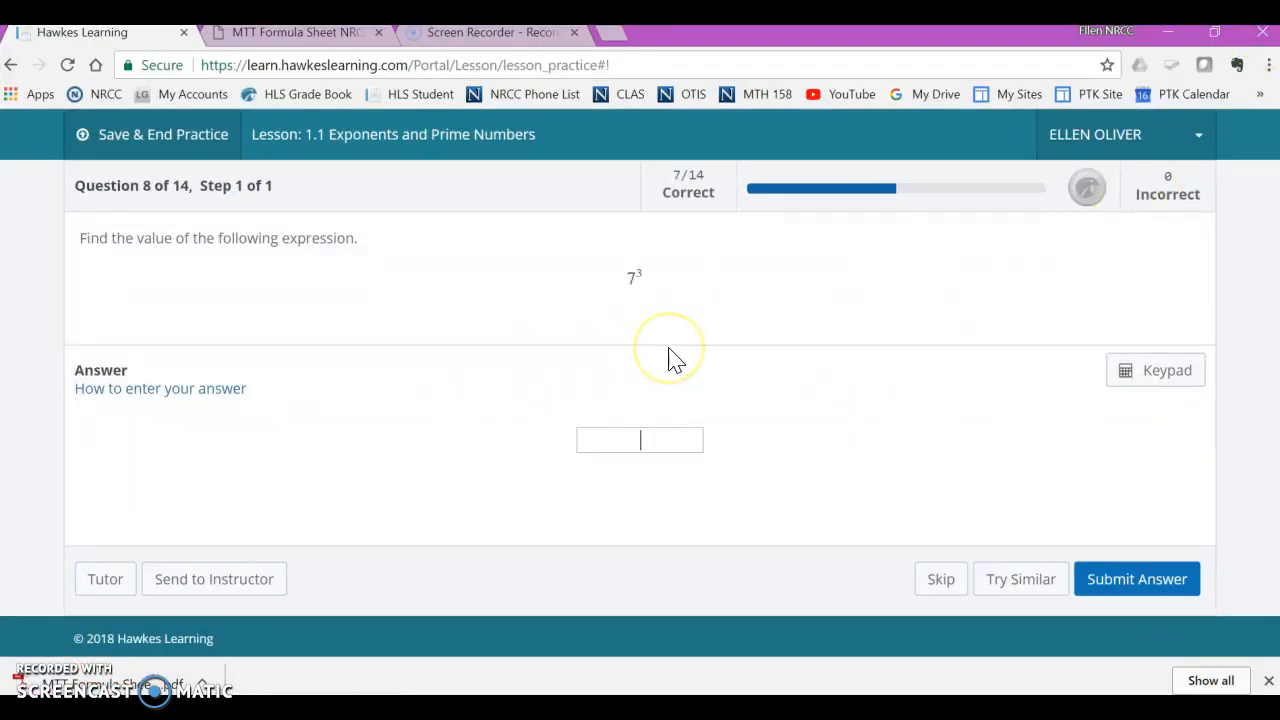
type("343")
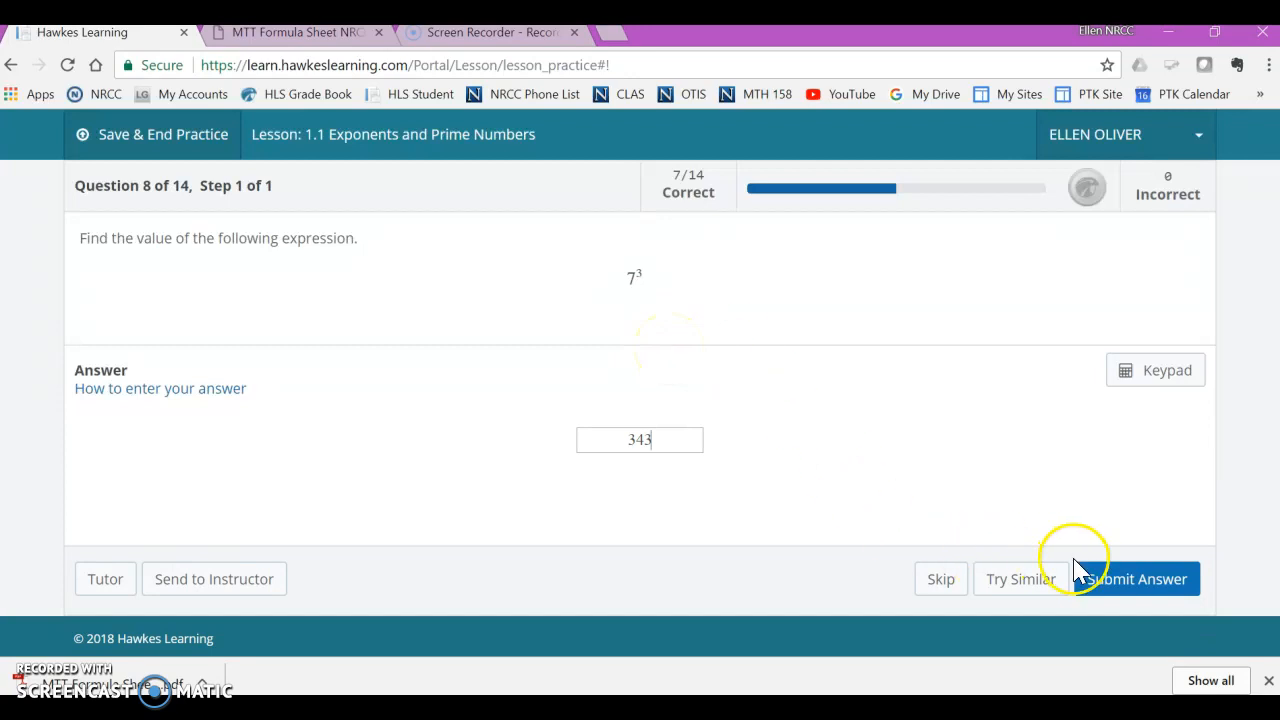
left_click(1144, 578)
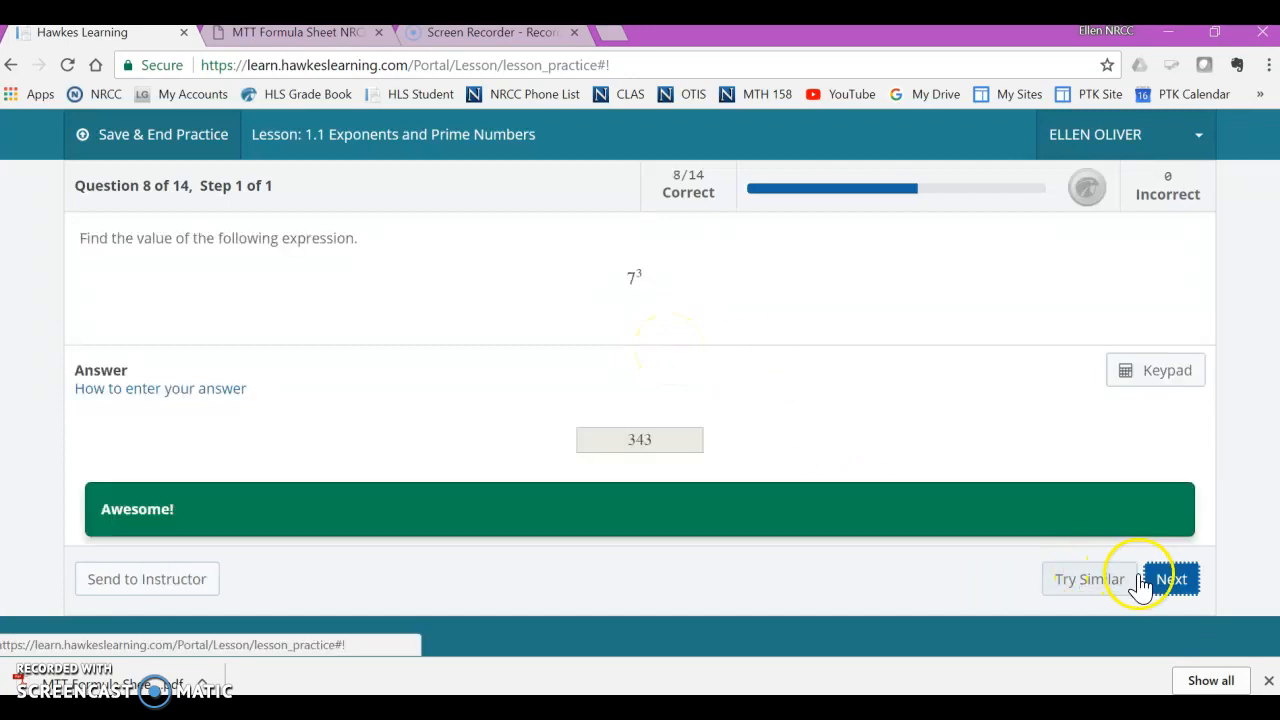
left_click(1170, 578)
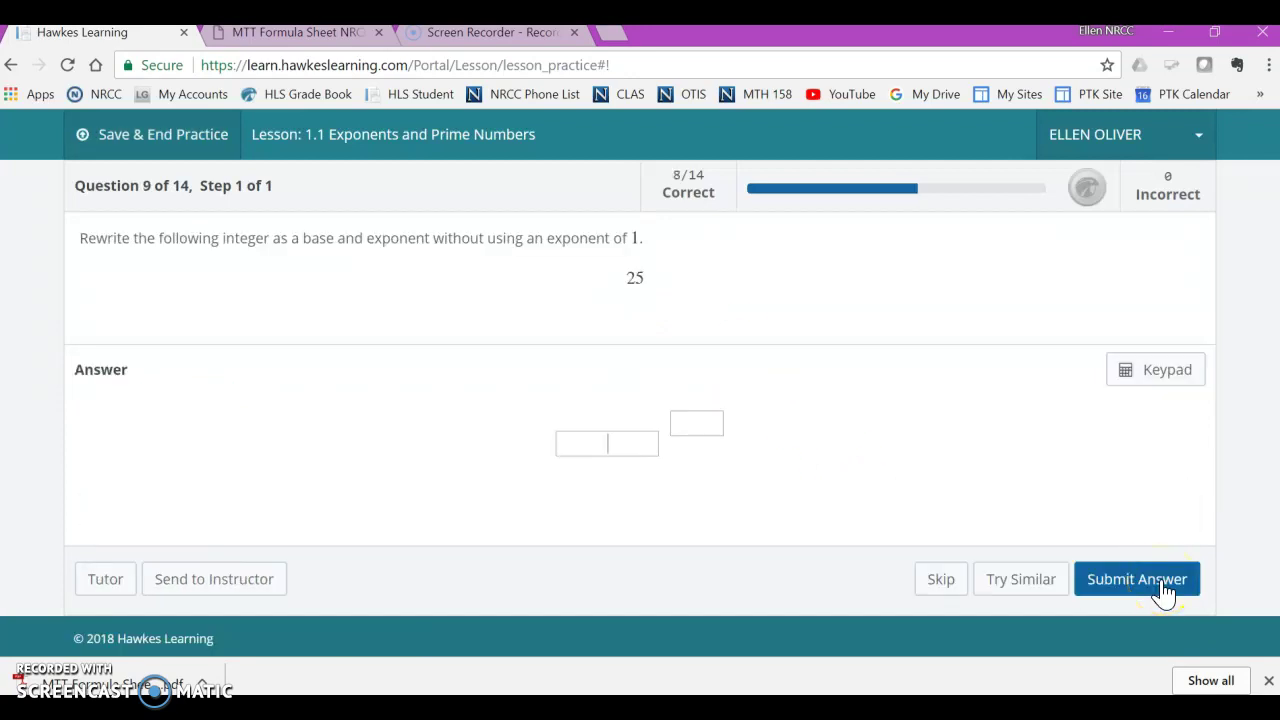
mouse_move(1020, 579)
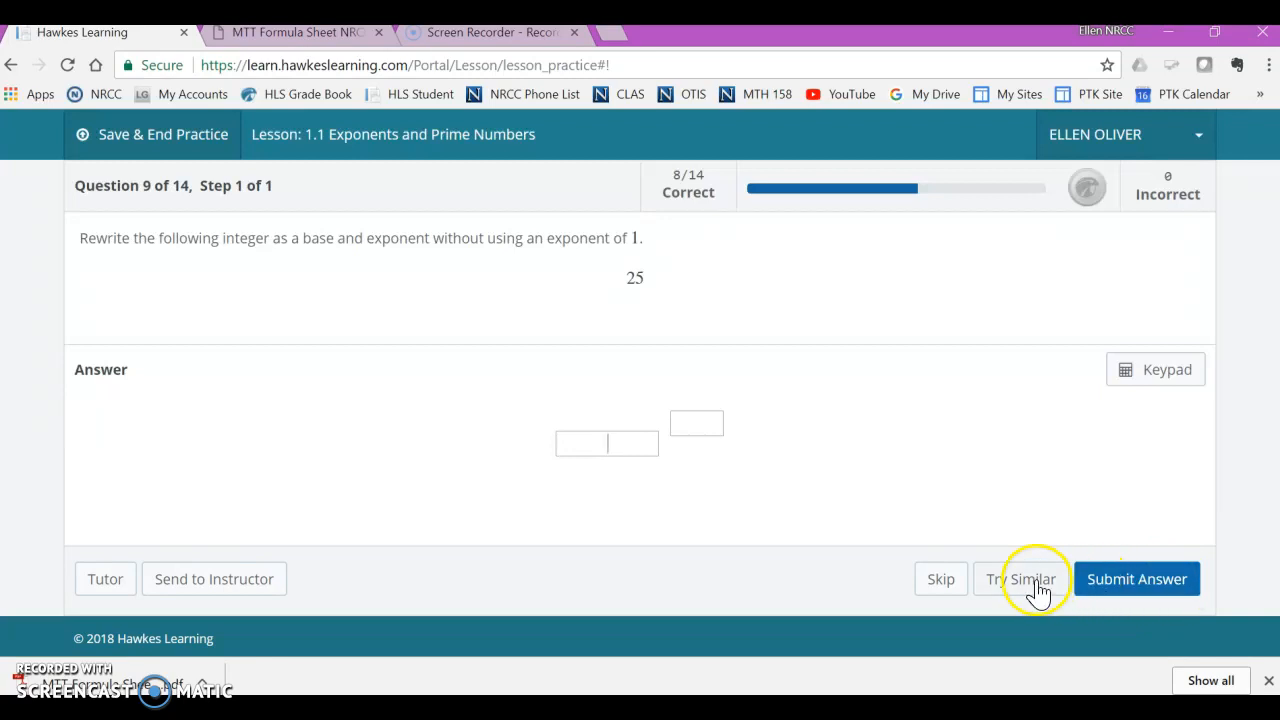
Skip questions 9, 10 and 11 without answering
left_click(940, 578)
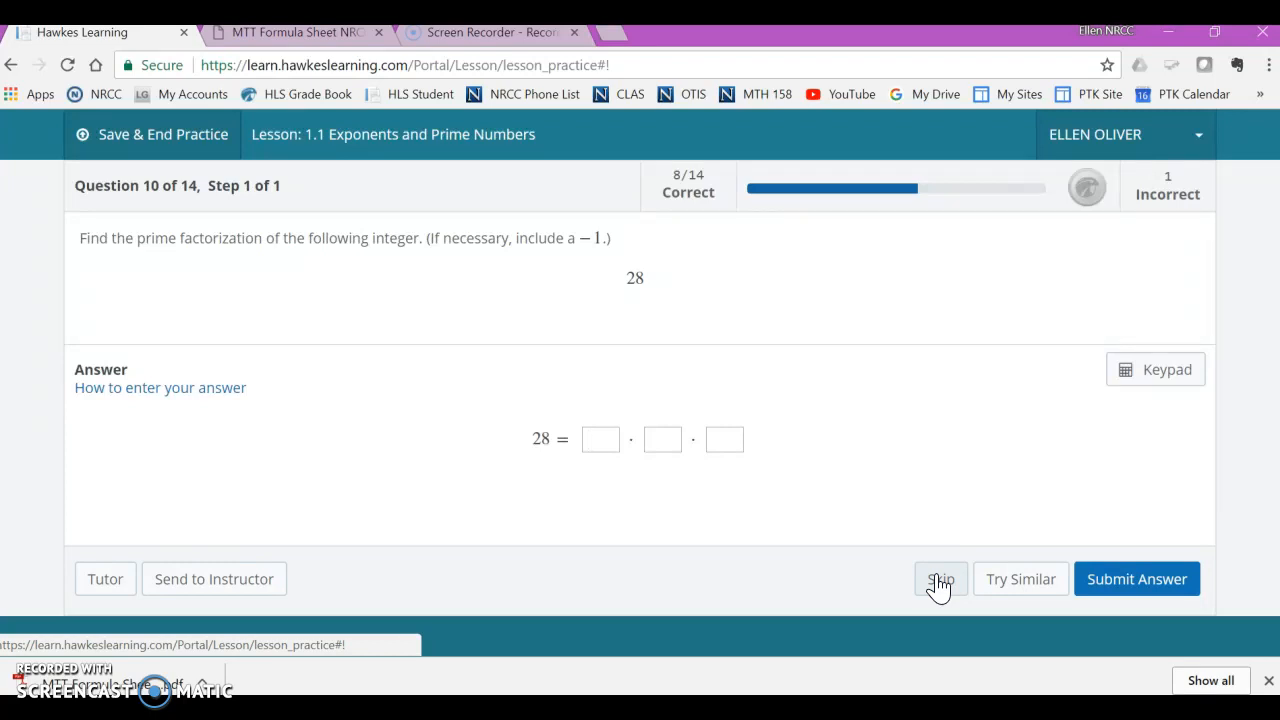
left_click(940, 578)
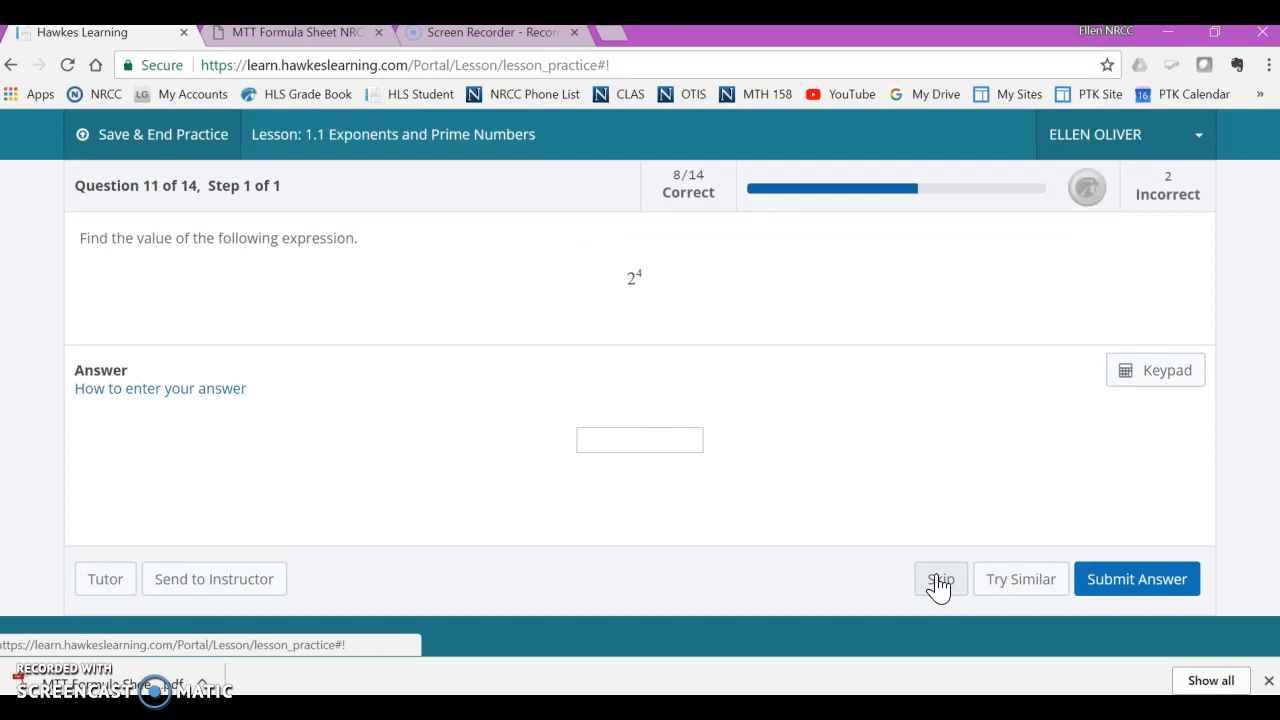
left_click(940, 579)
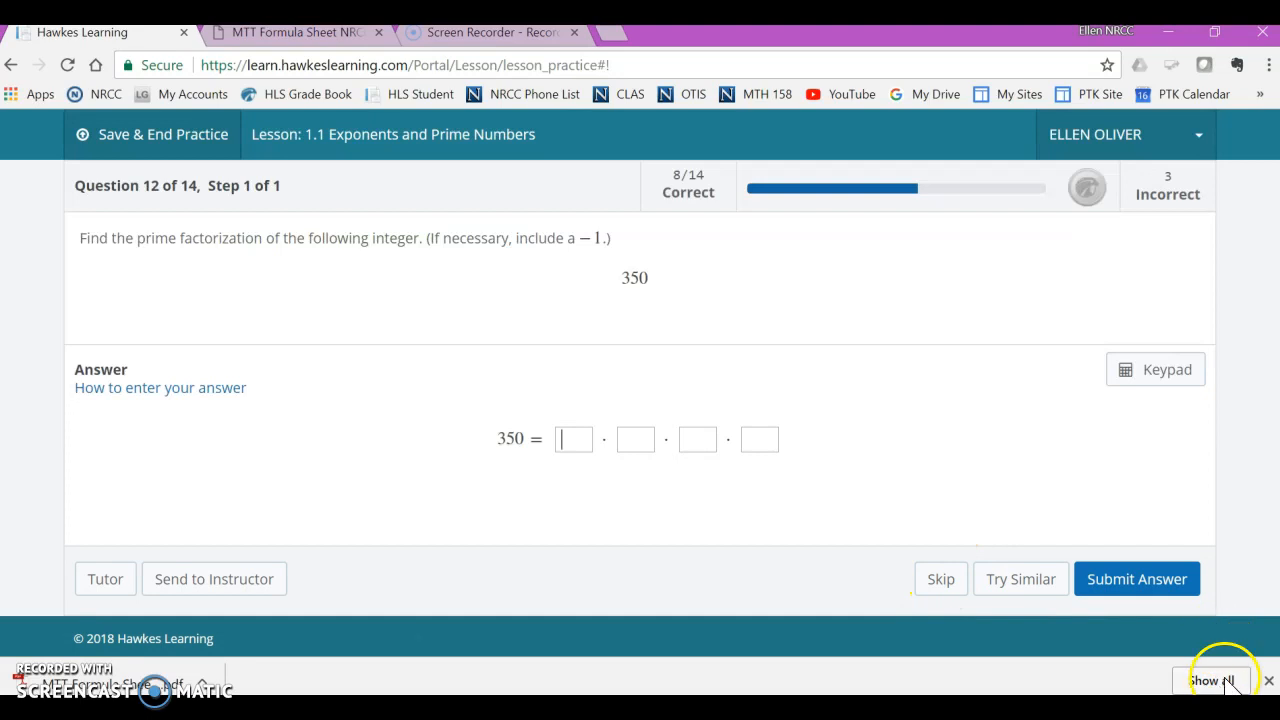
left_click(1204, 64)
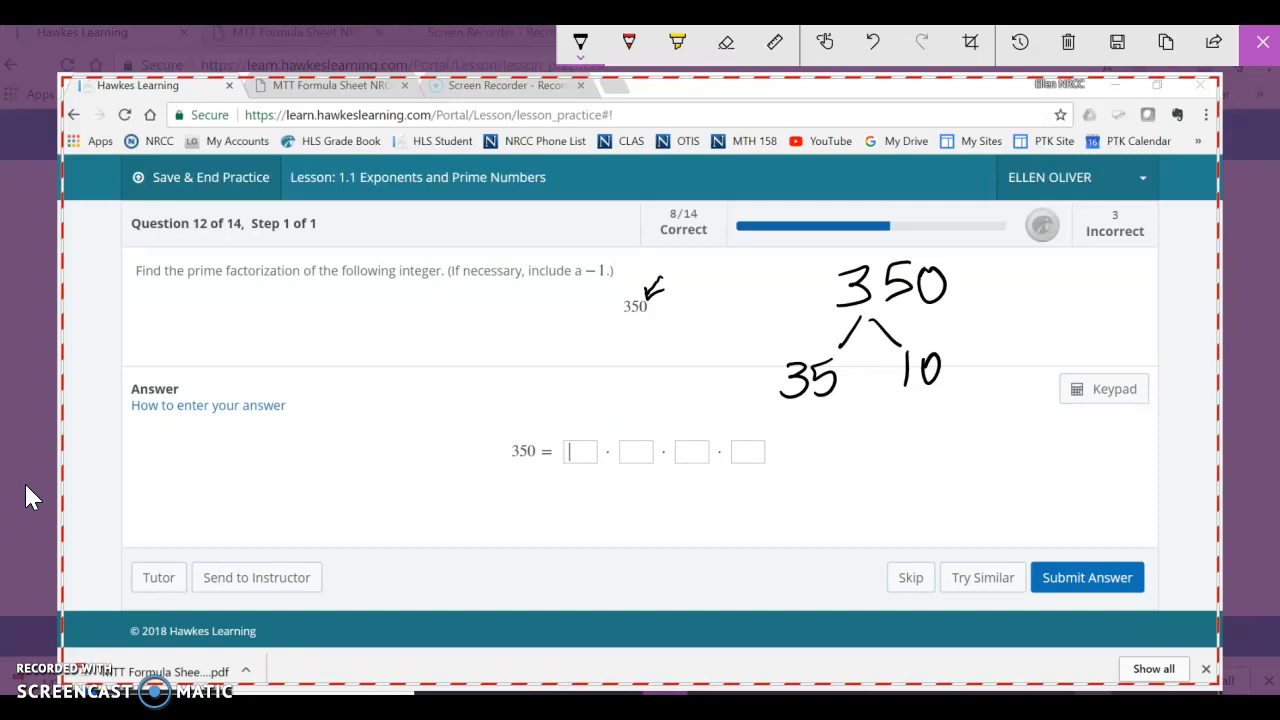
Sketch 350's factor tree into 35 and 10, submit 5 · 7 · 5 · 2, and advance
left_click_drag(950, 410, 915, 460)
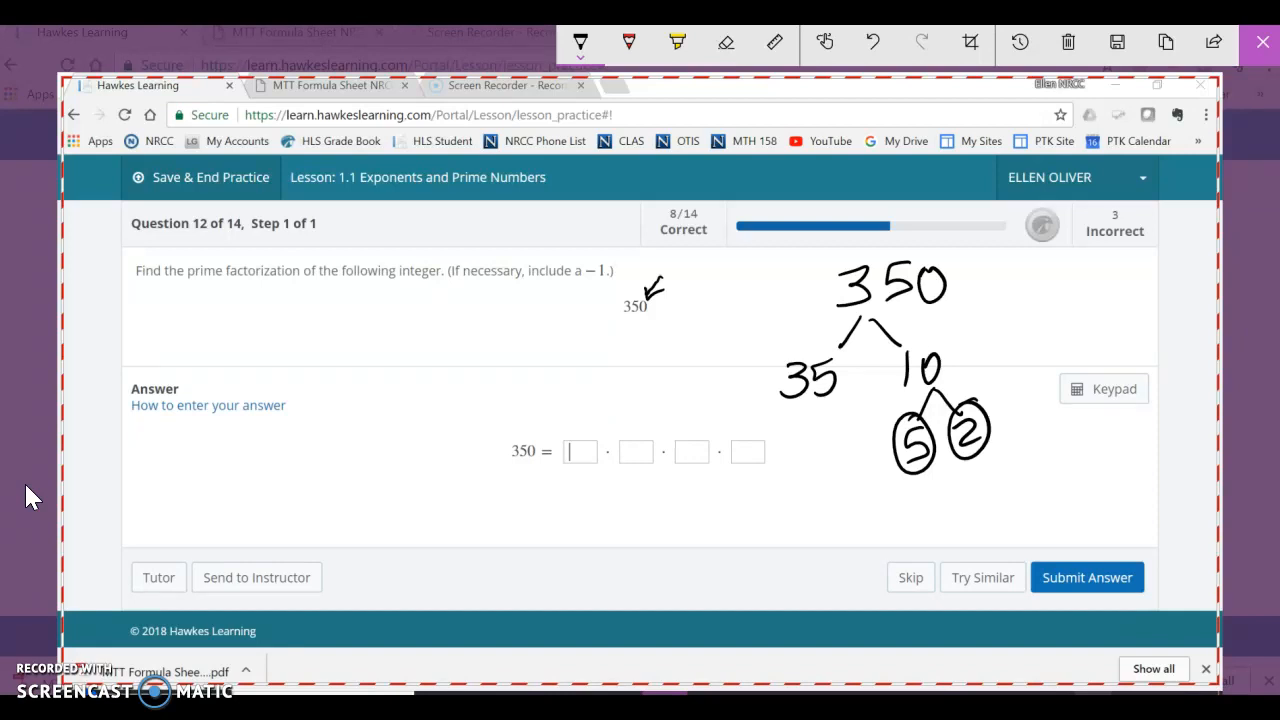
left_click_drag(800, 410, 830, 465)
type("5")
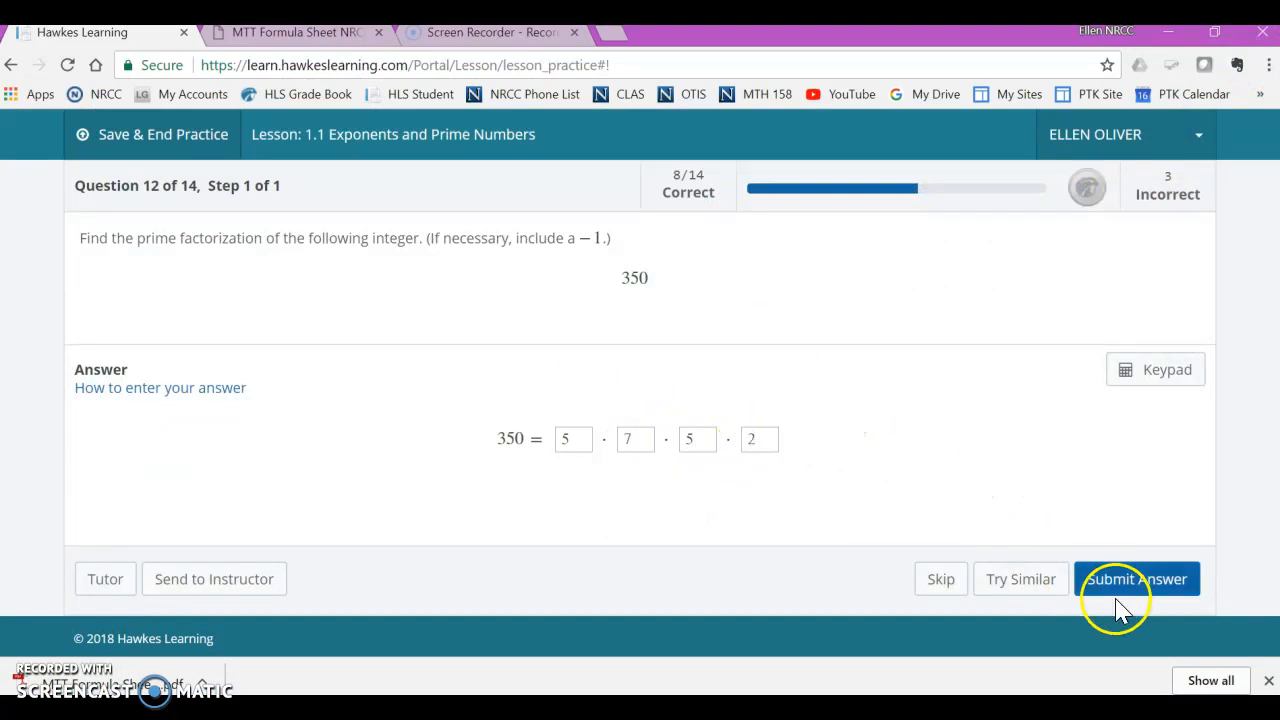
left_click(1136, 579)
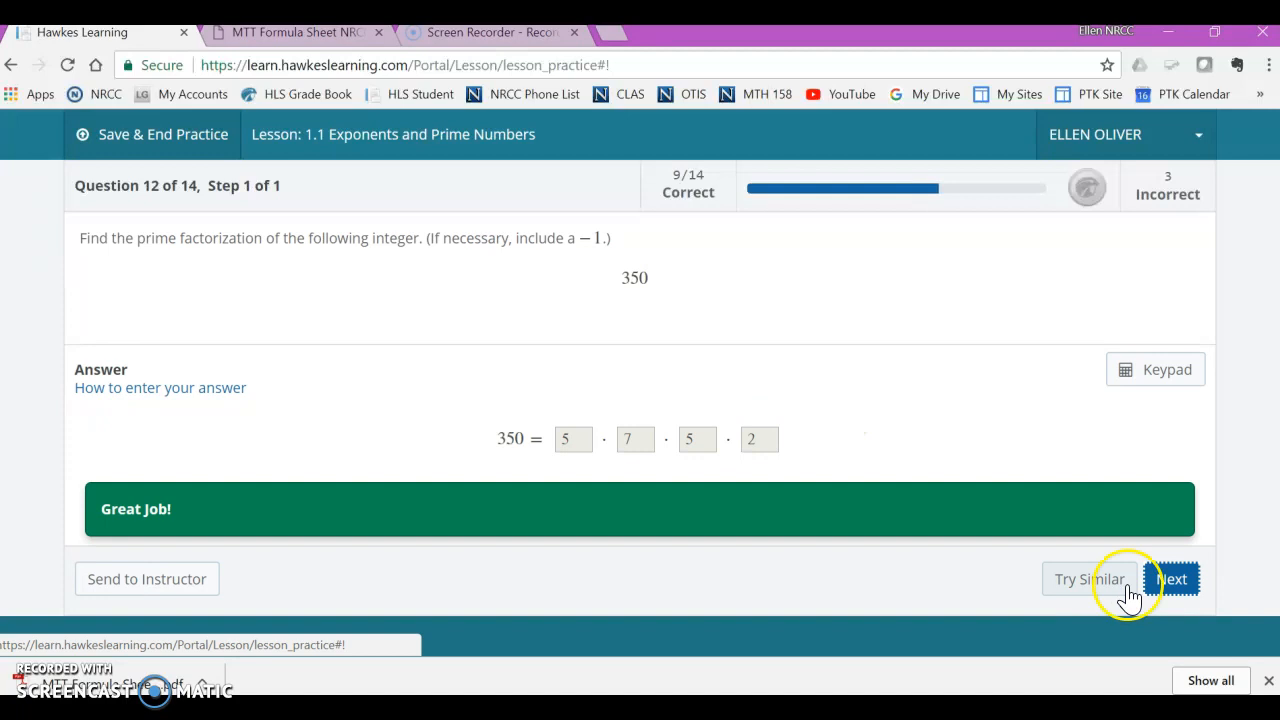
left_click(1173, 578)
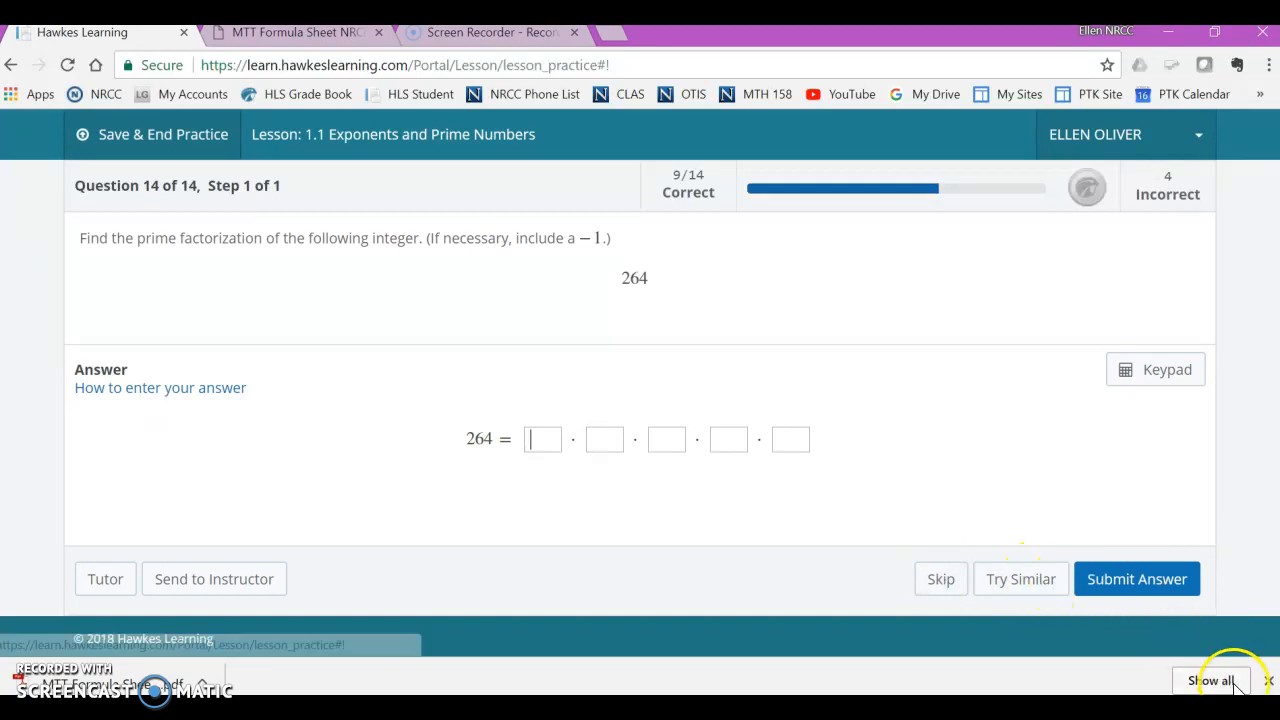
mouse_move(1027, 445)
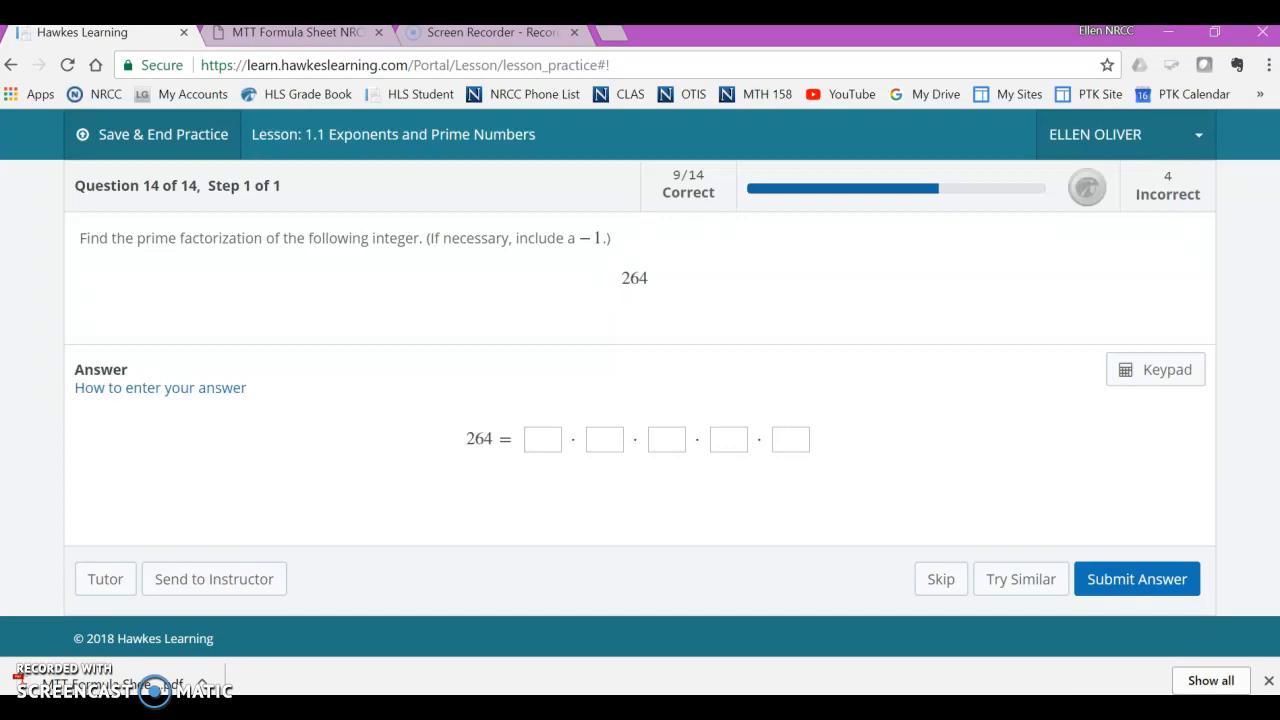
mouse_move(620, 320)
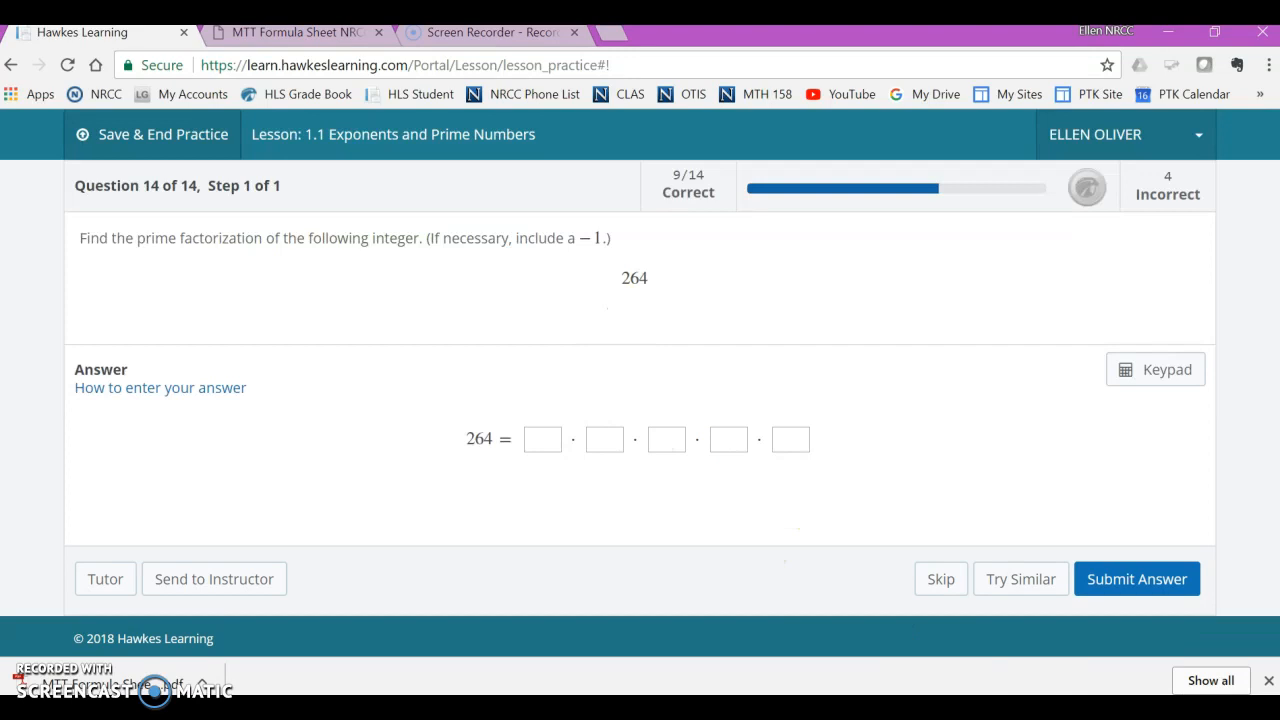
mouse_move(915, 260)
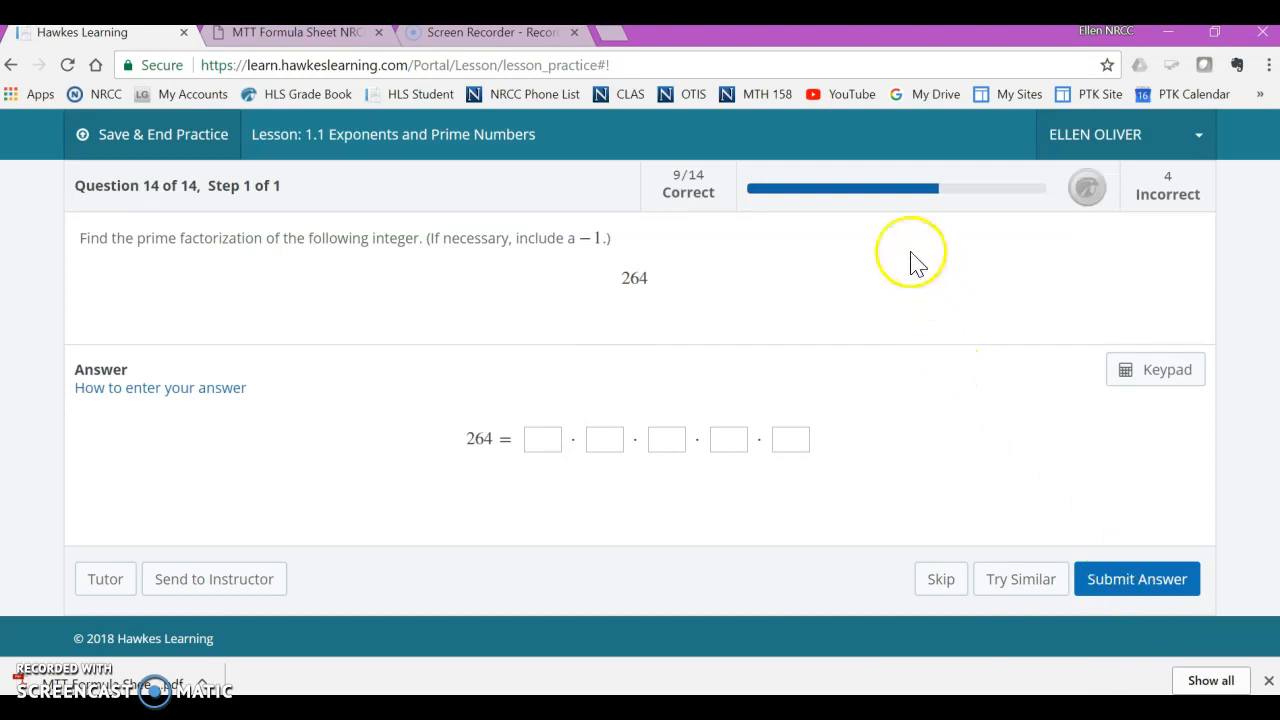
mouse_move(634, 278)
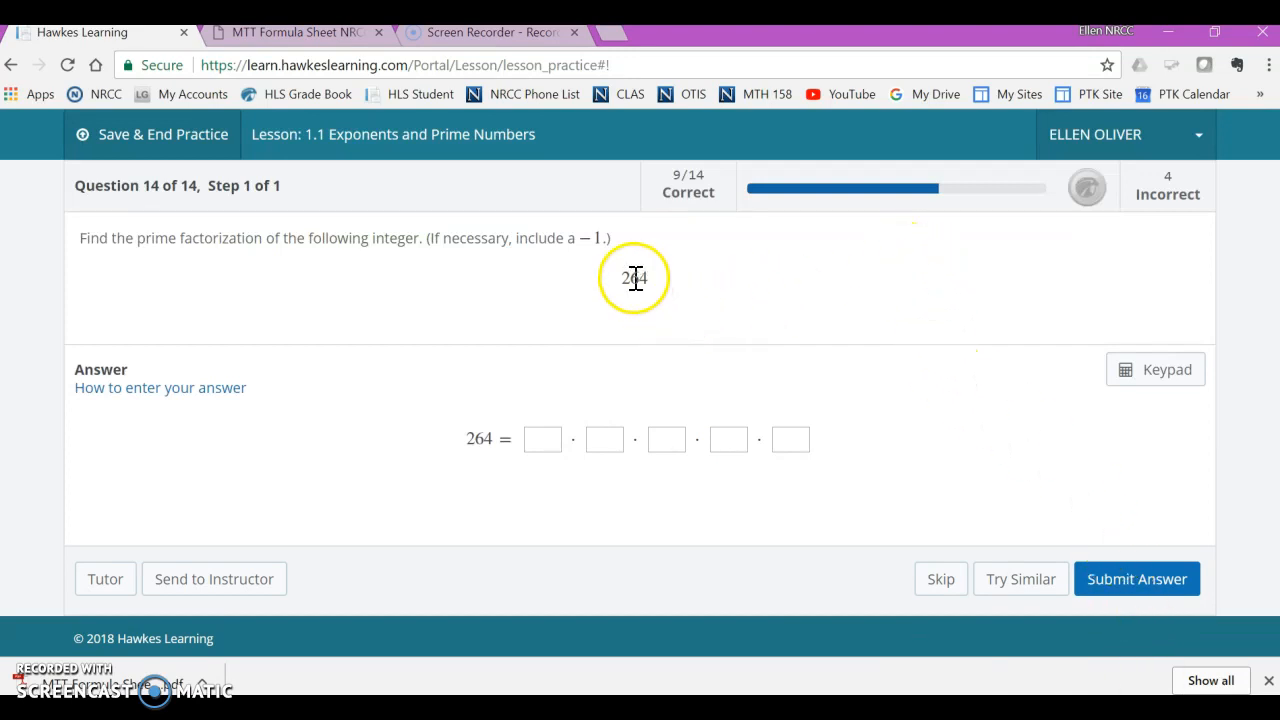
Highlight the number 264 in question 14
double_click(632, 278)
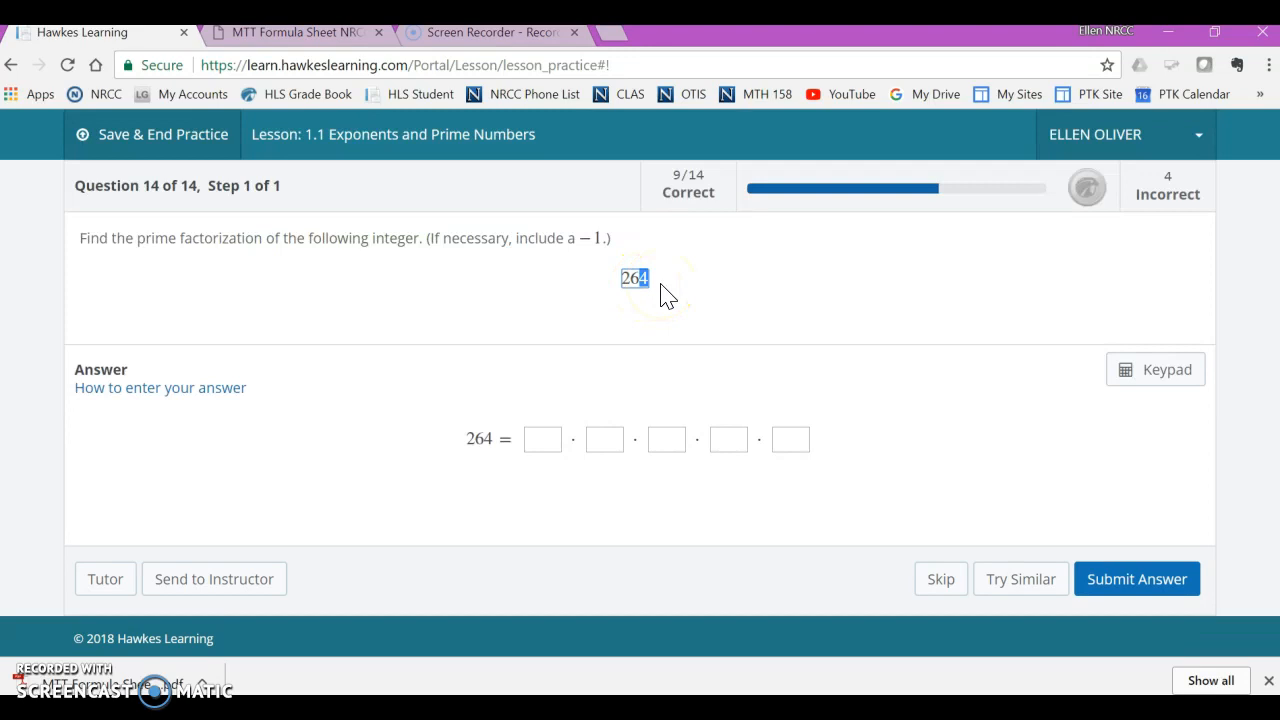
mouse_move(615, 318)
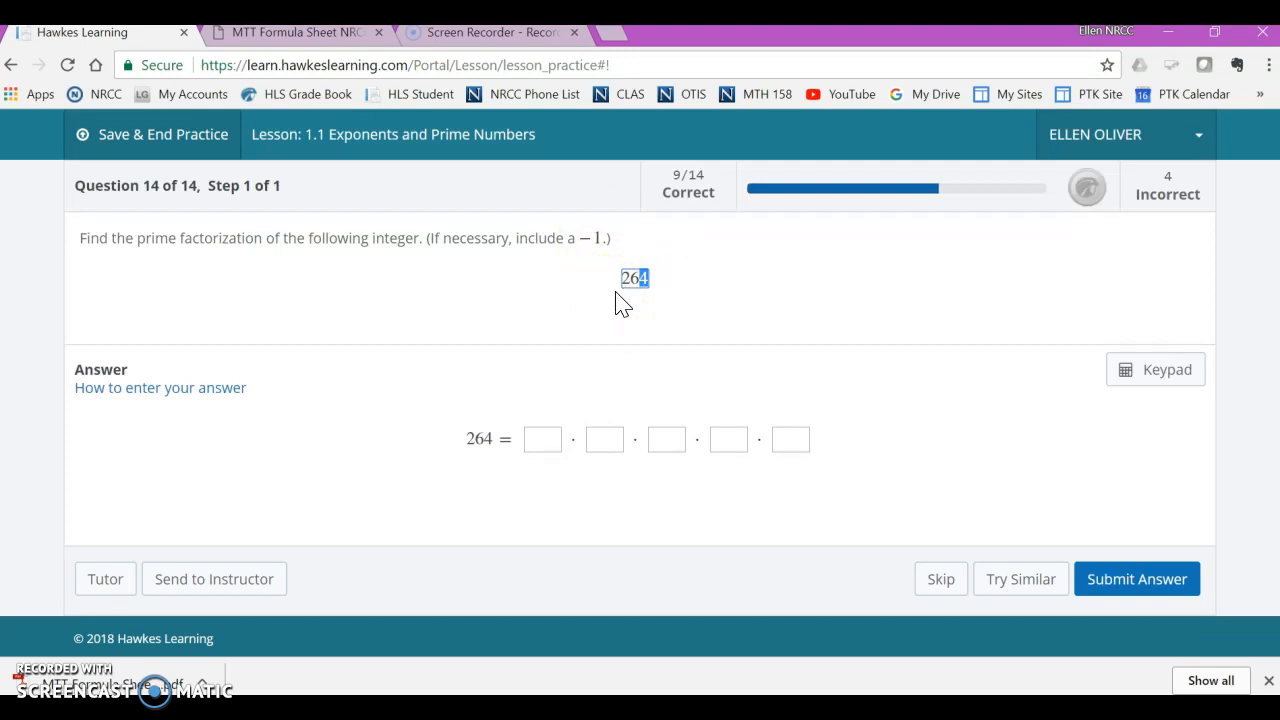
mouse_move(640, 305)
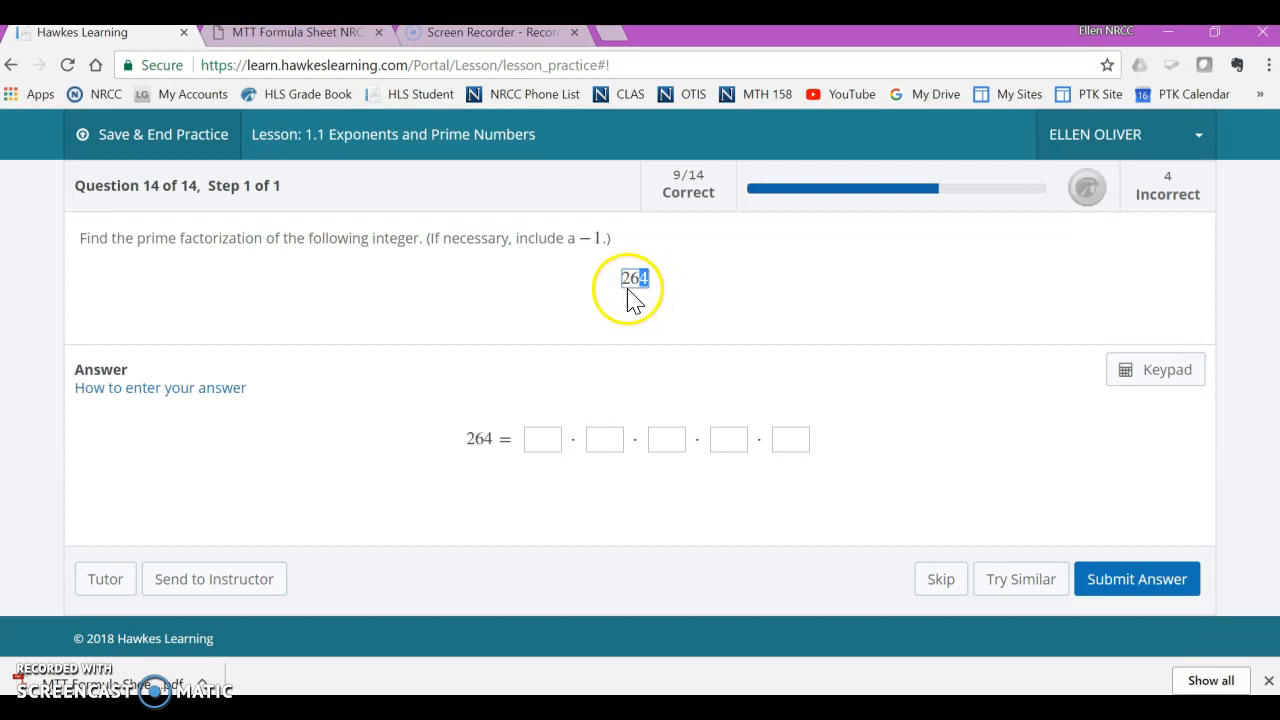
mouse_move(705, 295)
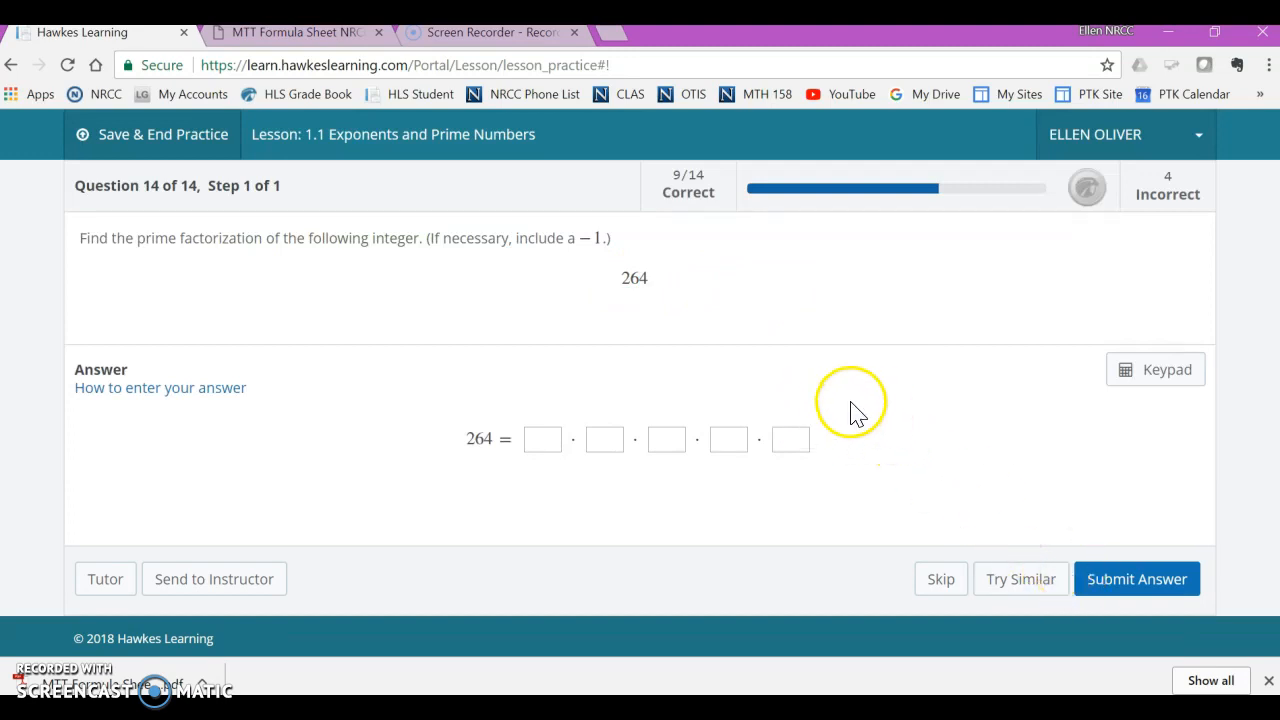
mouse_move(883, 365)
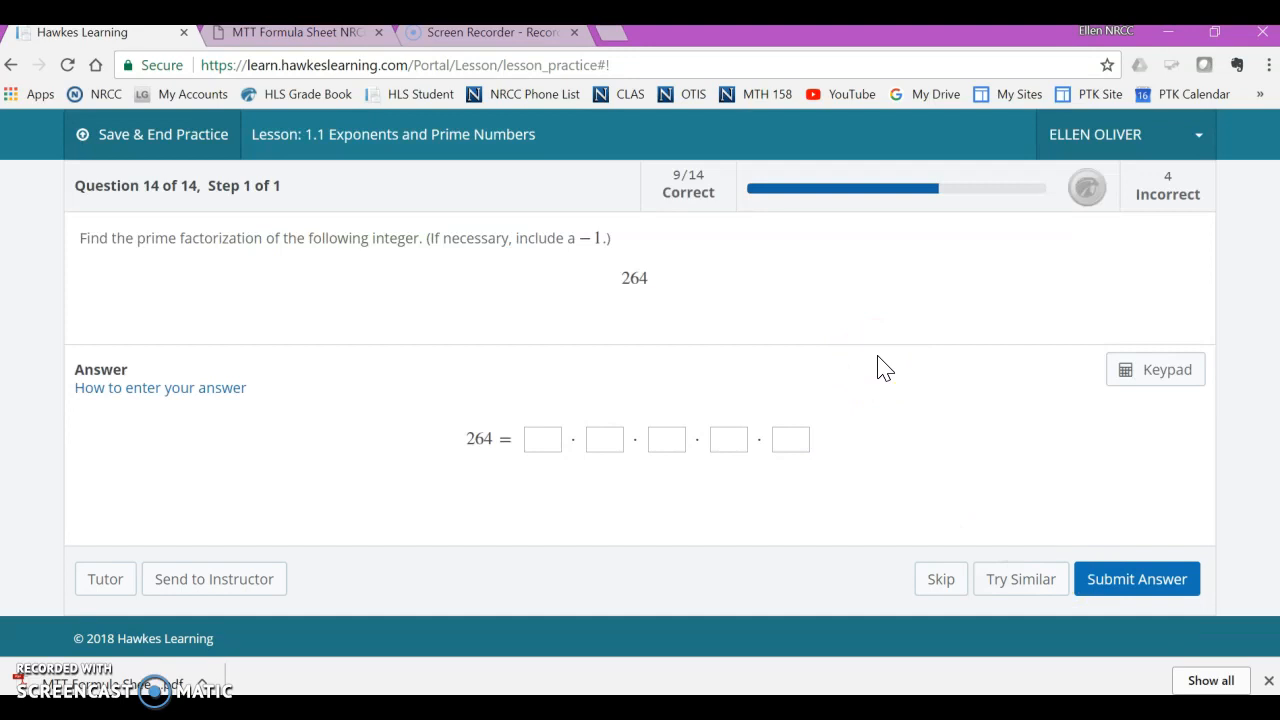
mouse_move(1035, 645)
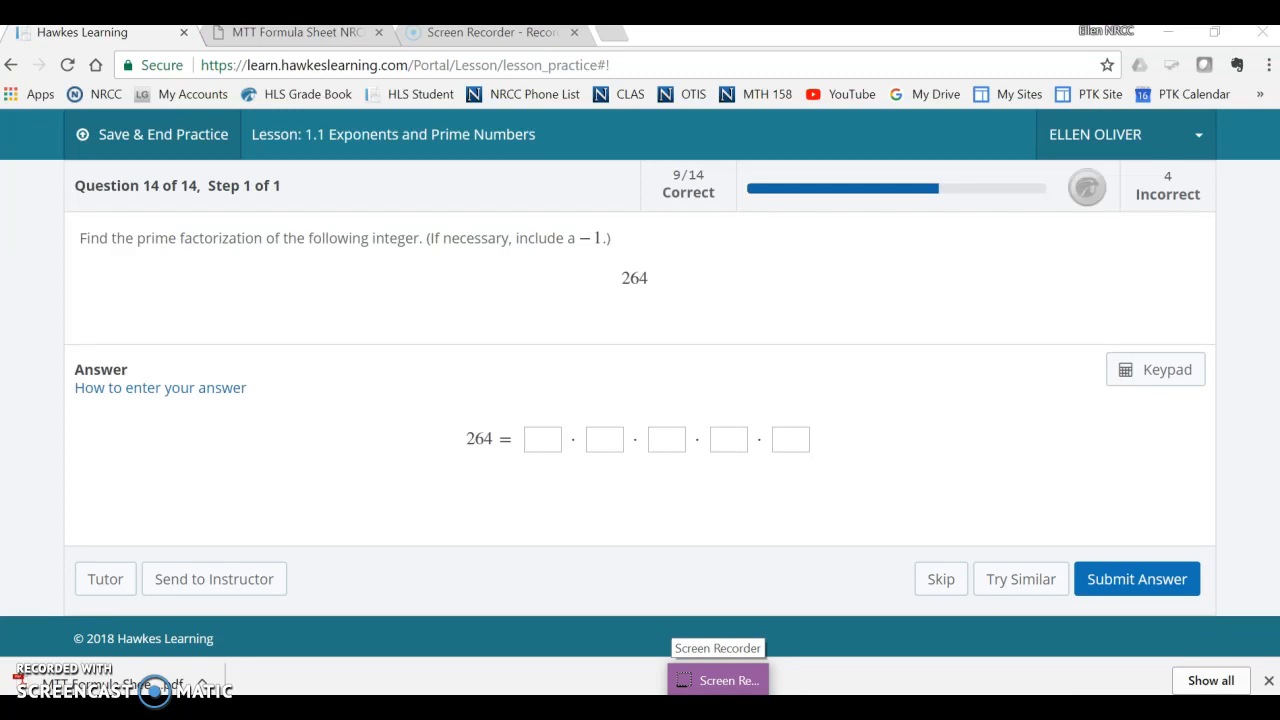
mouse_move(825, 285)
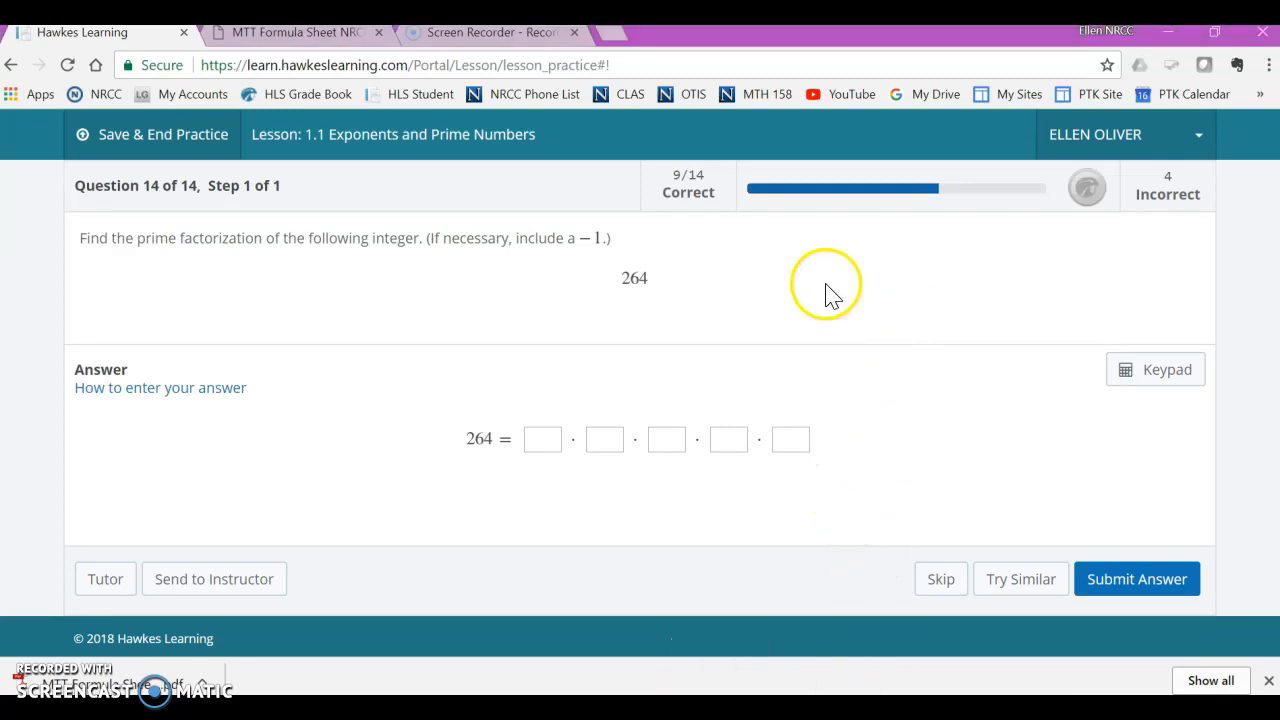
mouse_move(668, 277)
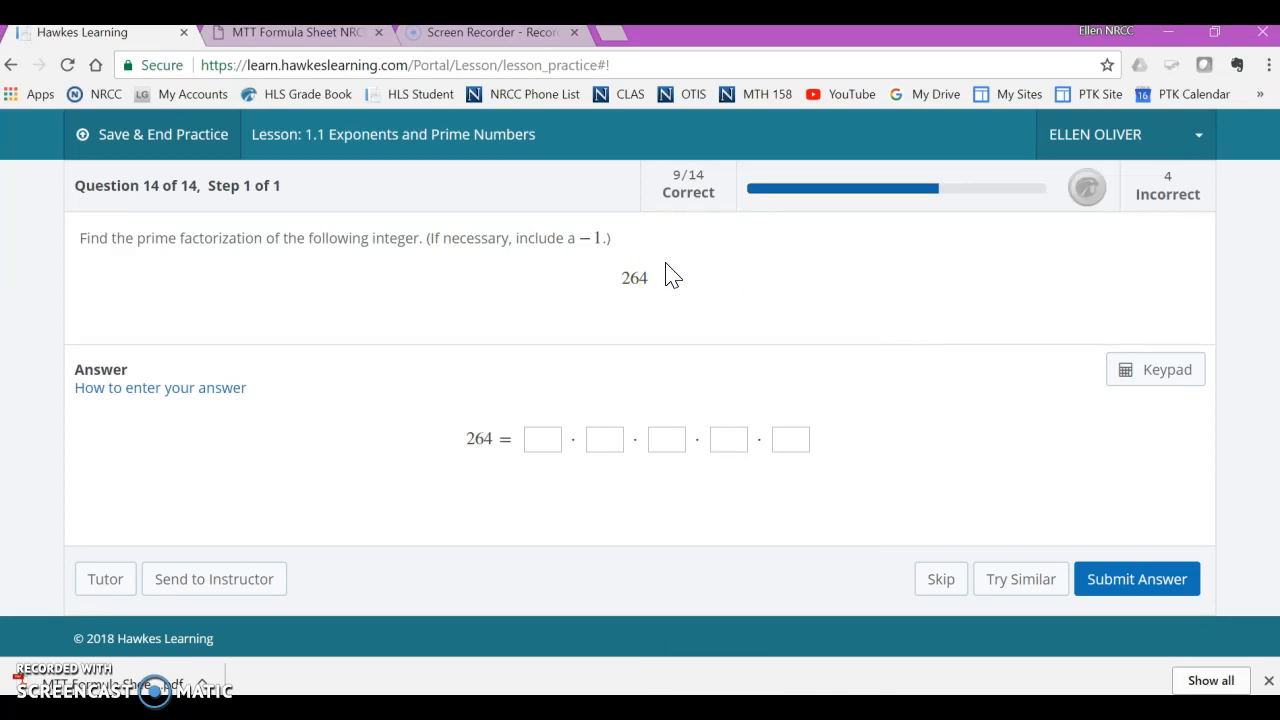
mouse_move(665, 273)
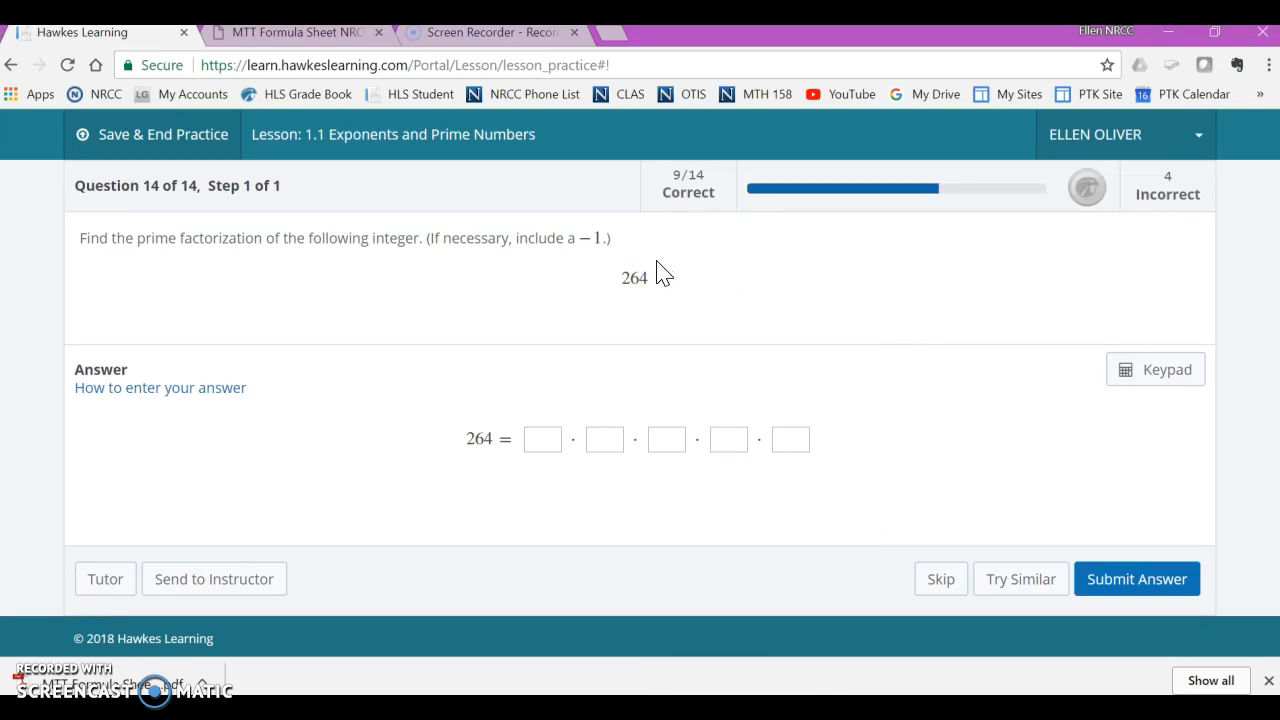
mouse_move(383, 308)
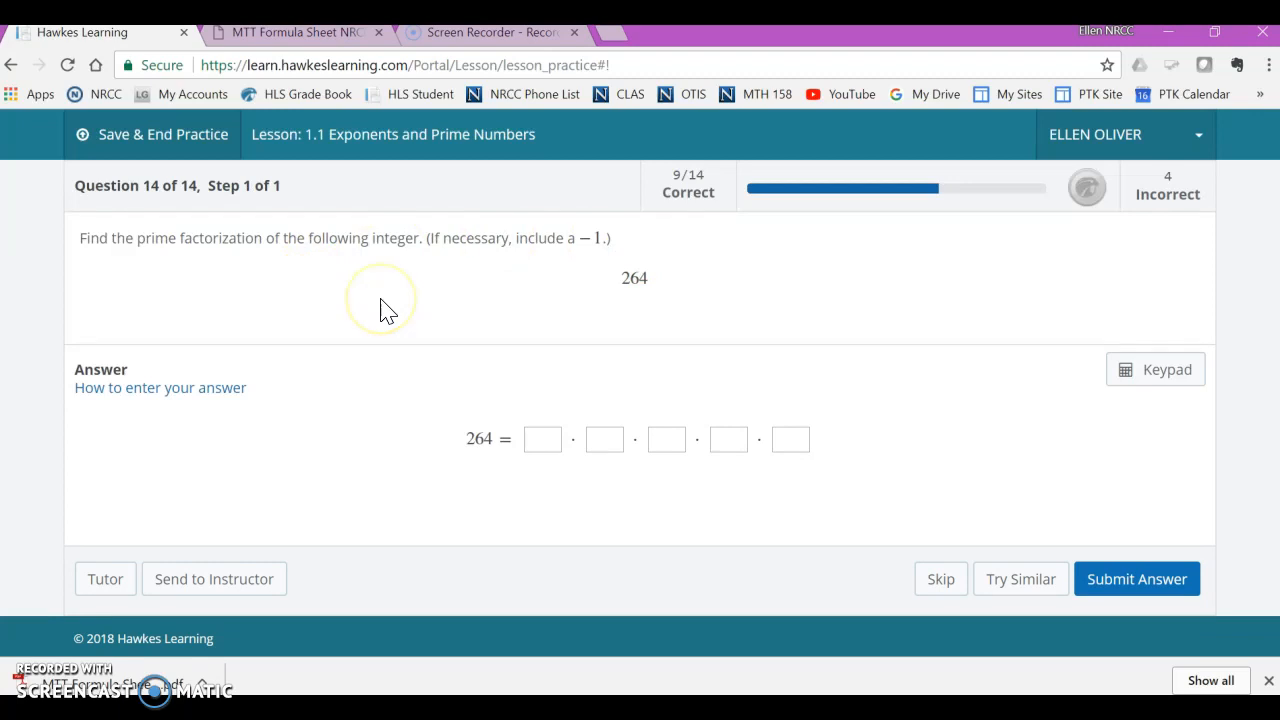
mouse_move(385, 307)
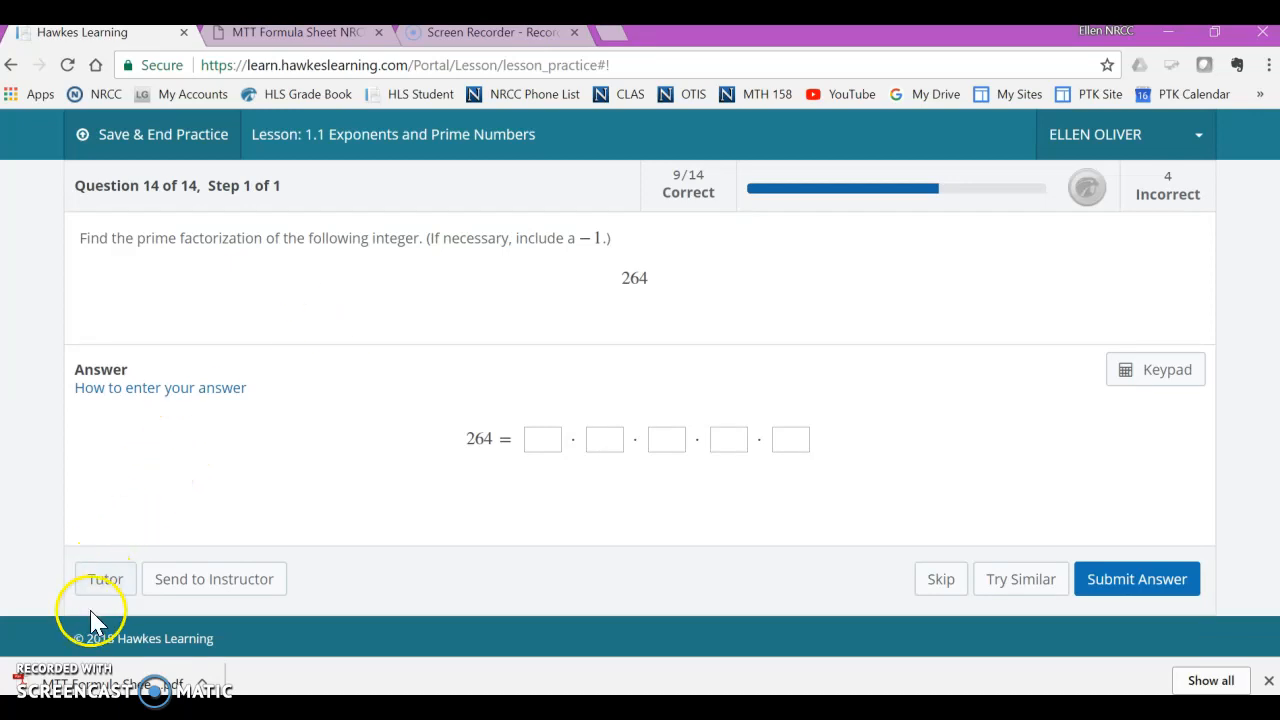
mouse_move(748, 537)
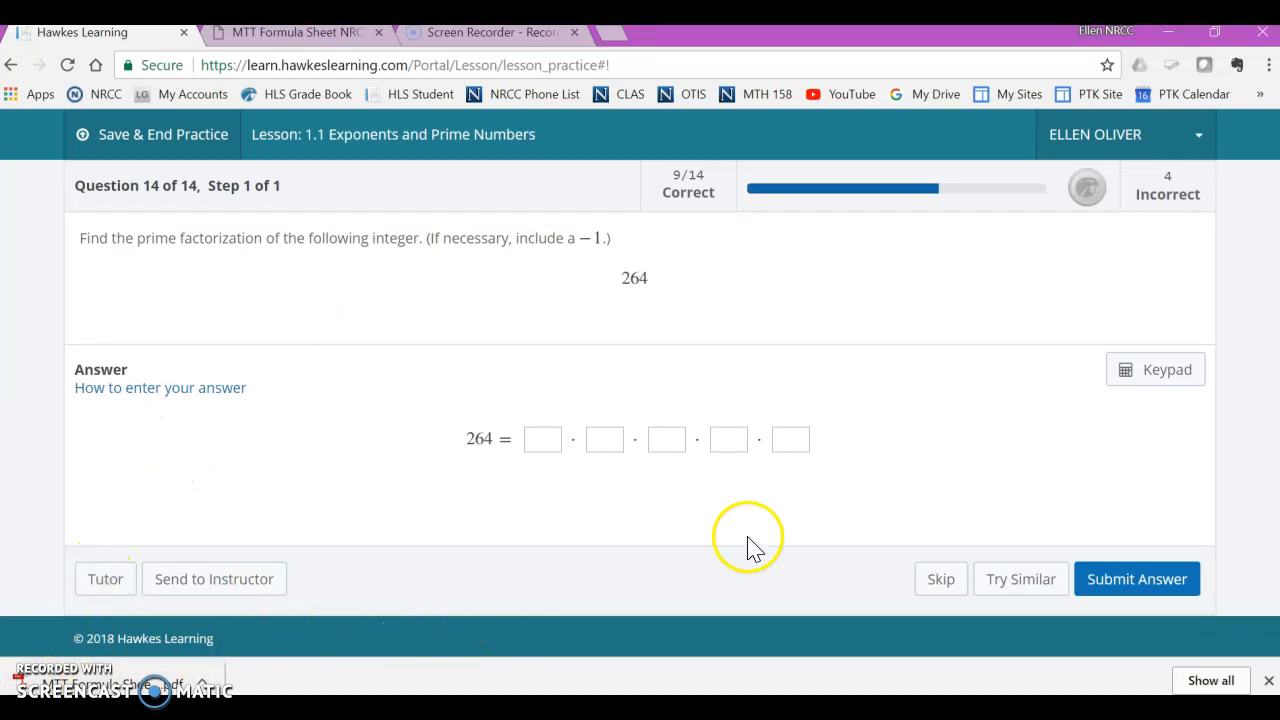